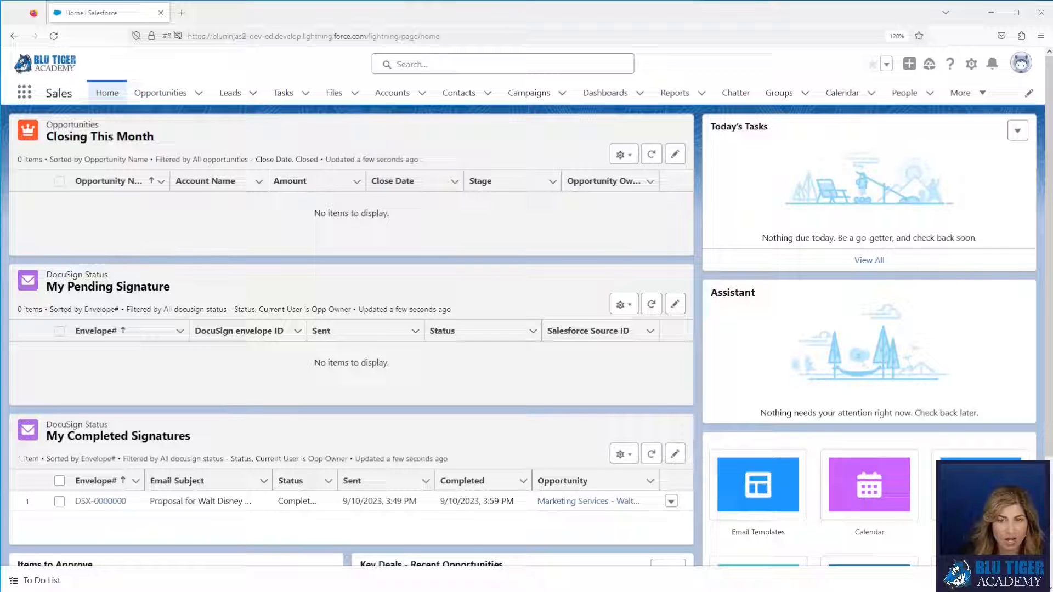
Go to the Blu Ninjas Chief Revenue Officer lead and show its campaign history
click(230, 93)
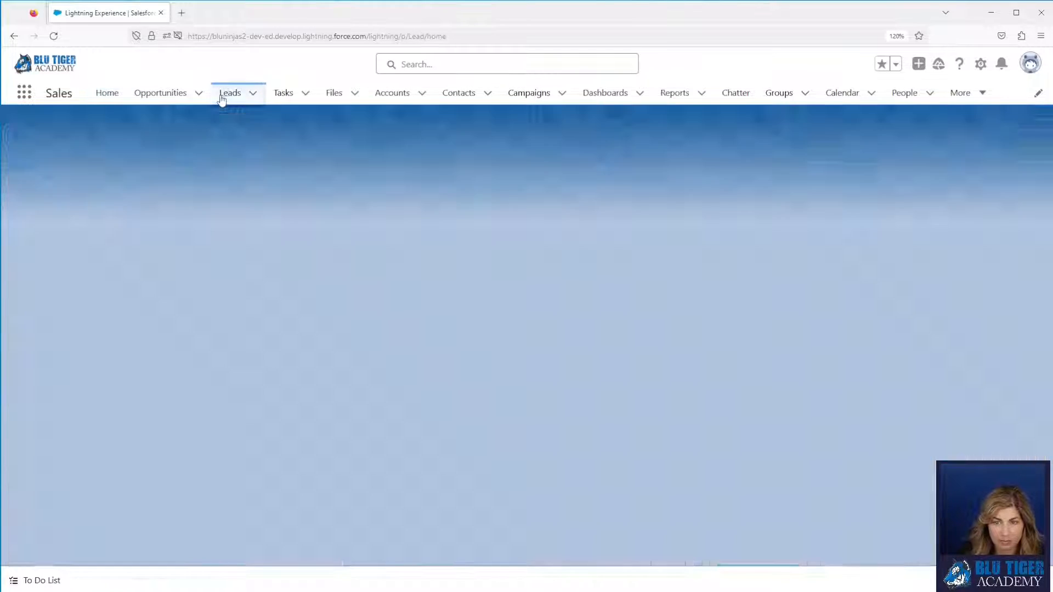
click(229, 93)
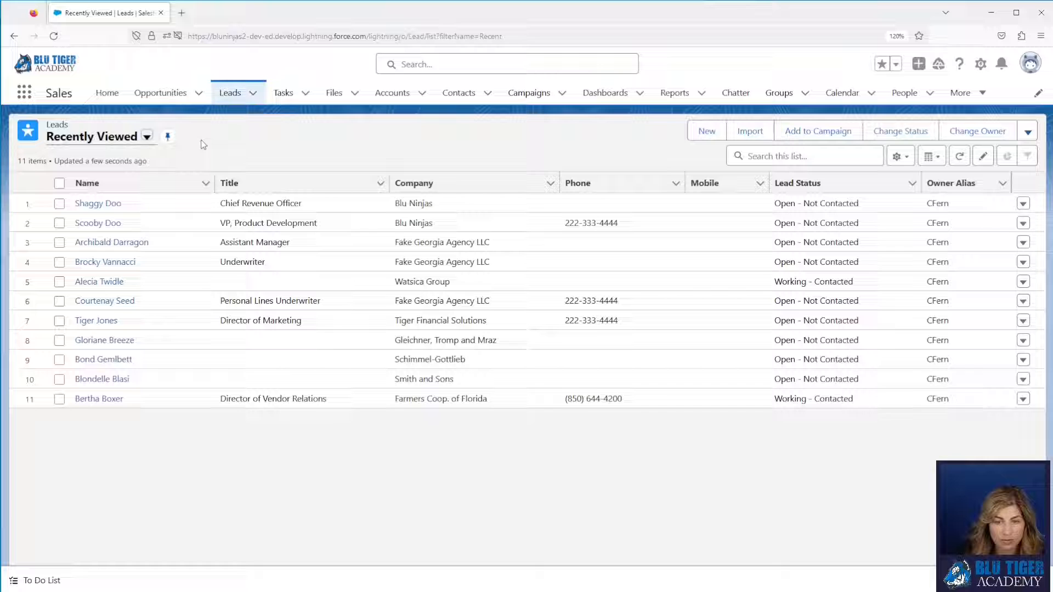
click(98, 203)
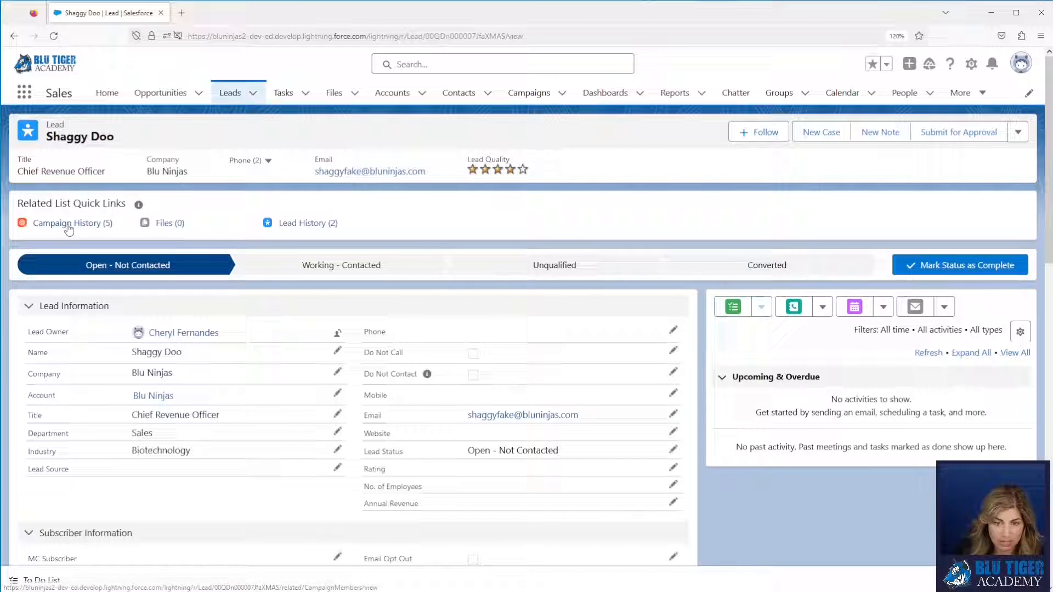
click(67, 223)
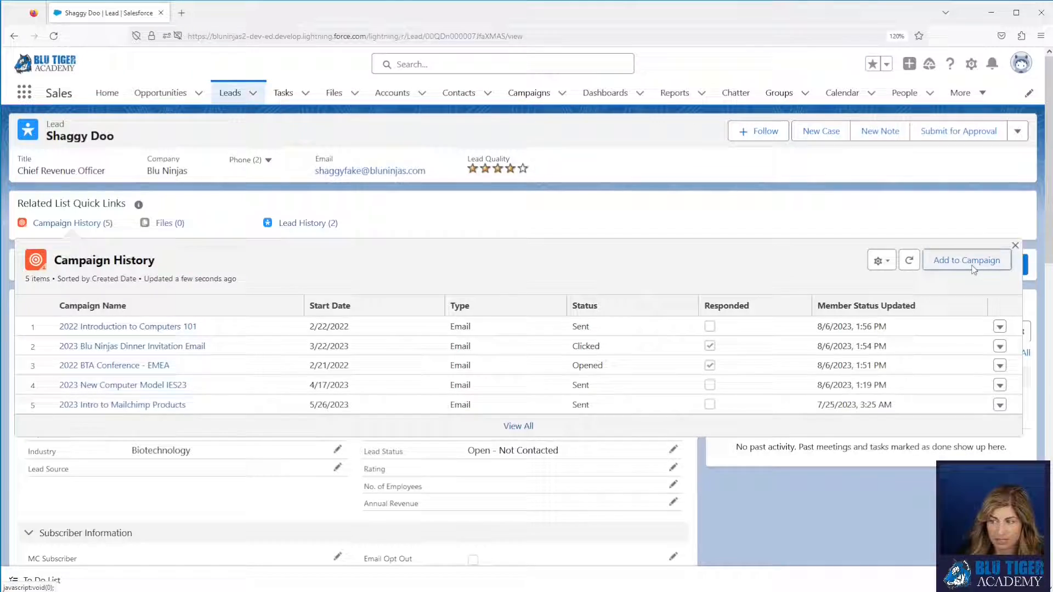
Add the lead to the 2023 Prospecting - New Computer Model campaign with status Need to Call
click(965, 260)
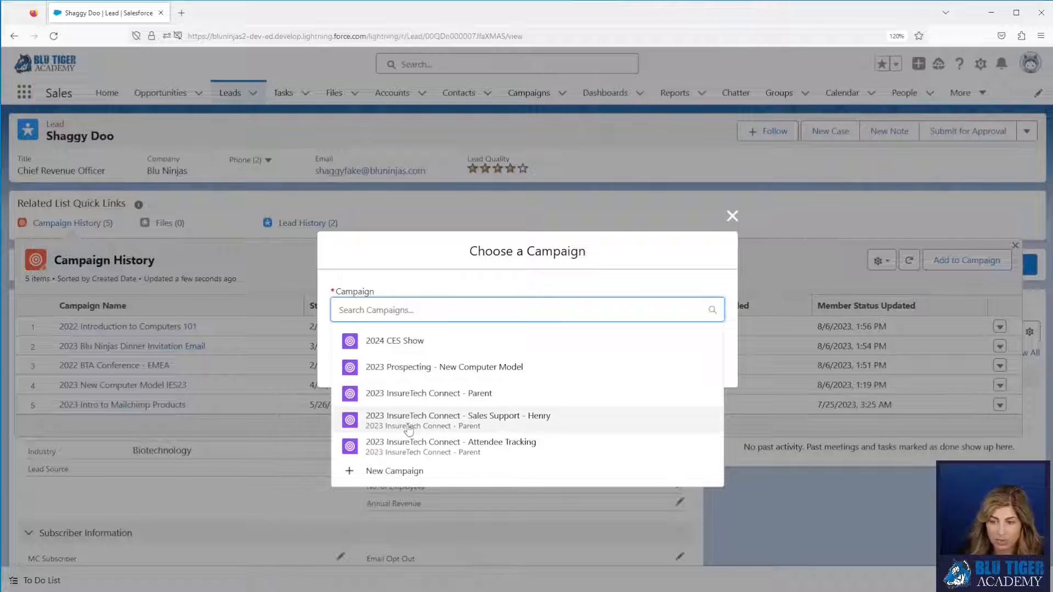
click(443, 367)
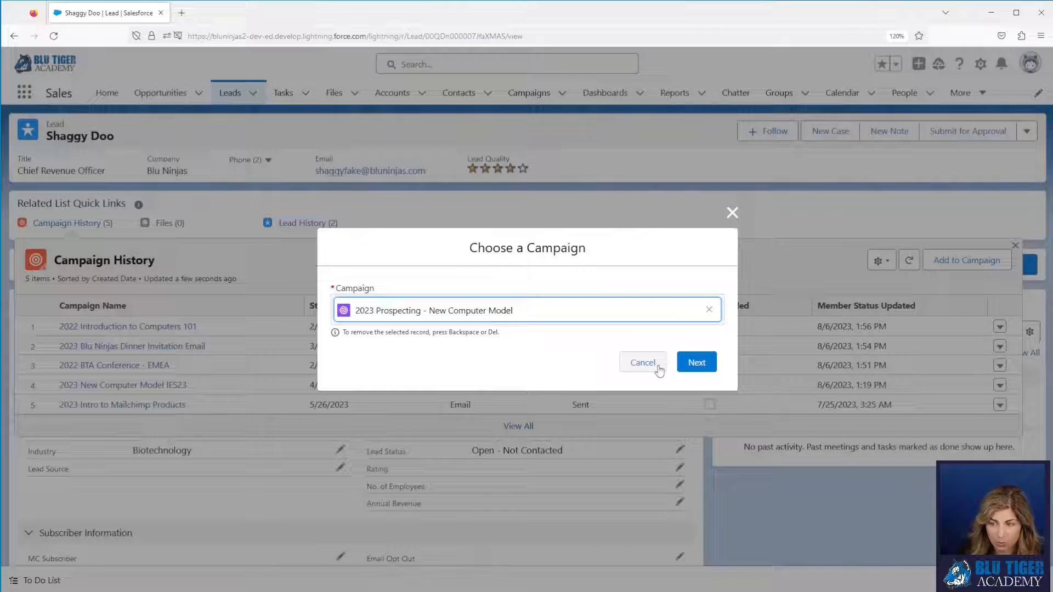
click(696, 362)
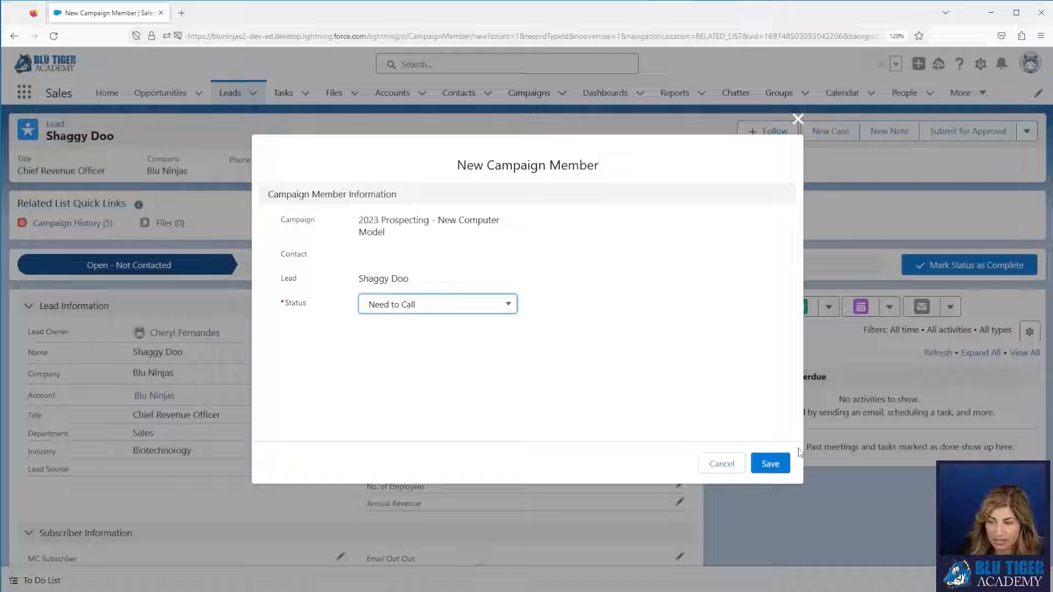
click(770, 463)
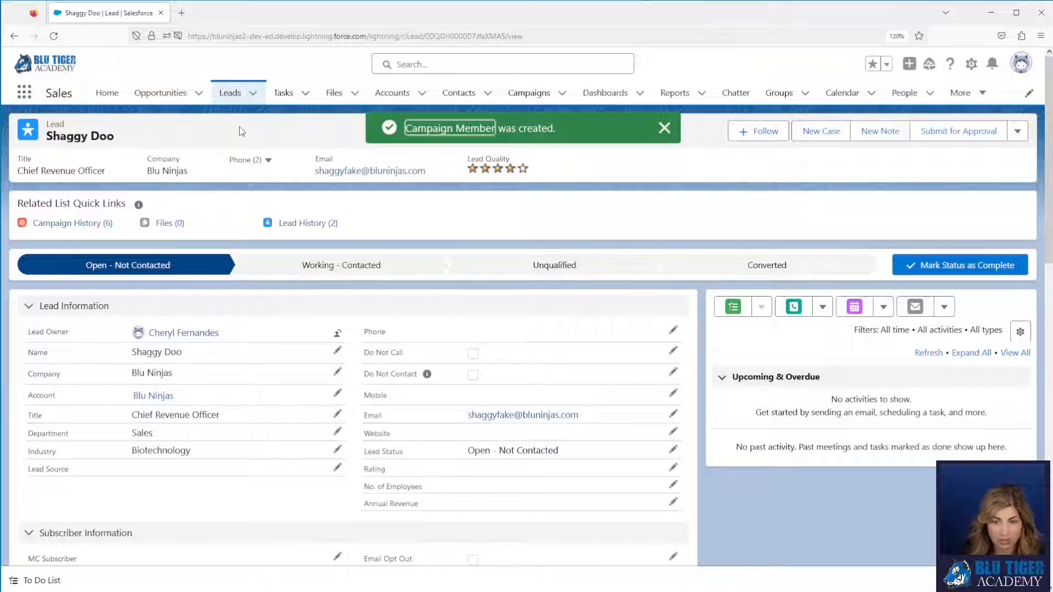
Review the updated campaign history and dismiss the member-created notice
click(66, 223)
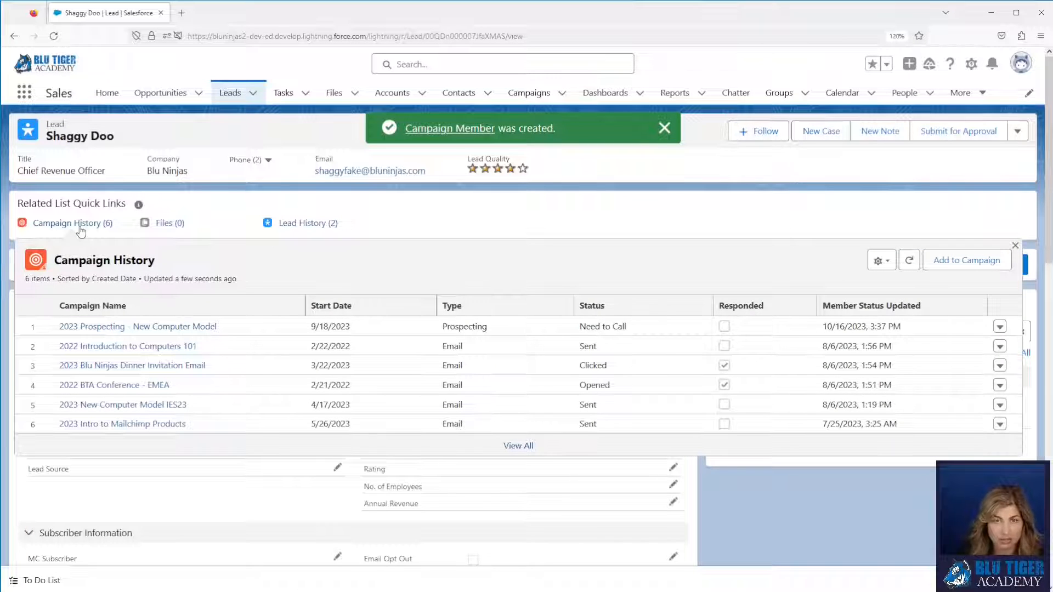
click(664, 129)
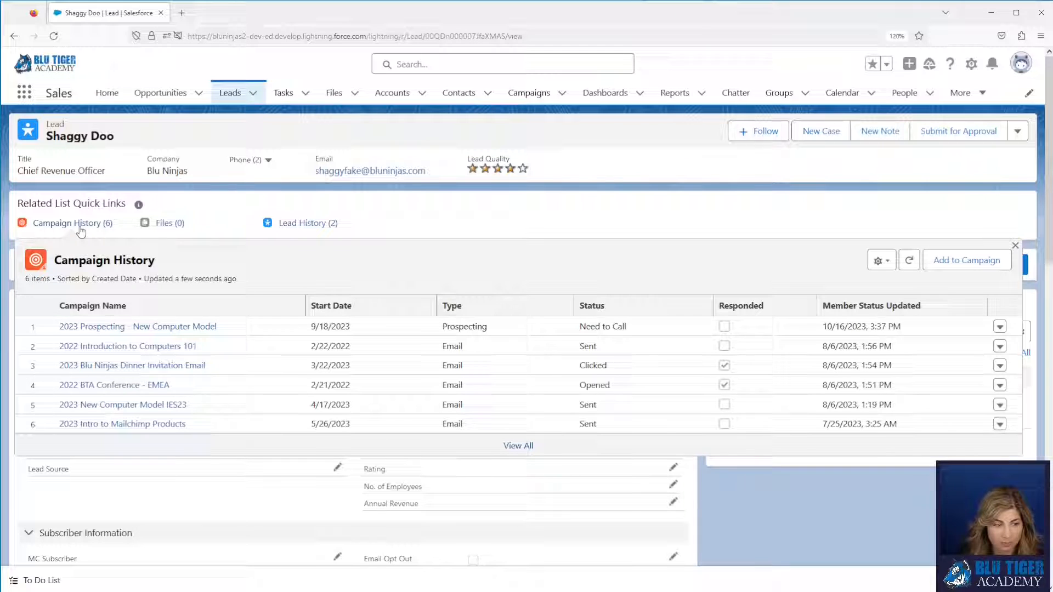
click(1015, 245)
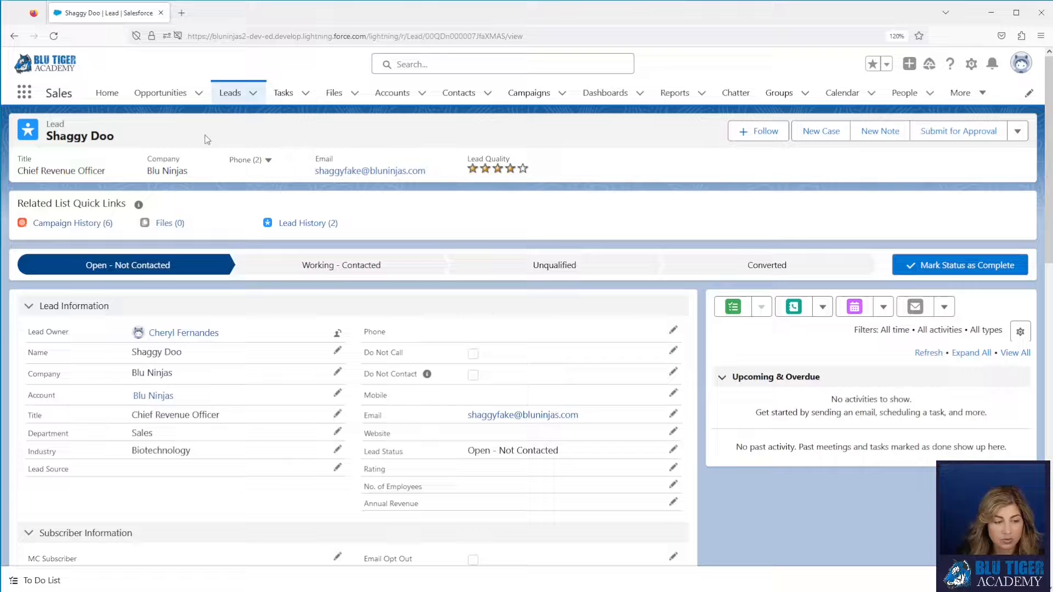
mouse_move(254, 138)
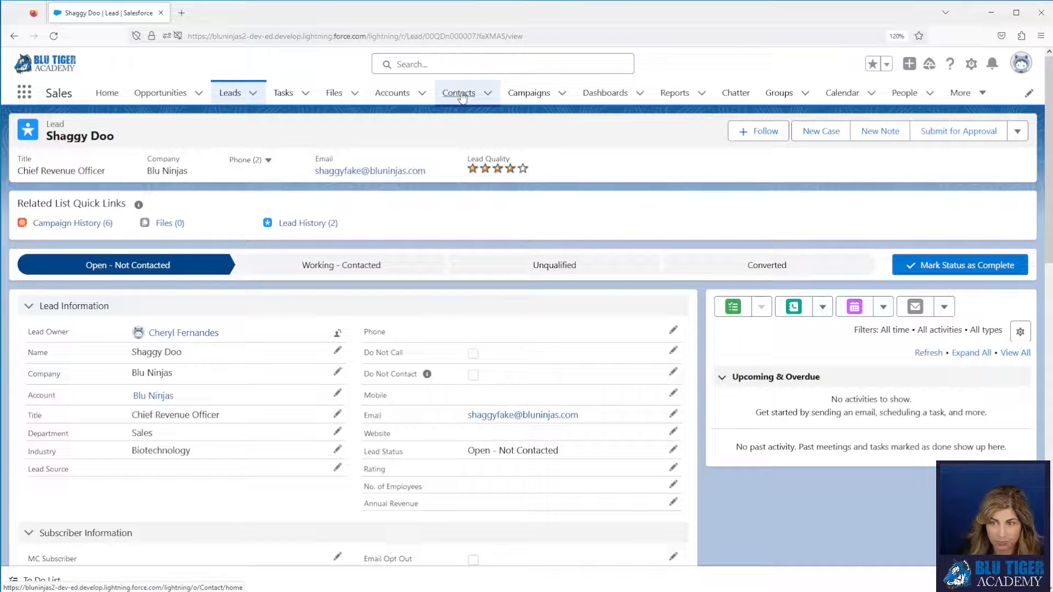
Switch the Contacts list to the My Customer Contacts view and dismiss the pop-ups
click(458, 92)
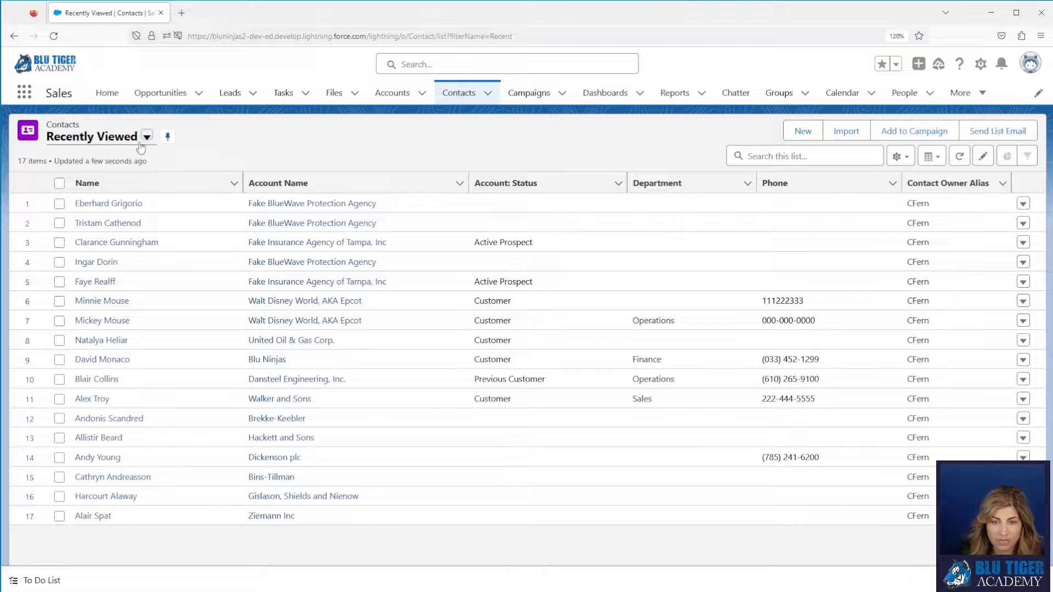
click(146, 136)
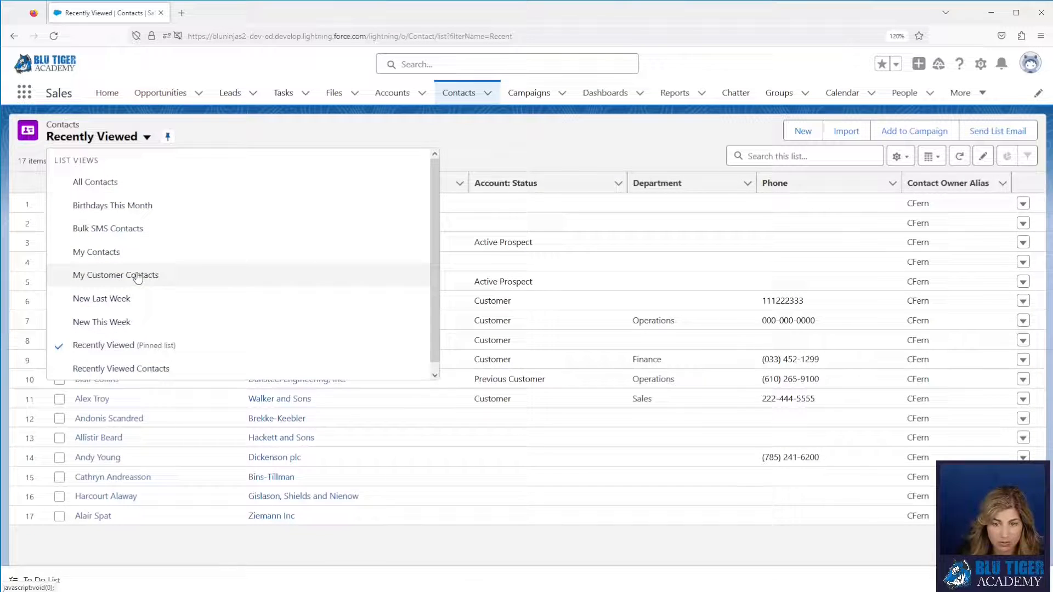
click(115, 274)
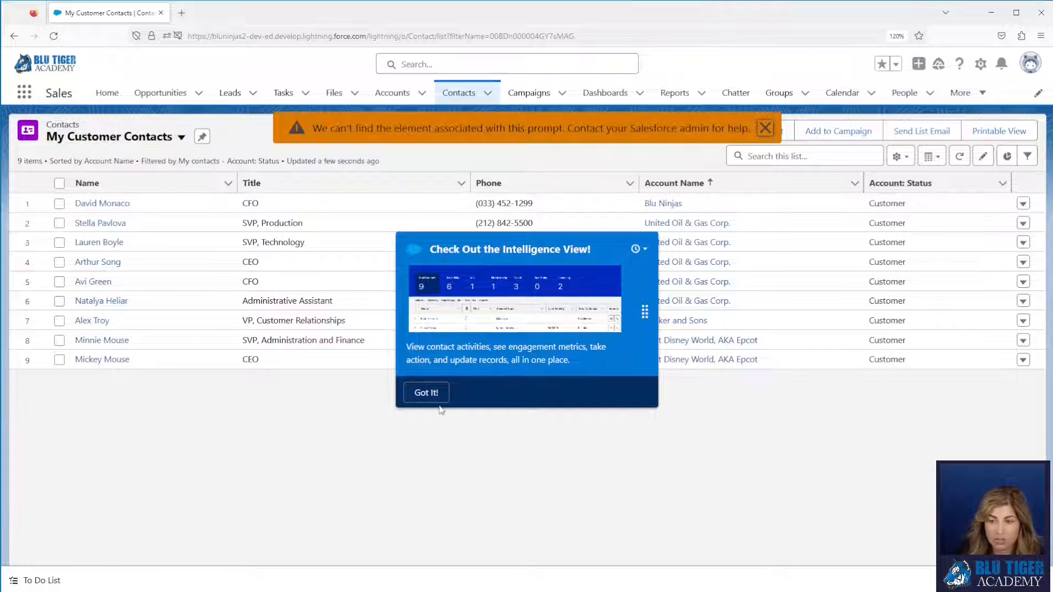
click(426, 392)
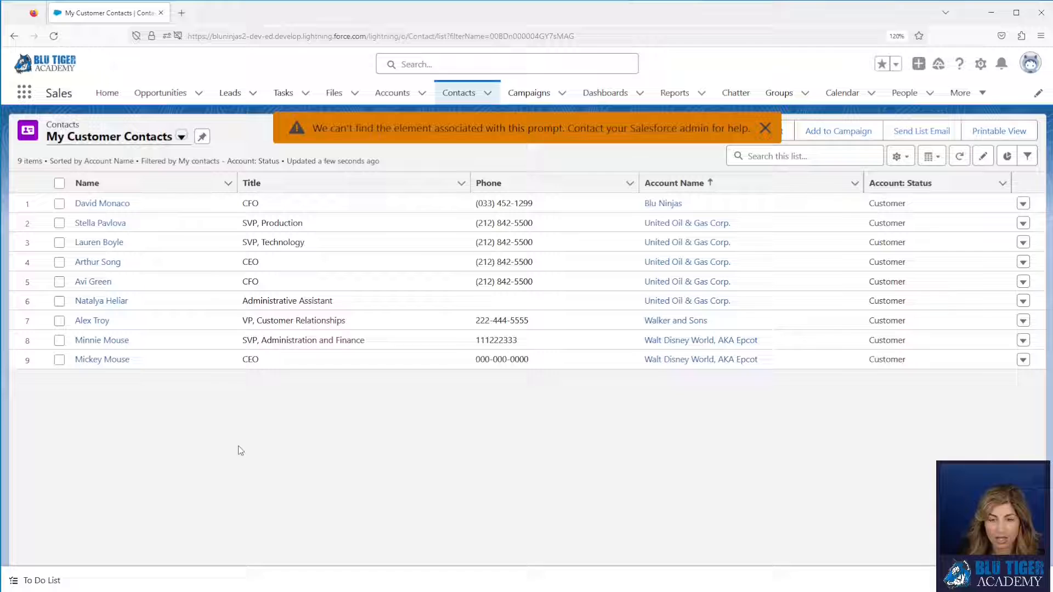
click(765, 128)
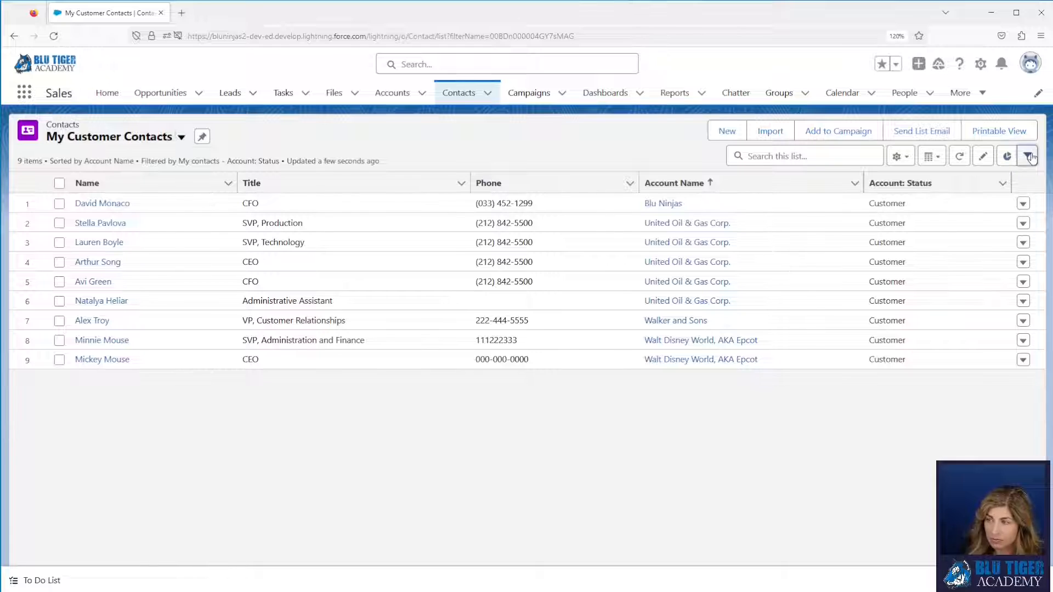
Review the Account Status equals Customer filter and check eight of the nine contacts
click(1027, 156)
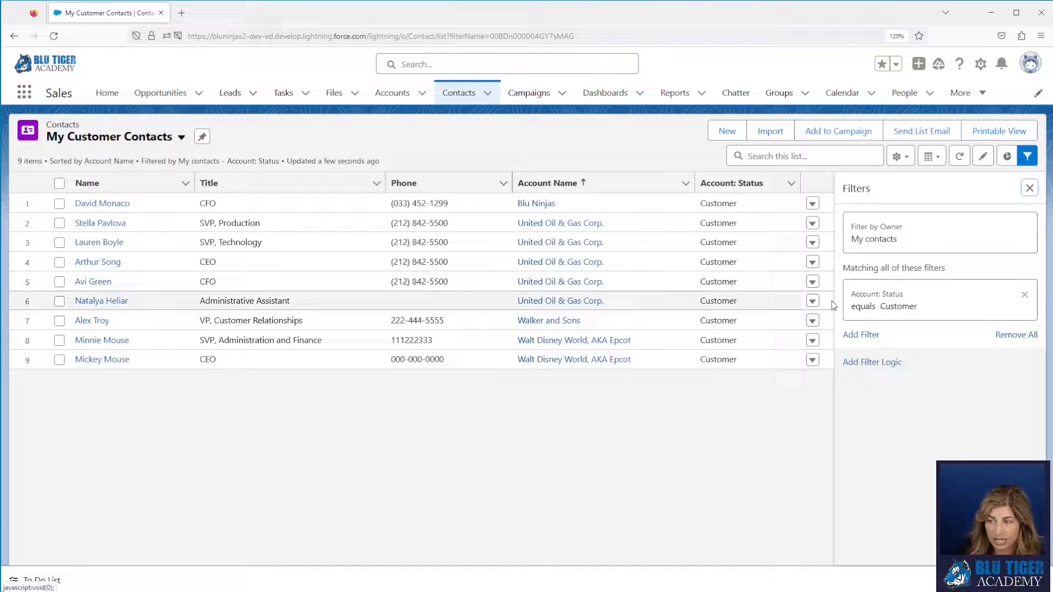
mouse_move(854, 316)
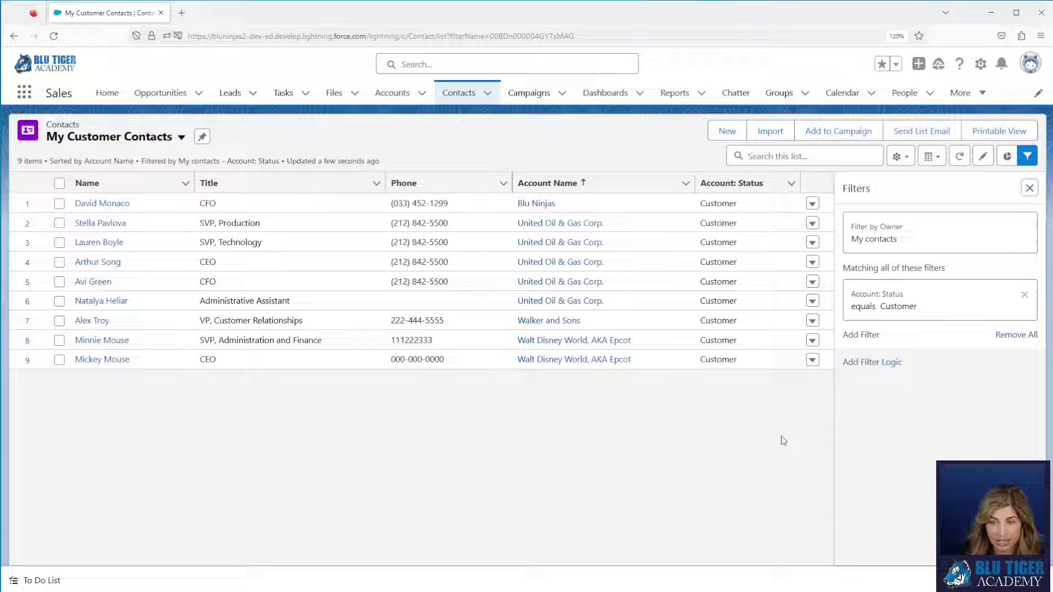
mouse_move(590, 268)
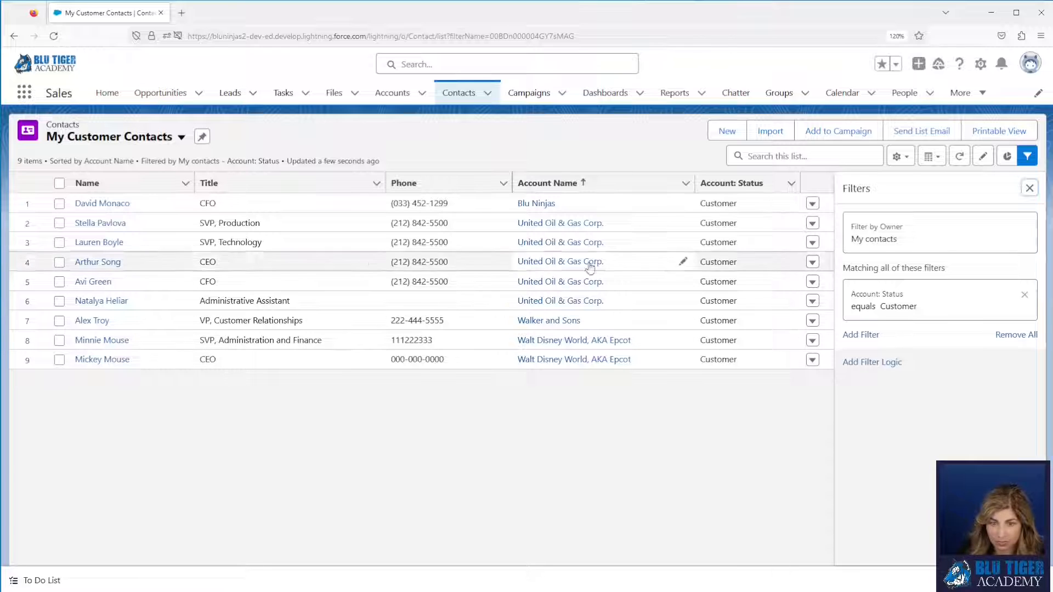
click(59, 203)
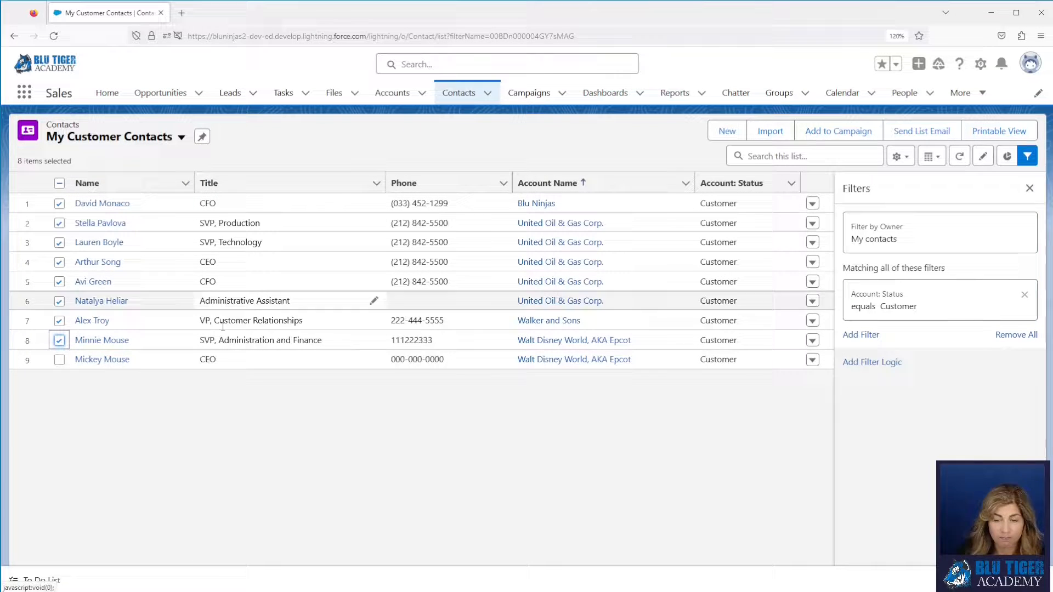
mouse_move(226, 408)
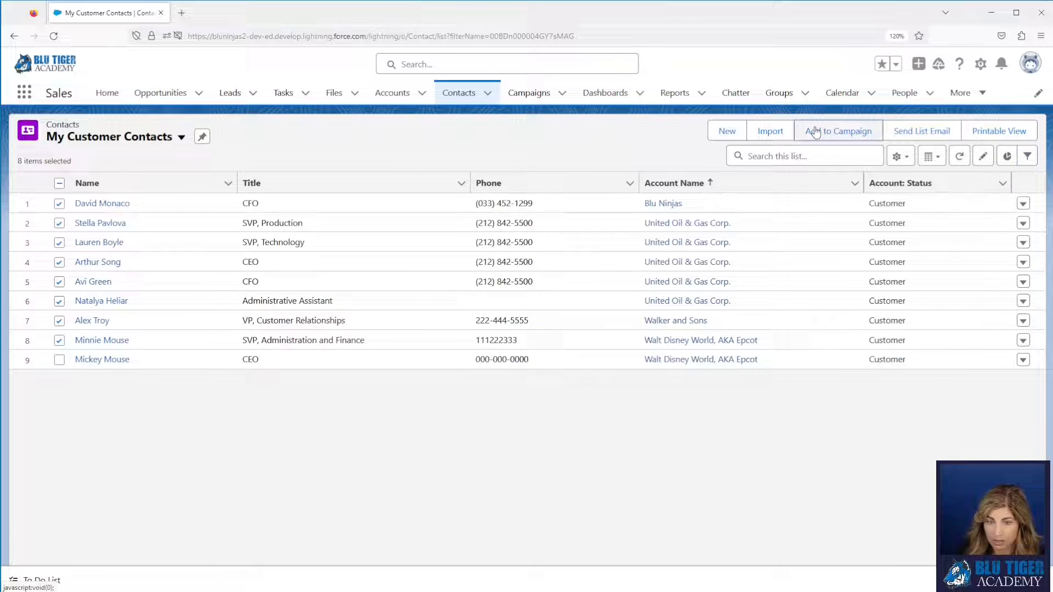
Add the eight checked contacts to 2023 Prospecting - New Computer Model as Need to Call
click(838, 131)
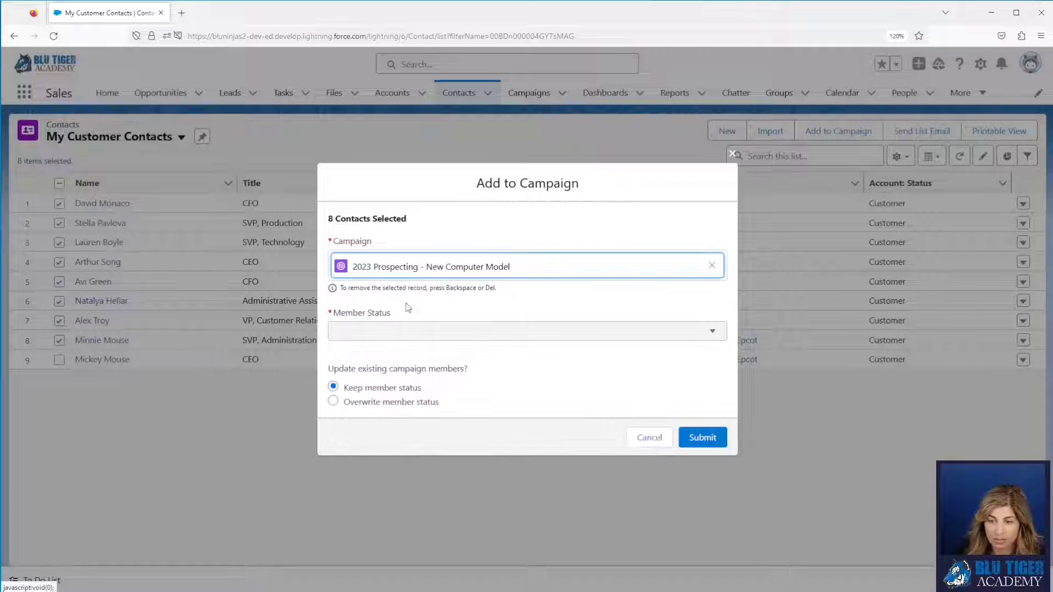
click(527, 331)
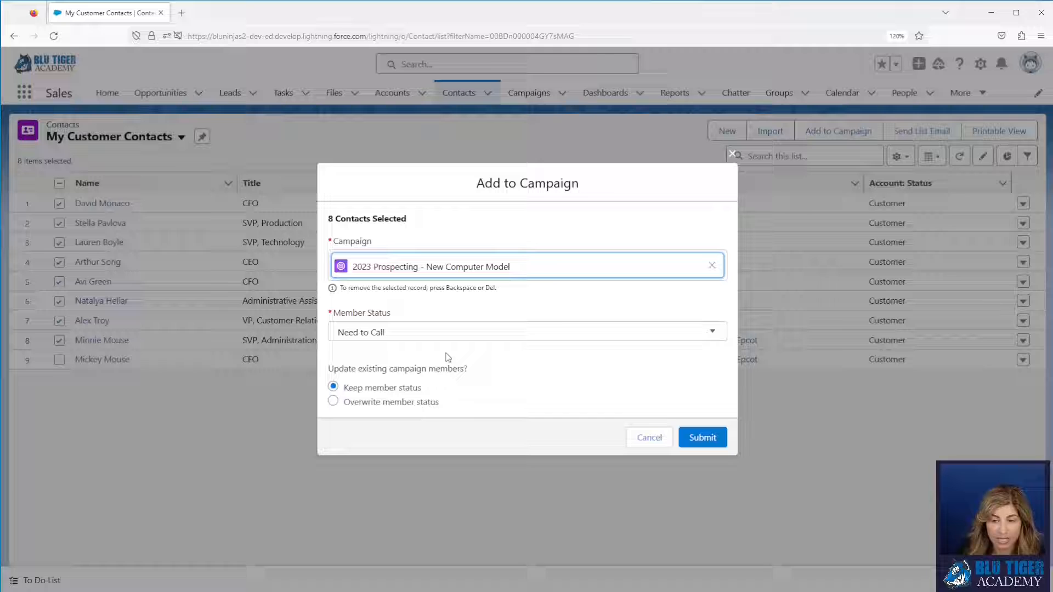
mouse_move(396, 413)
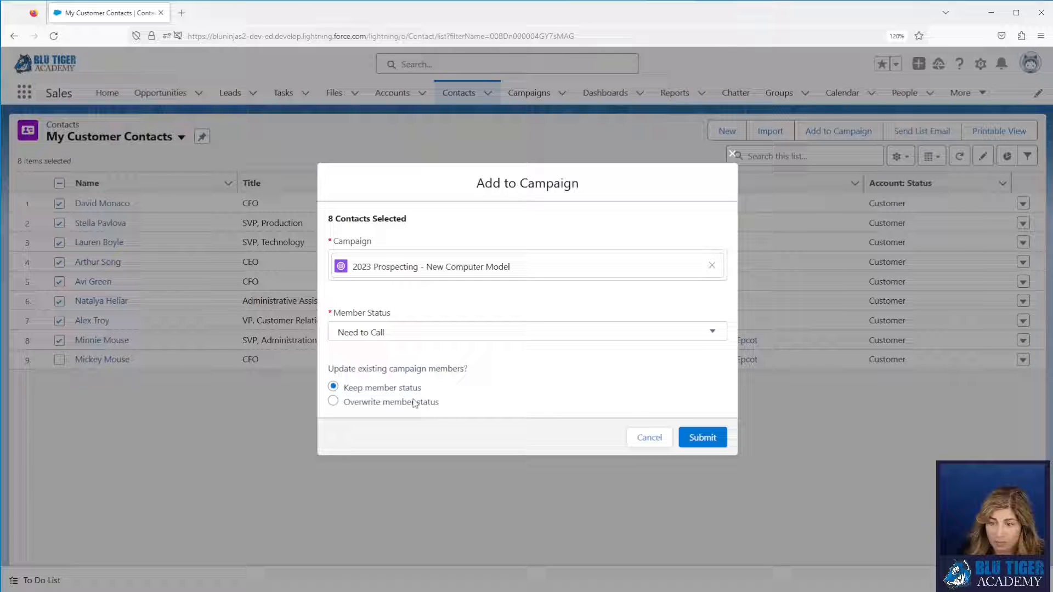
mouse_move(477, 386)
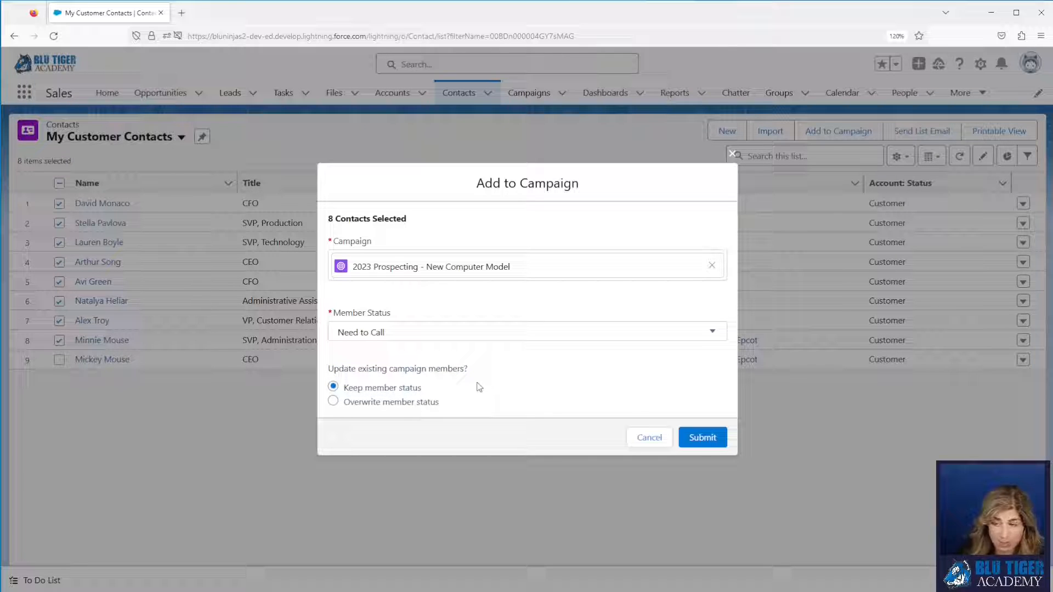
click(702, 438)
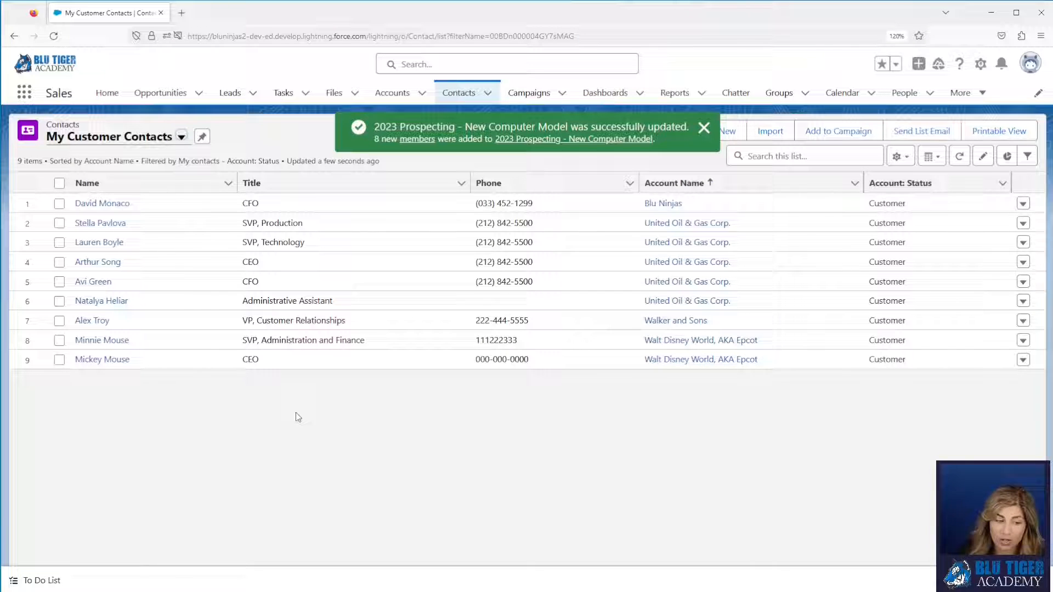
click(705, 127)
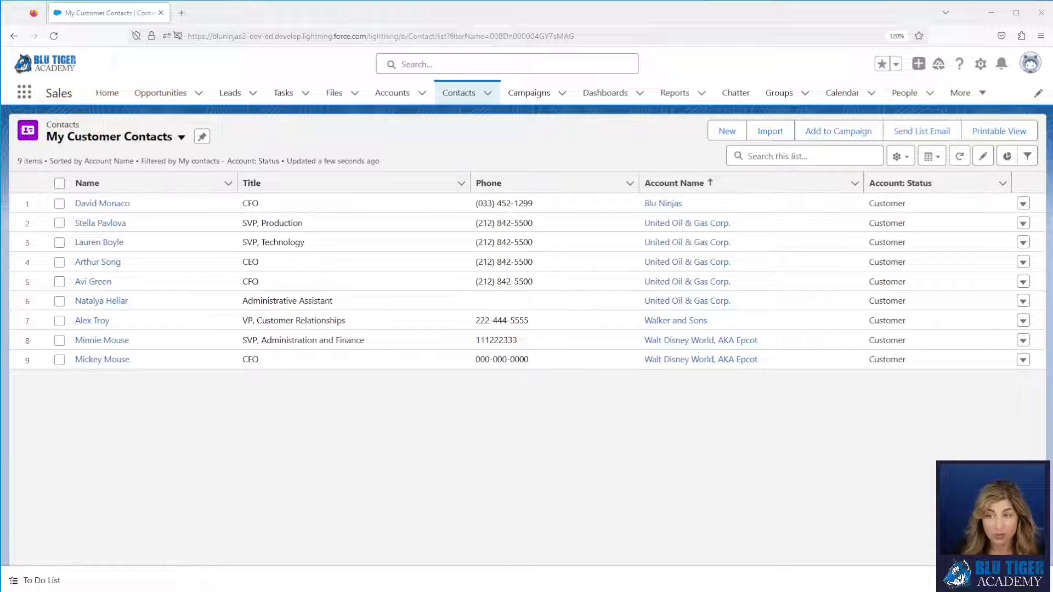
From the All Unconverted Leads report, start Add to Campaign and cancel the dialog
click(675, 92)
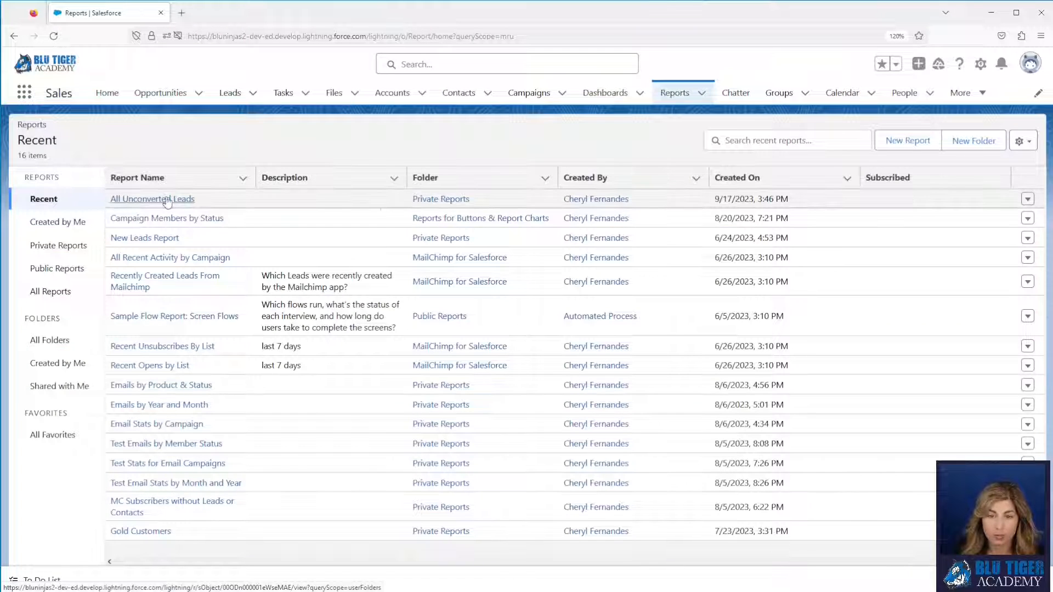
click(151, 199)
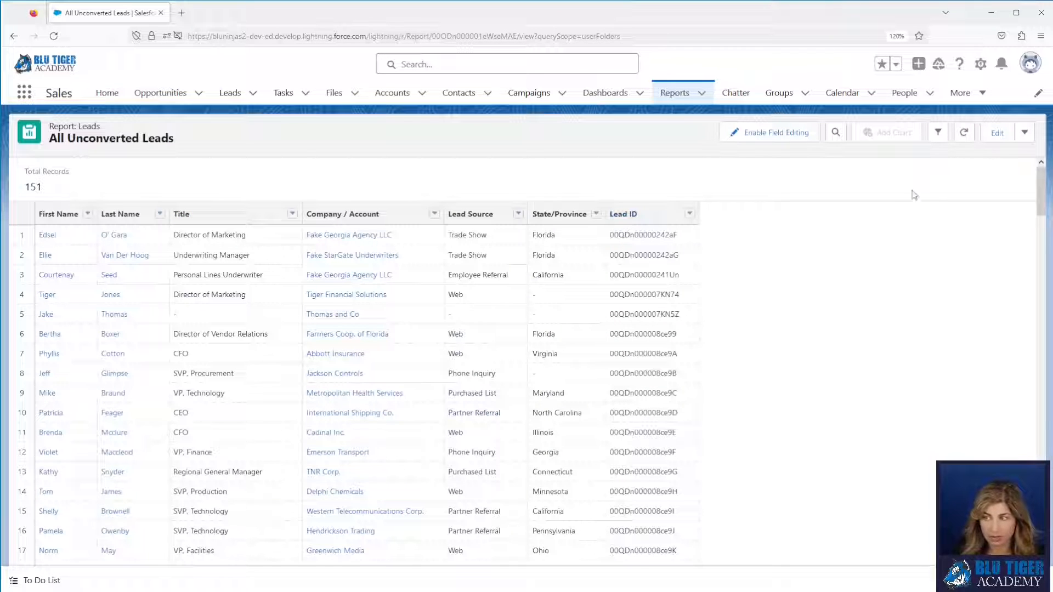
click(1025, 133)
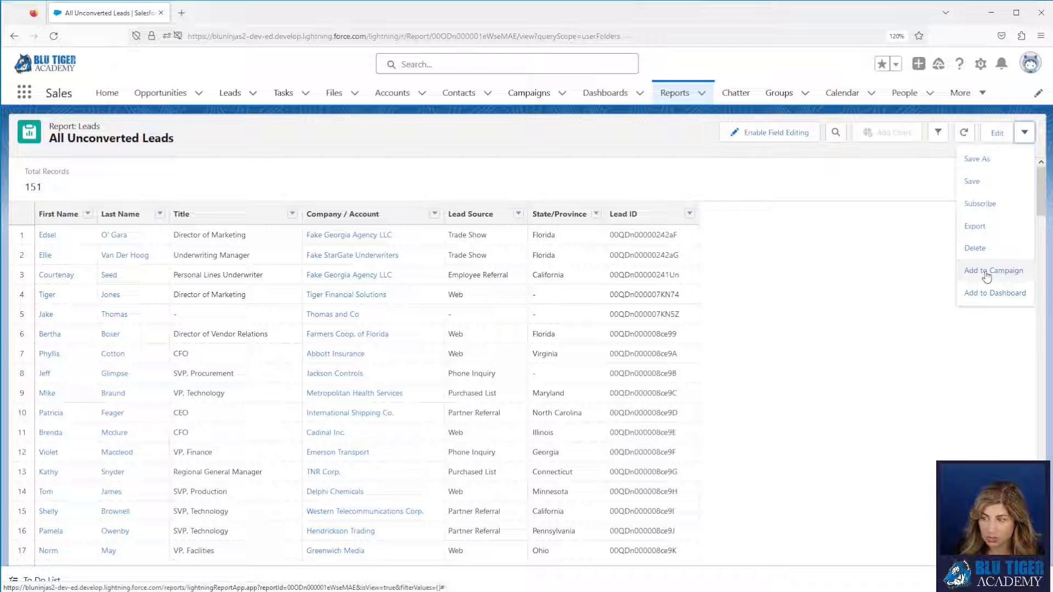
click(994, 270)
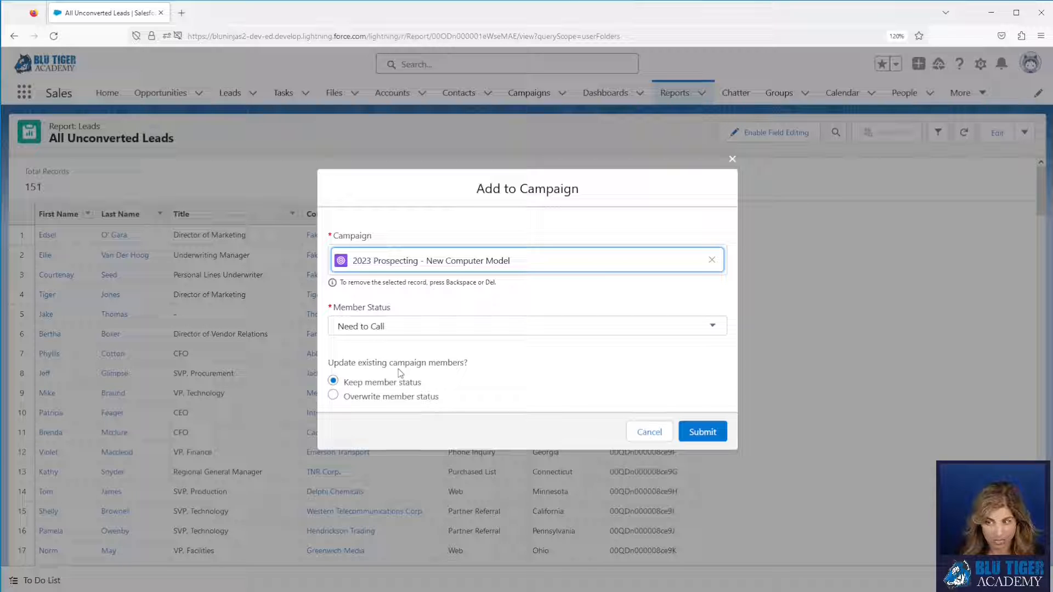
mouse_move(689, 381)
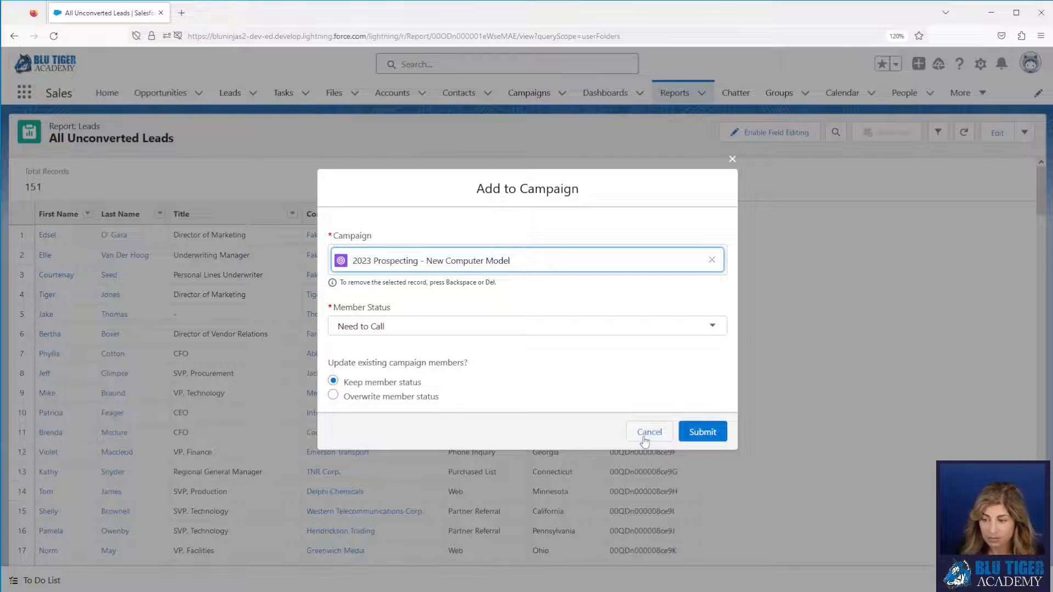
click(648, 432)
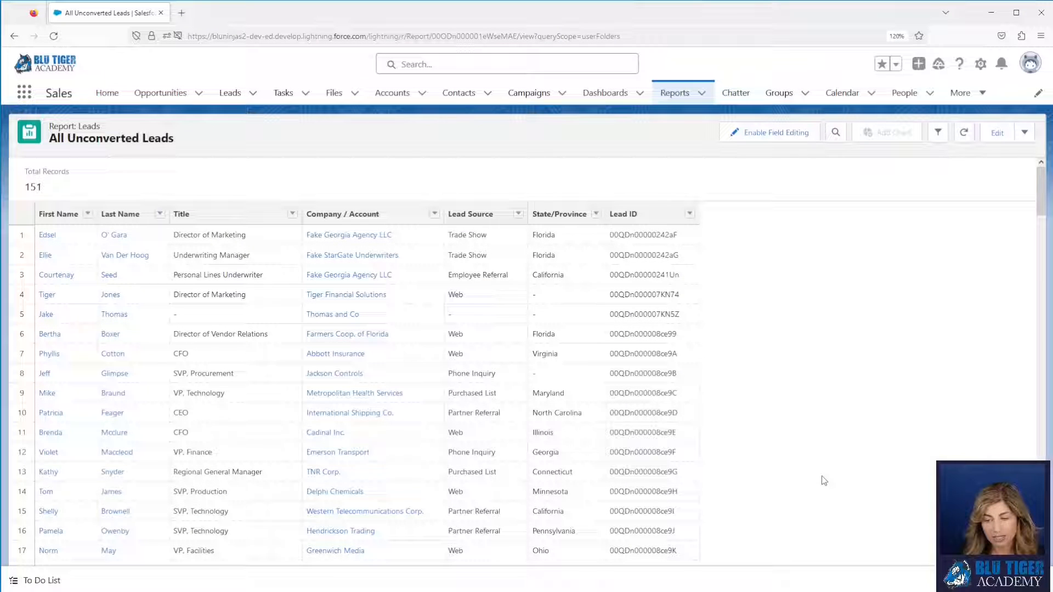
mouse_move(867, 294)
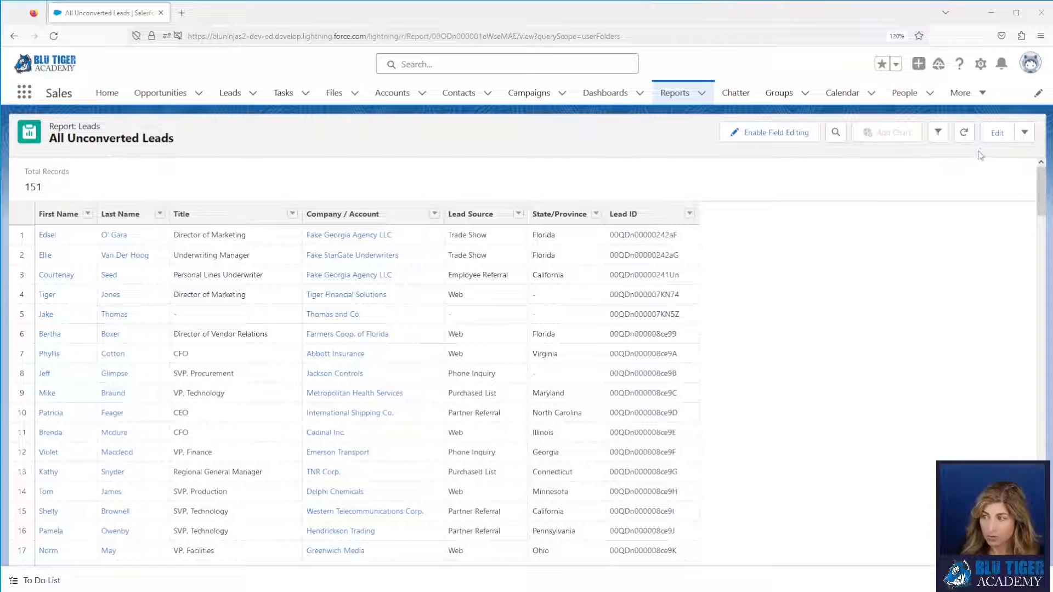
Export the All Unconverted Leads report as Details Only, comma-delimited, opening in Excel
click(1025, 131)
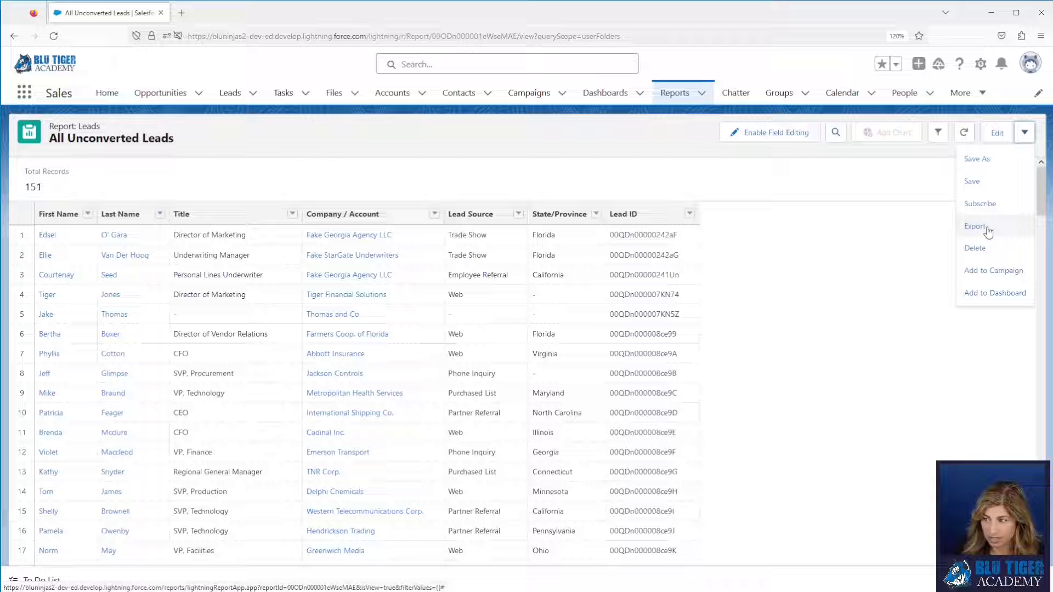
click(977, 226)
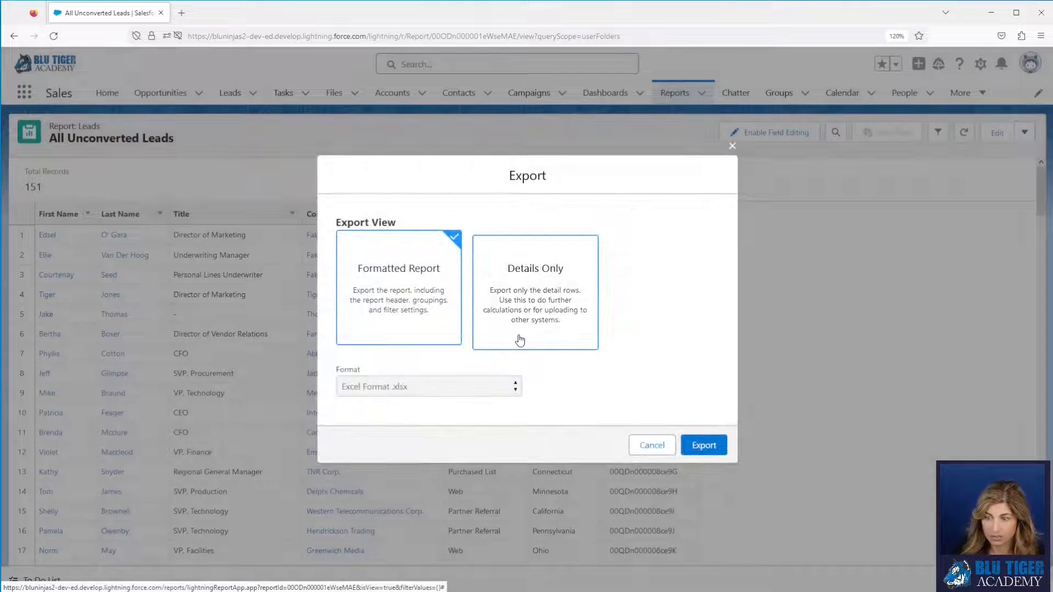
click(535, 291)
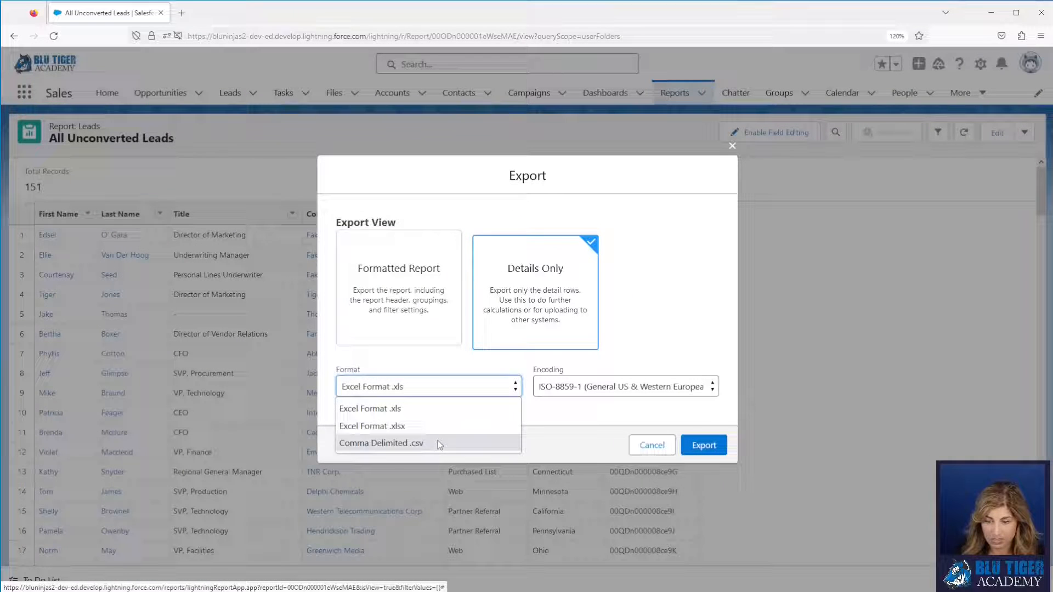
click(703, 444)
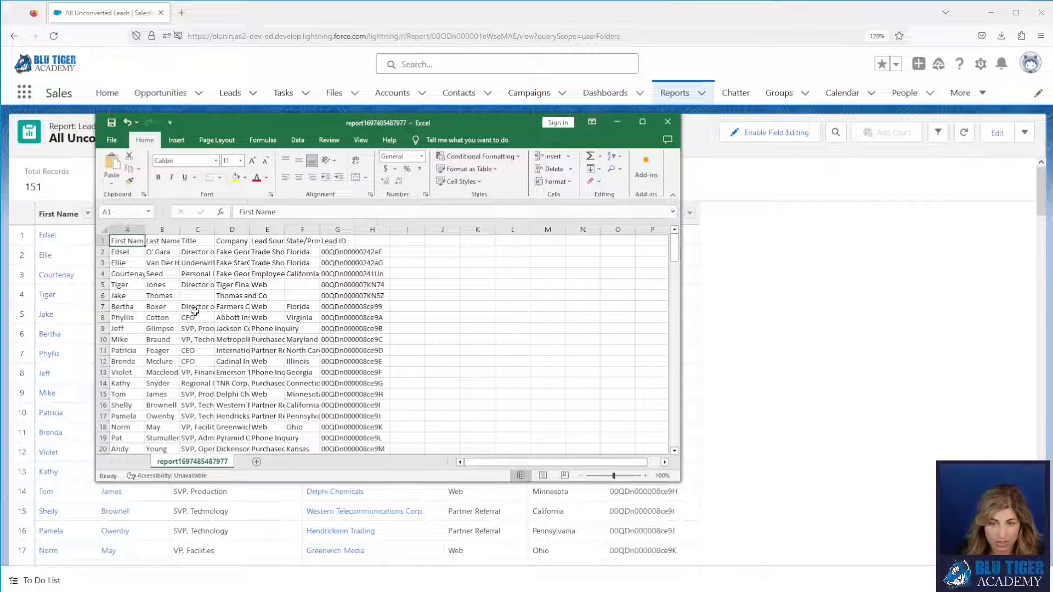
Widen the sheet's columns and delete the five rows from Abbott Insurance to Cadinal Inc
click(196, 229)
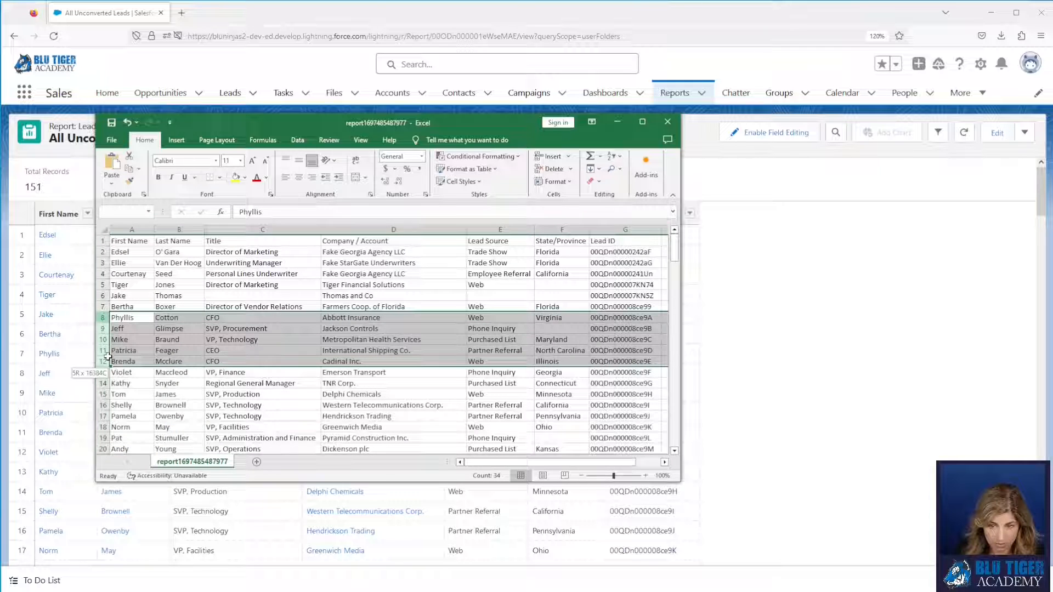
right_click(133, 319)
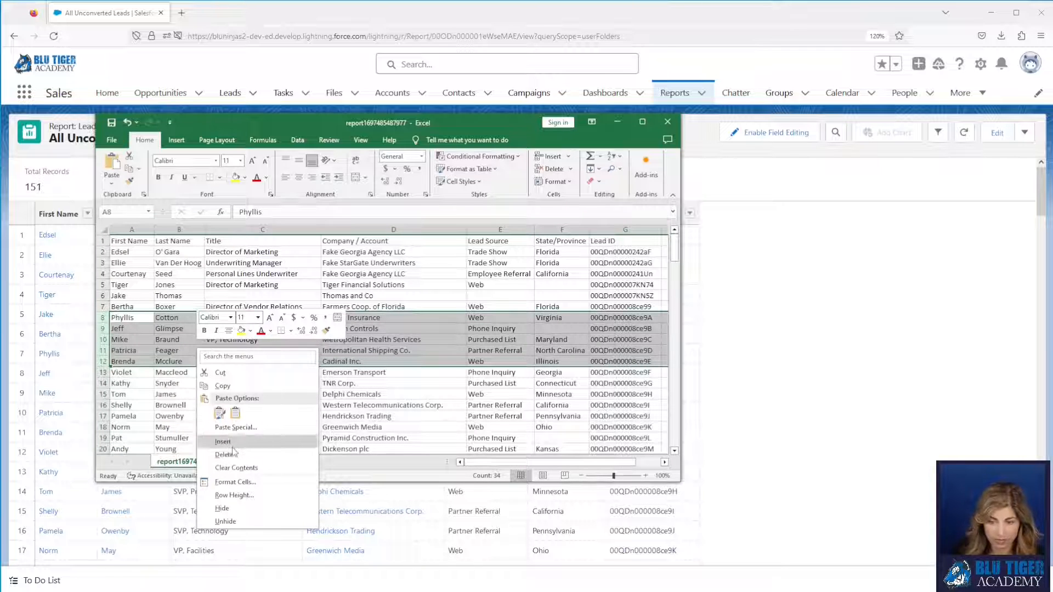
click(226, 454)
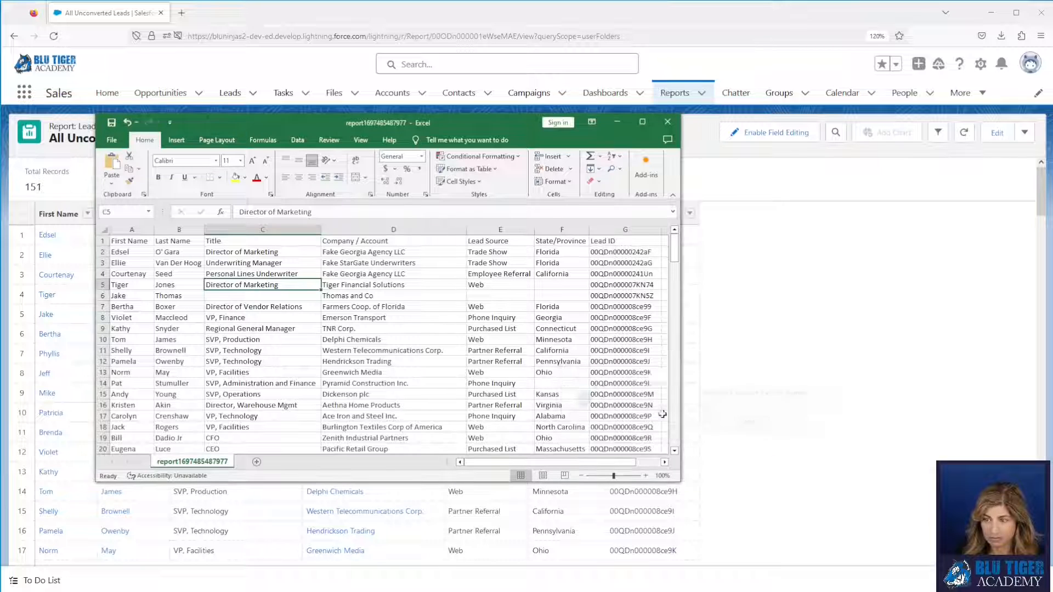
Close Excel and show the 2023 Prospecting campaign's nine-member list with its options menu
click(666, 121)
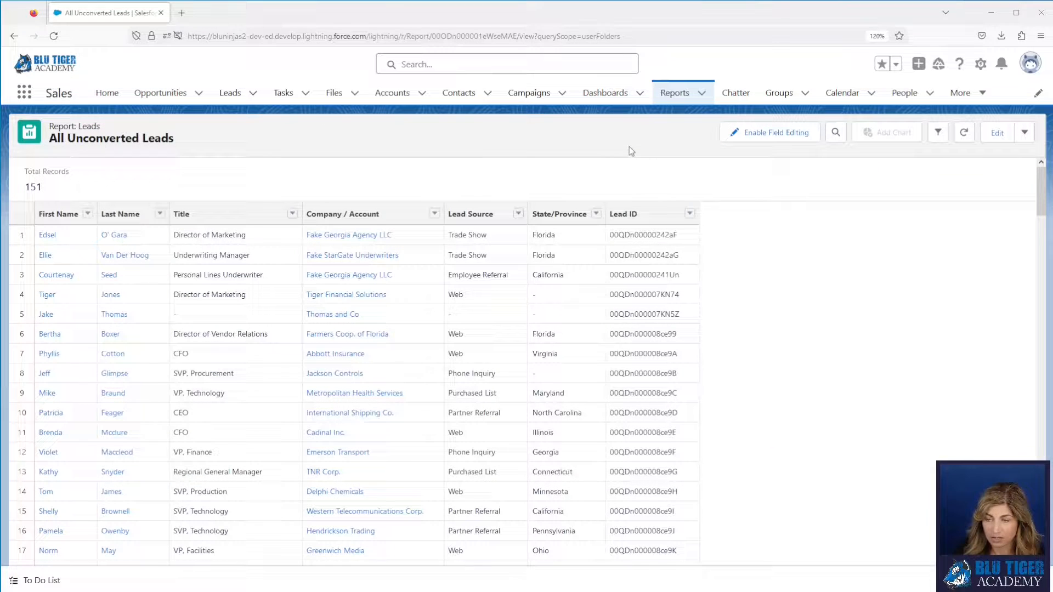
mouse_move(509, 108)
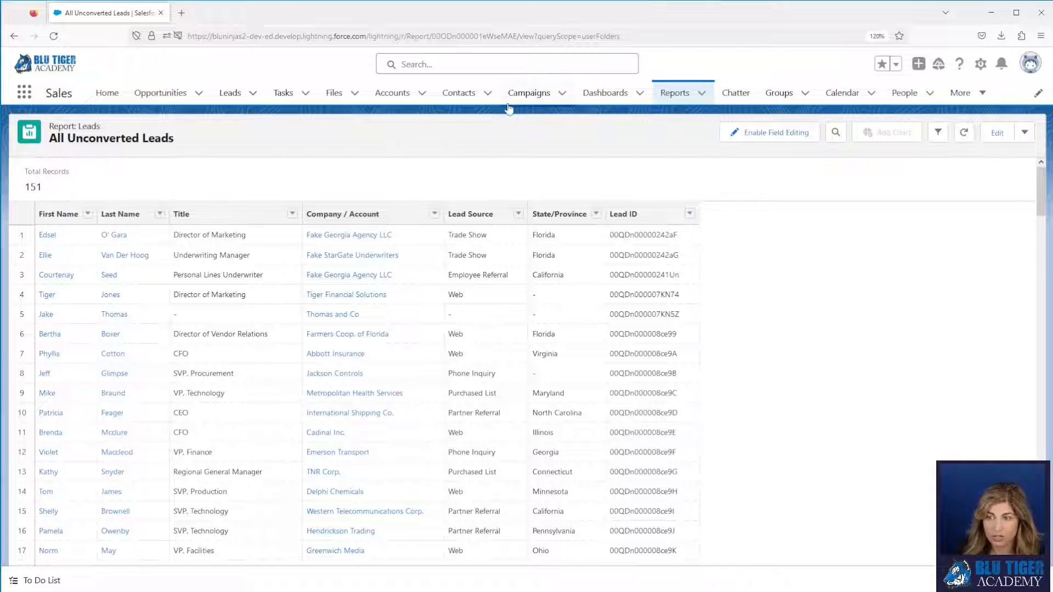
click(529, 92)
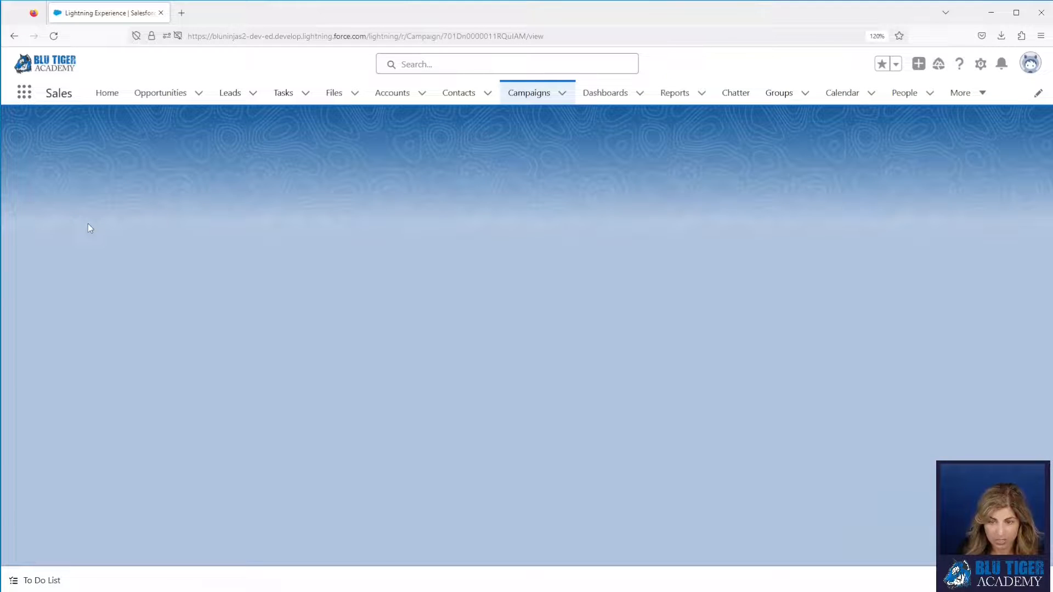
mouse_move(393, 289)
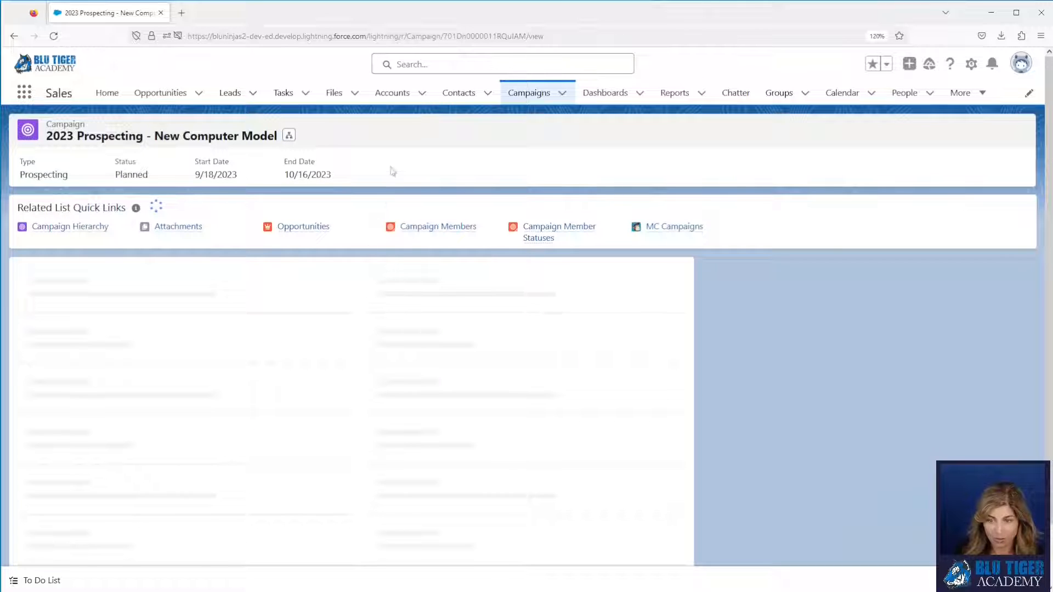
click(438, 226)
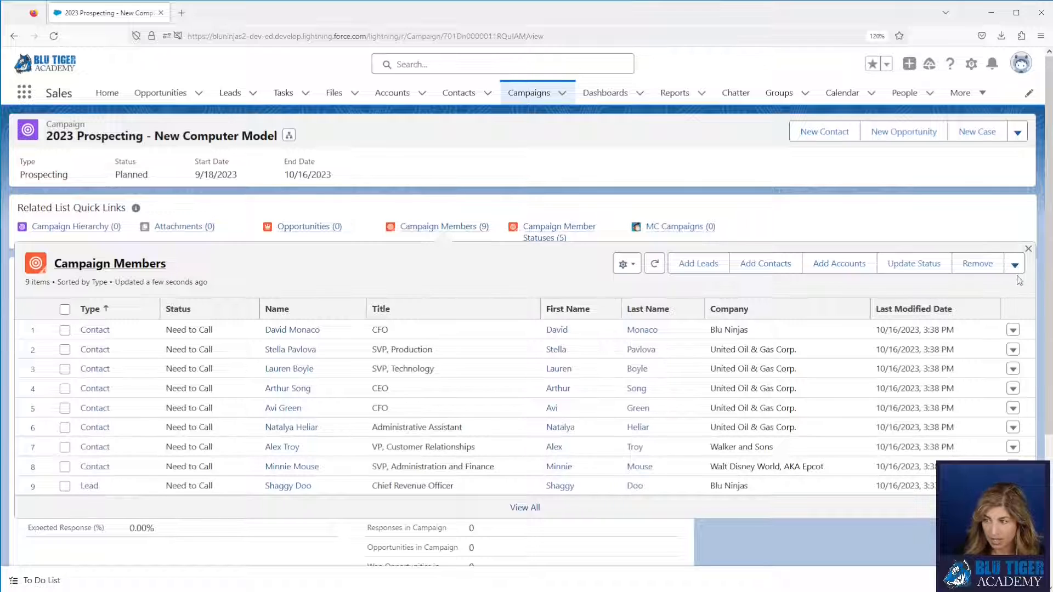
click(1013, 262)
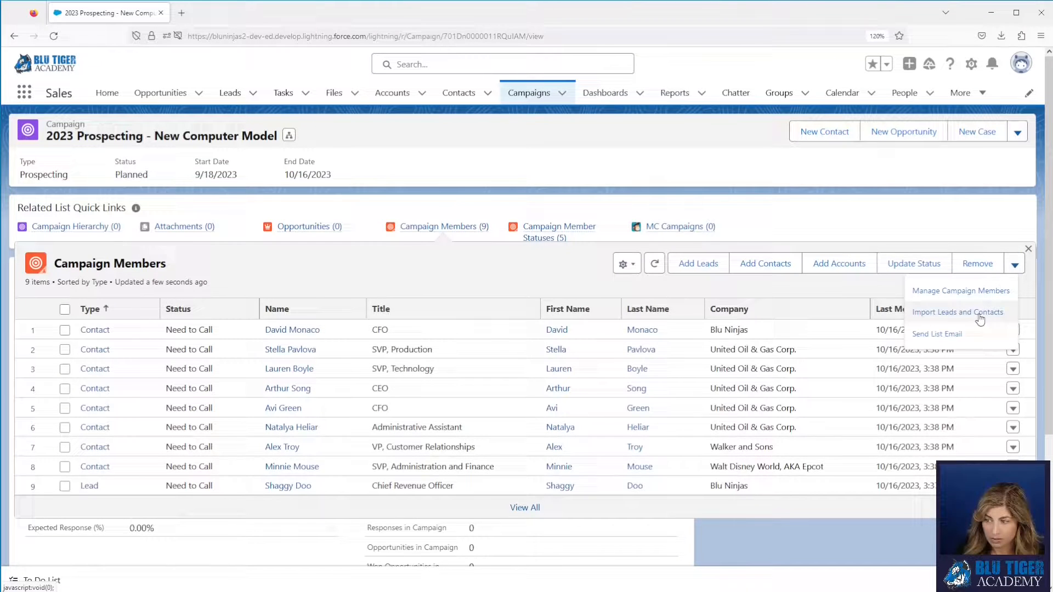
In the Data Import Wizard, update existing leads matched by Salesforce.com ID, assigning to campaigns
click(957, 313)
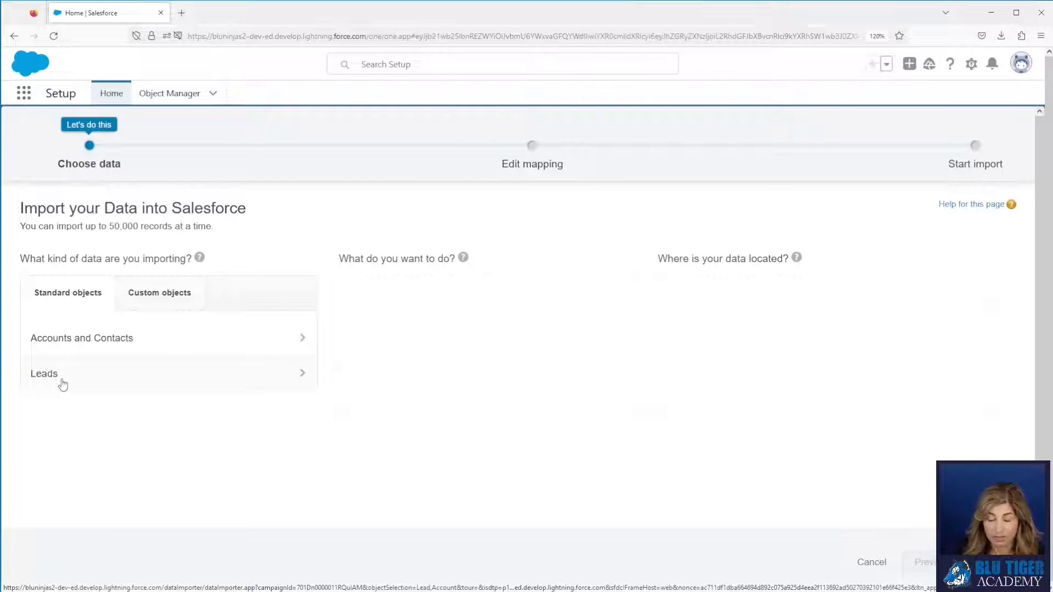
click(67, 373)
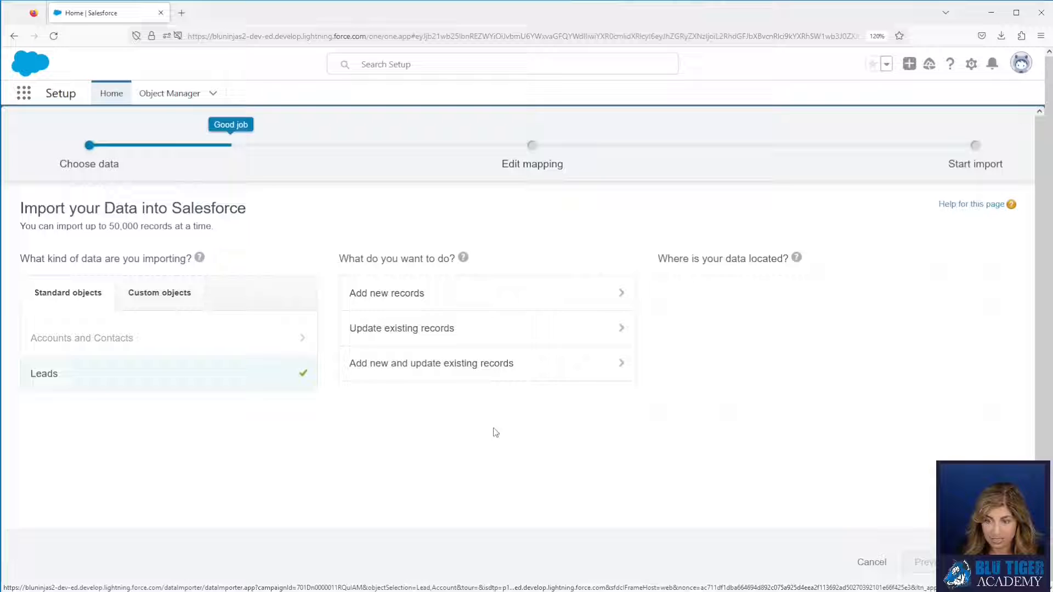
mouse_move(467, 323)
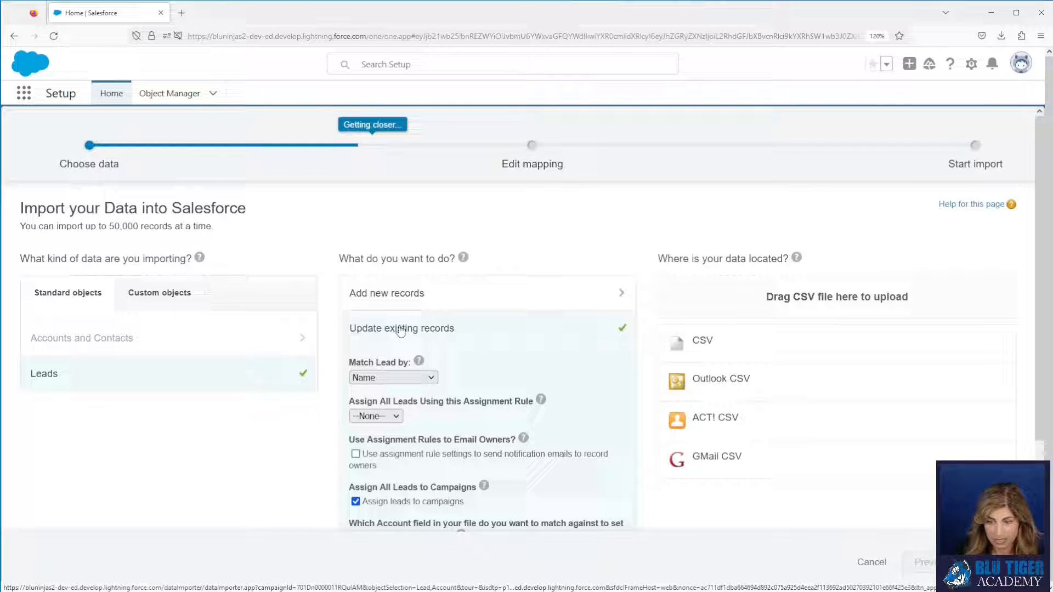
click(393, 378)
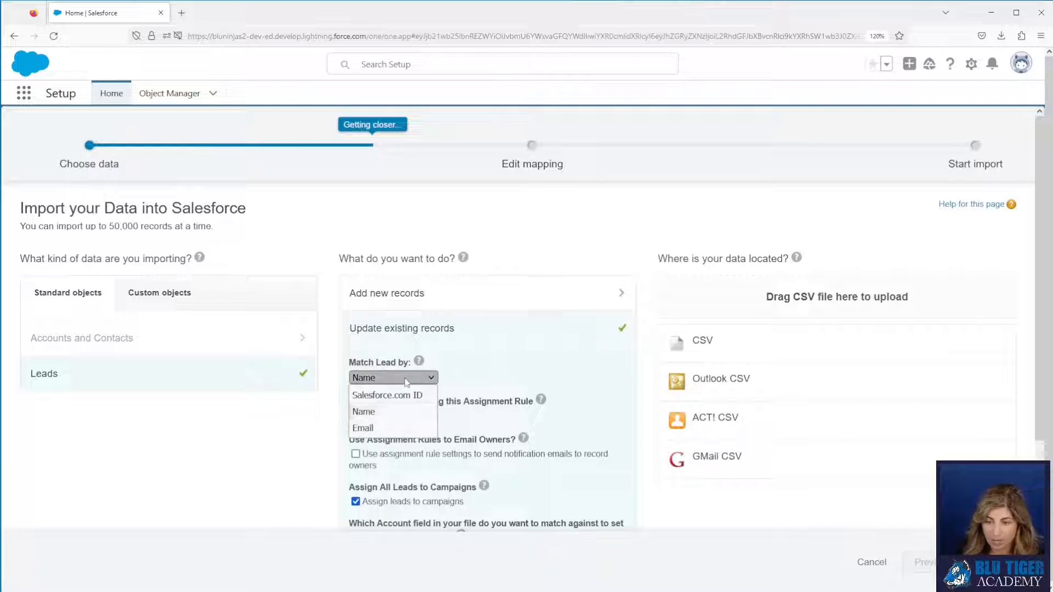
click(388, 395)
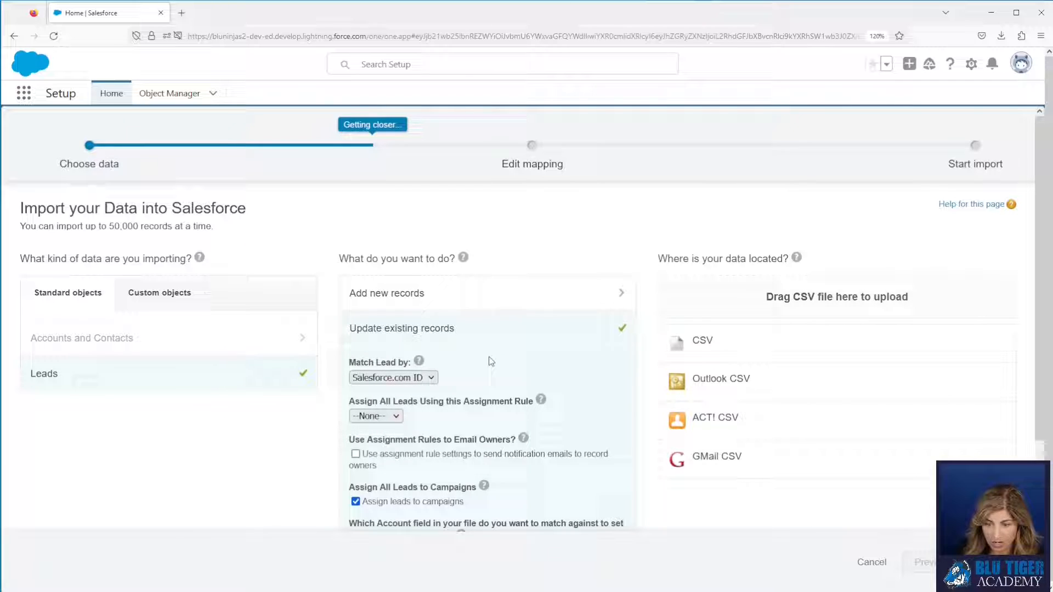
scroll(down, 3)
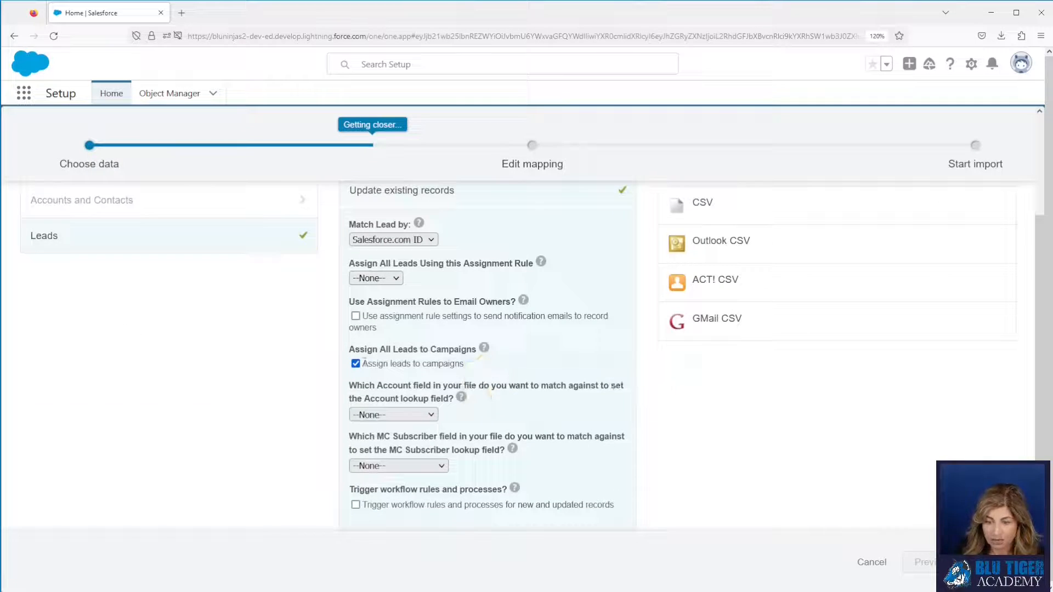
mouse_move(497, 363)
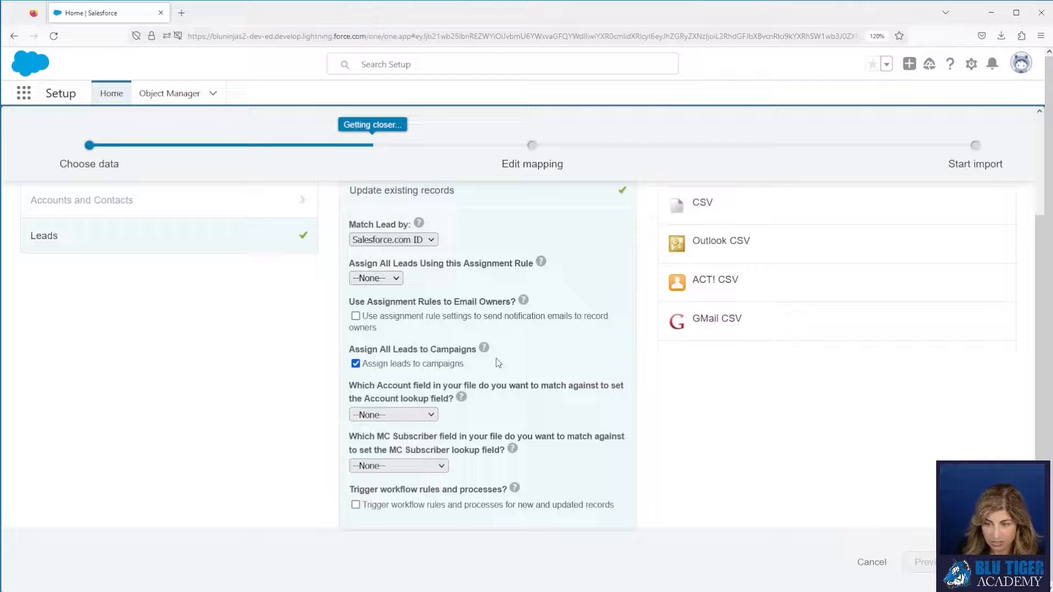
mouse_move(484, 349)
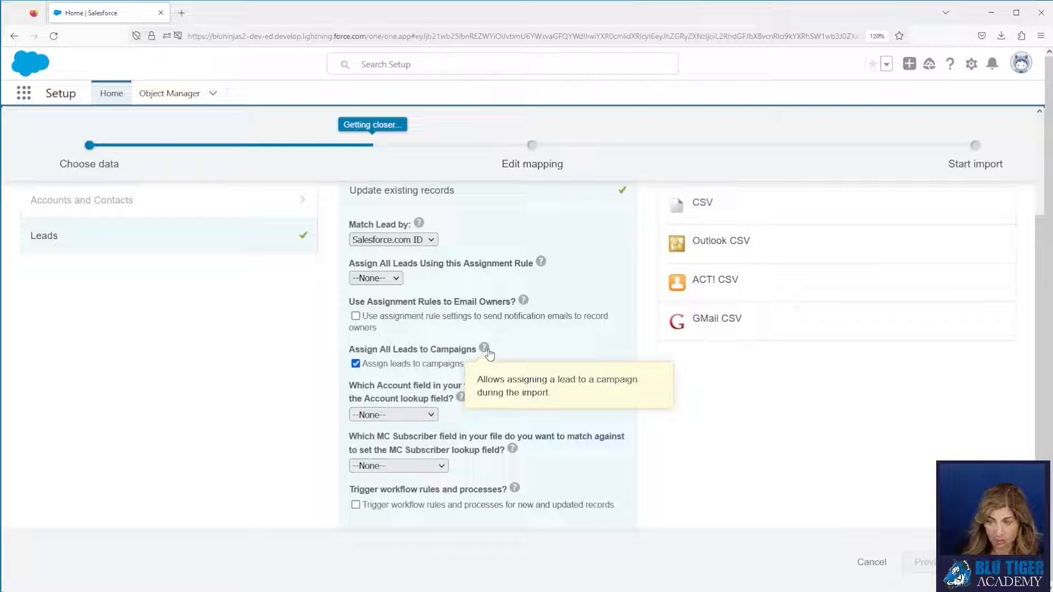
scroll(down, 3)
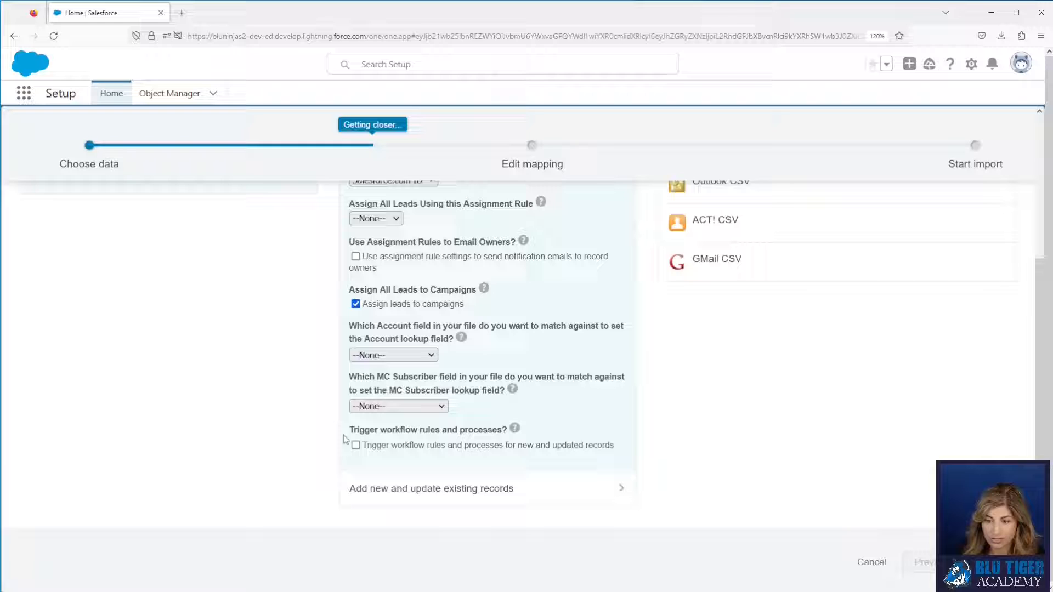
scroll(up, 3)
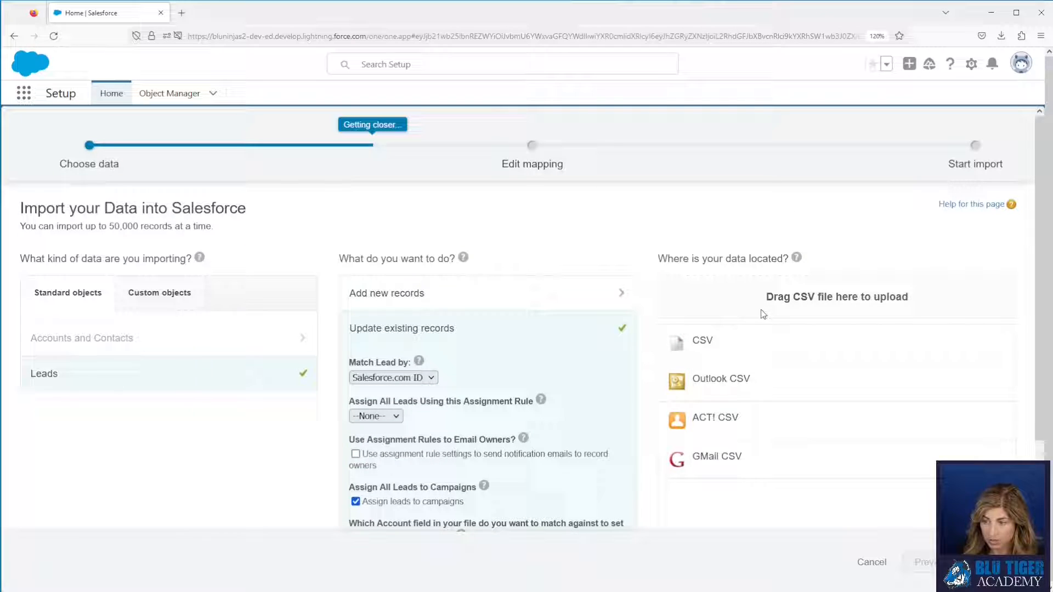
mouse_move(809, 300)
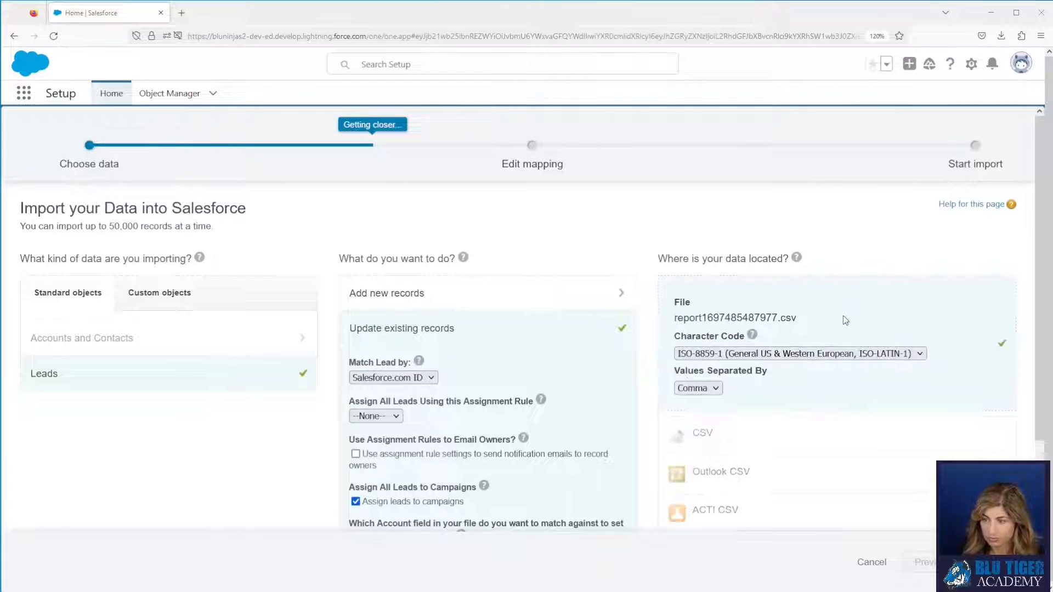
mouse_move(801, 505)
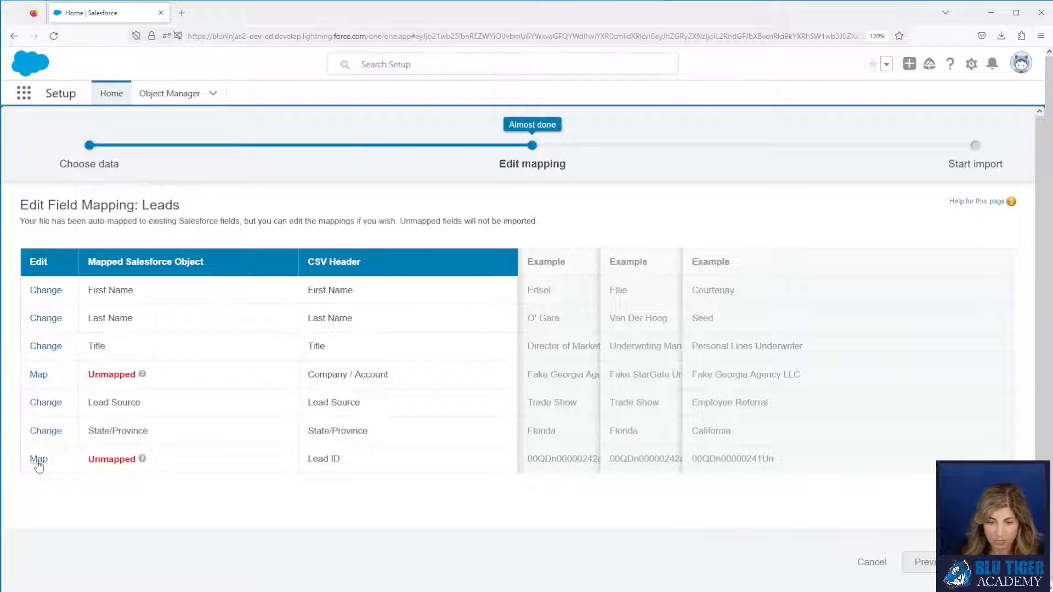
Map the Lead ID column to the Salesforce.com ID field
click(38, 459)
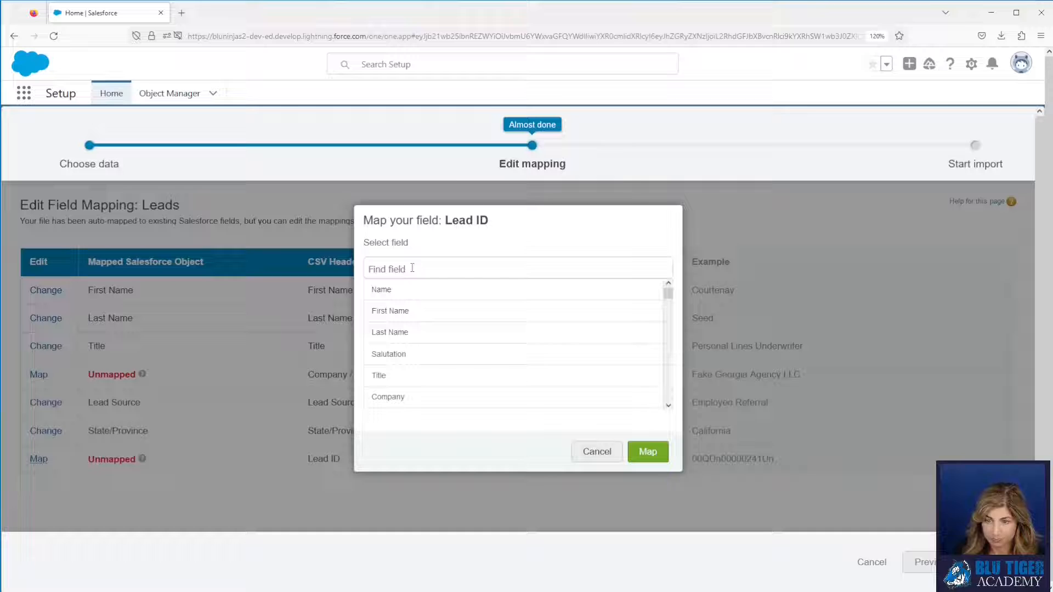
text(id)
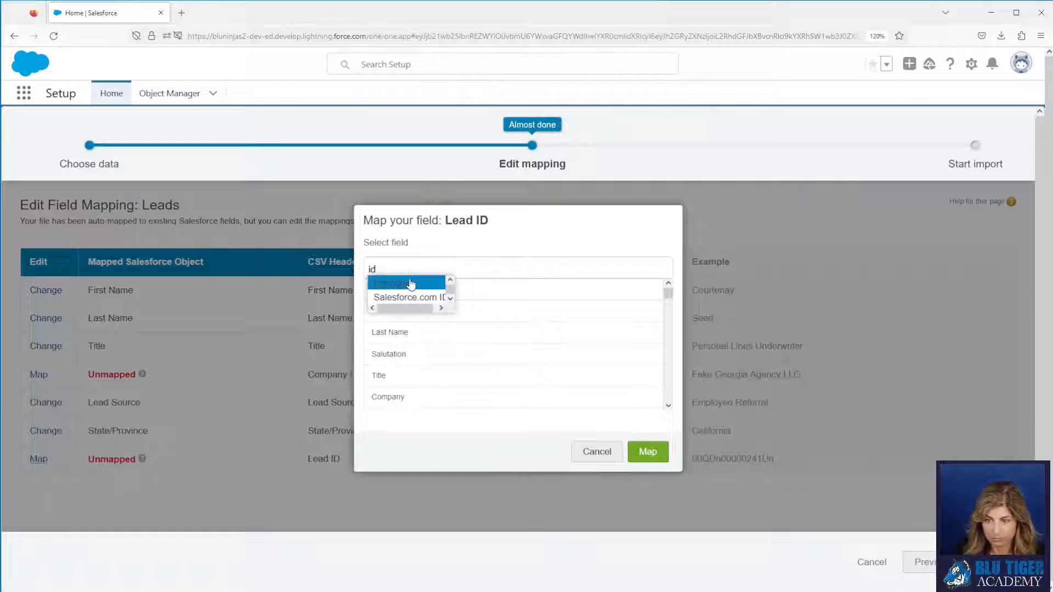
click(408, 297)
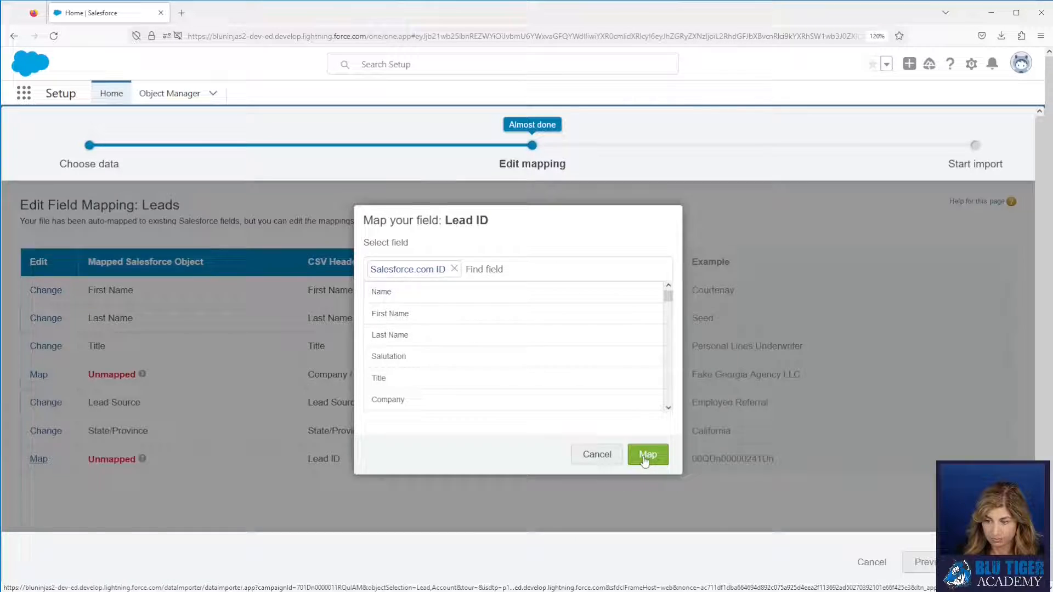
click(647, 454)
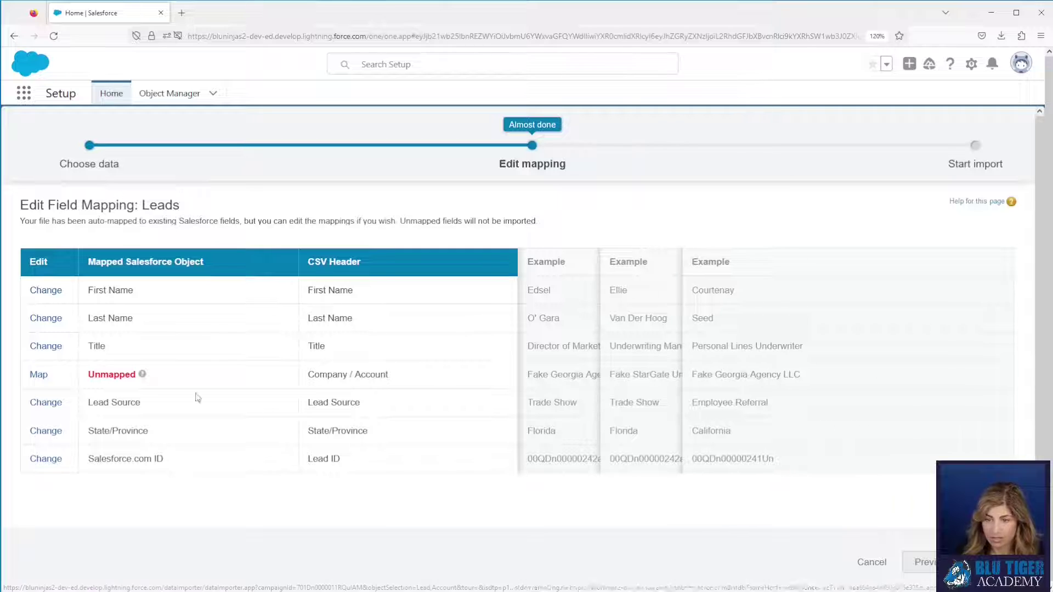
mouse_move(376, 314)
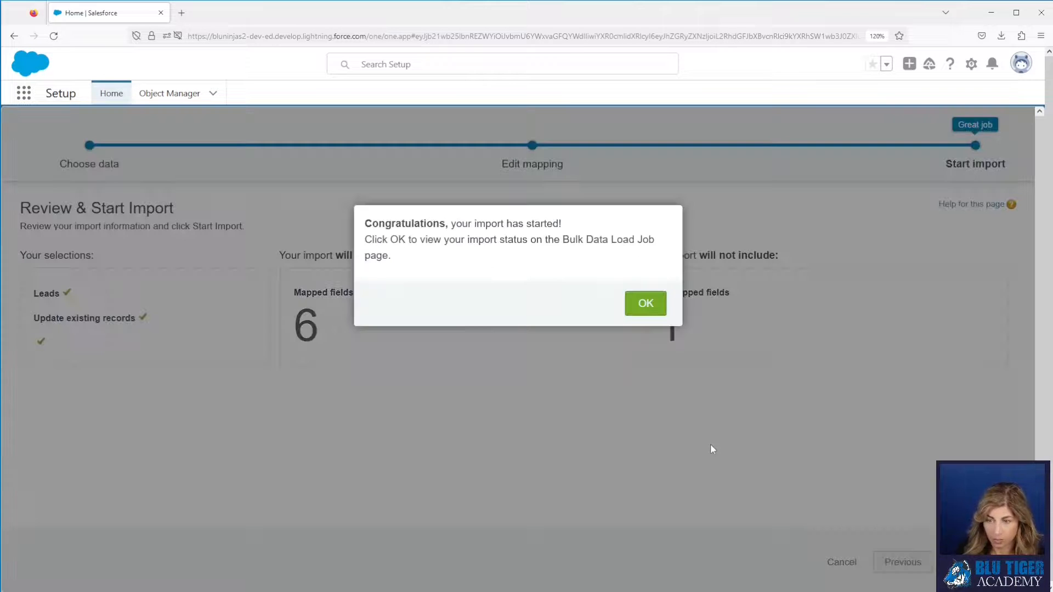
mouse_move(525, 396)
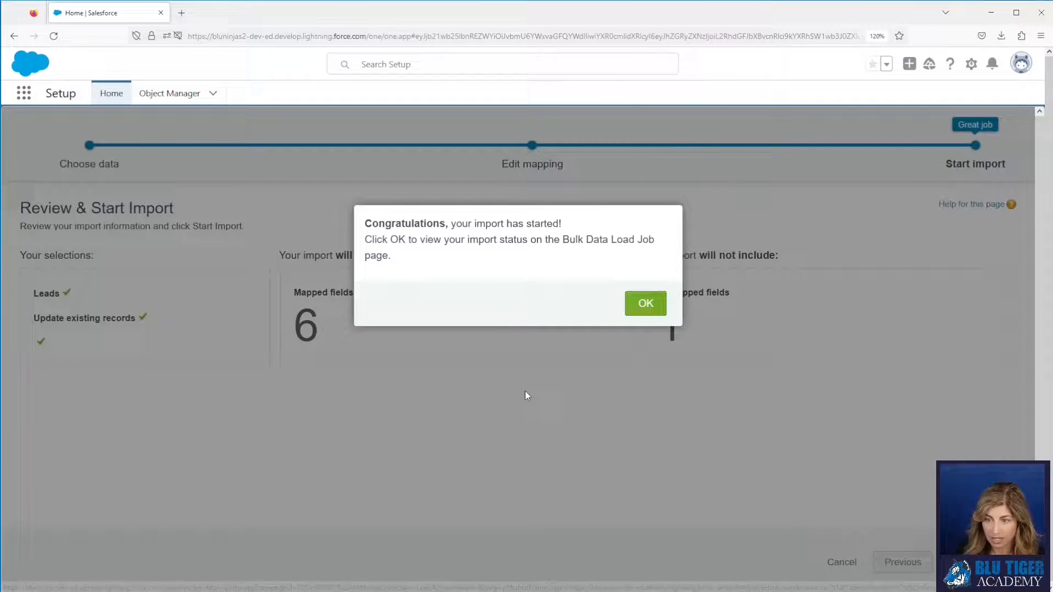
Review the Lead bulk load job counts and open its result file showing one country error
click(644, 302)
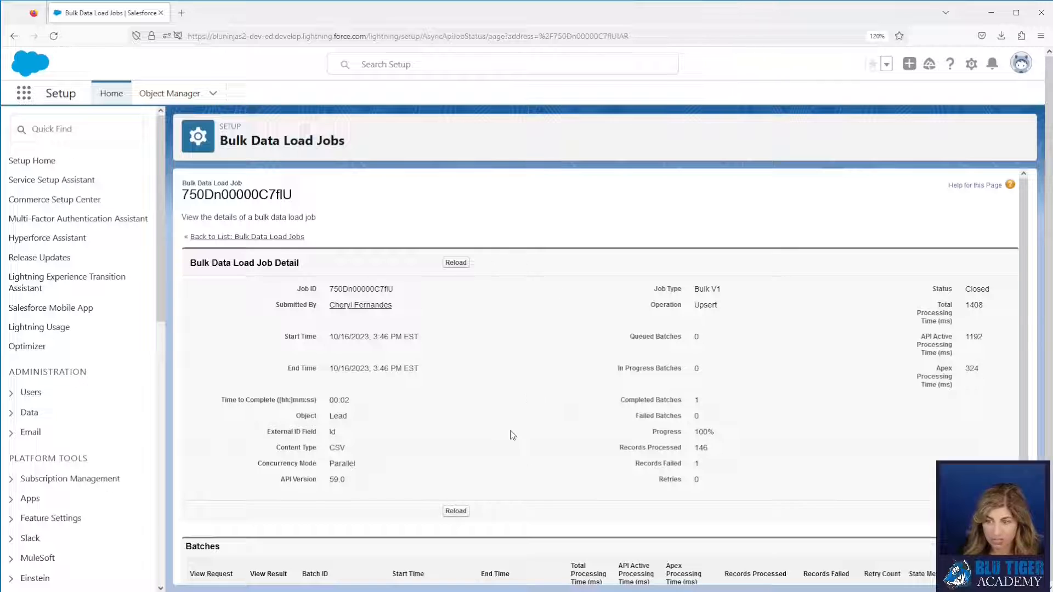
scroll(down, 3)
text(bulk)
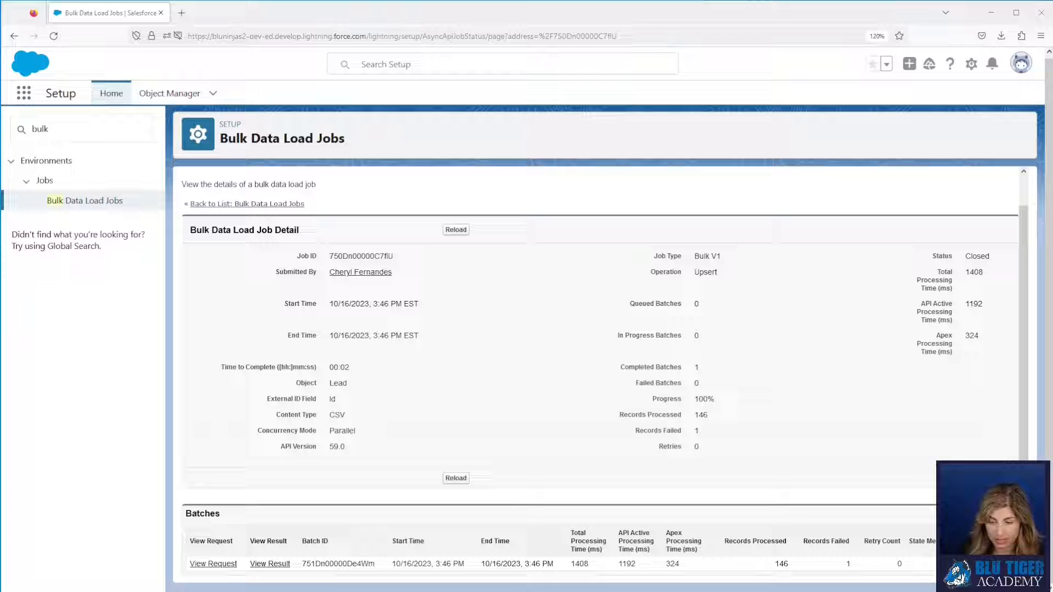
mouse_move(542, 389)
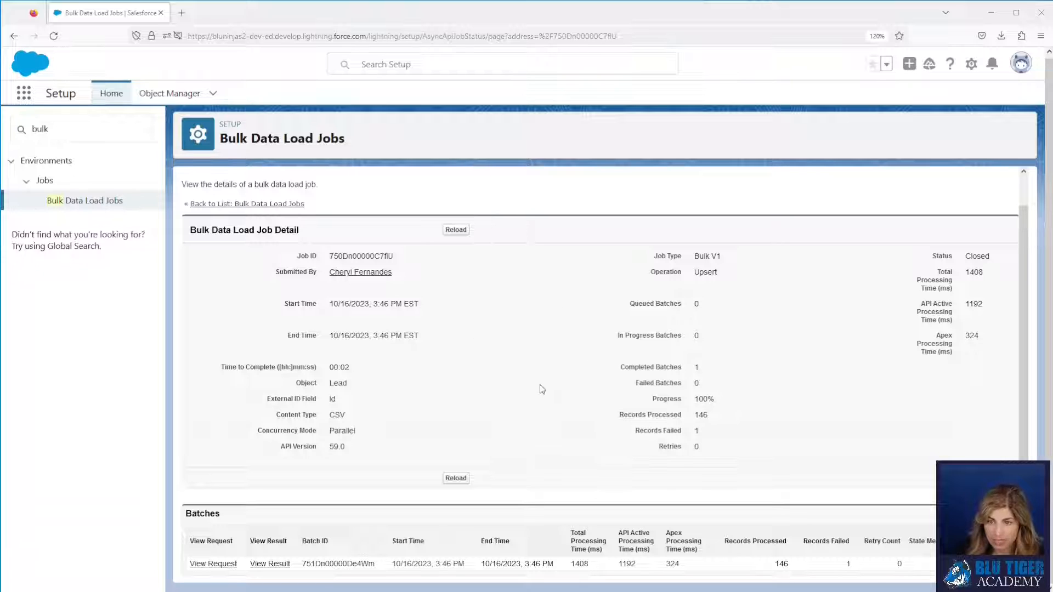
mouse_move(876, 570)
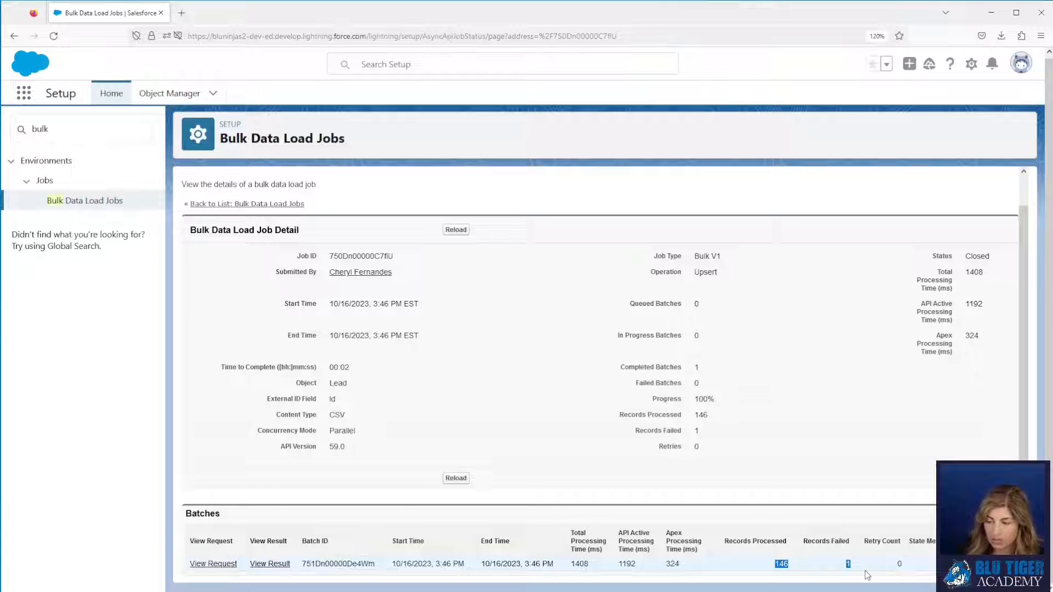
mouse_move(794, 553)
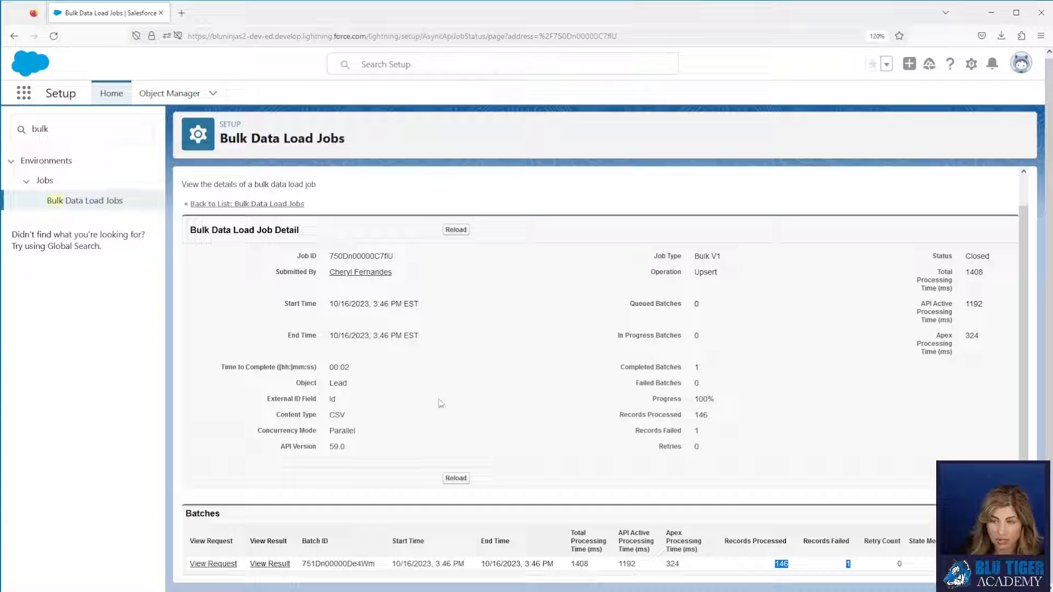
double_click(338, 383)
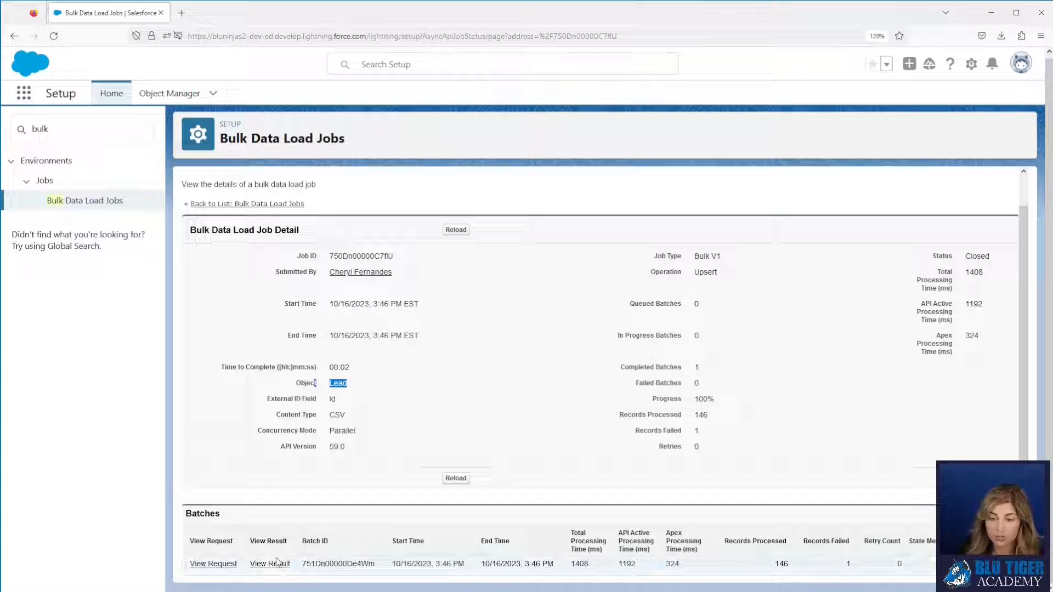
click(1001, 35)
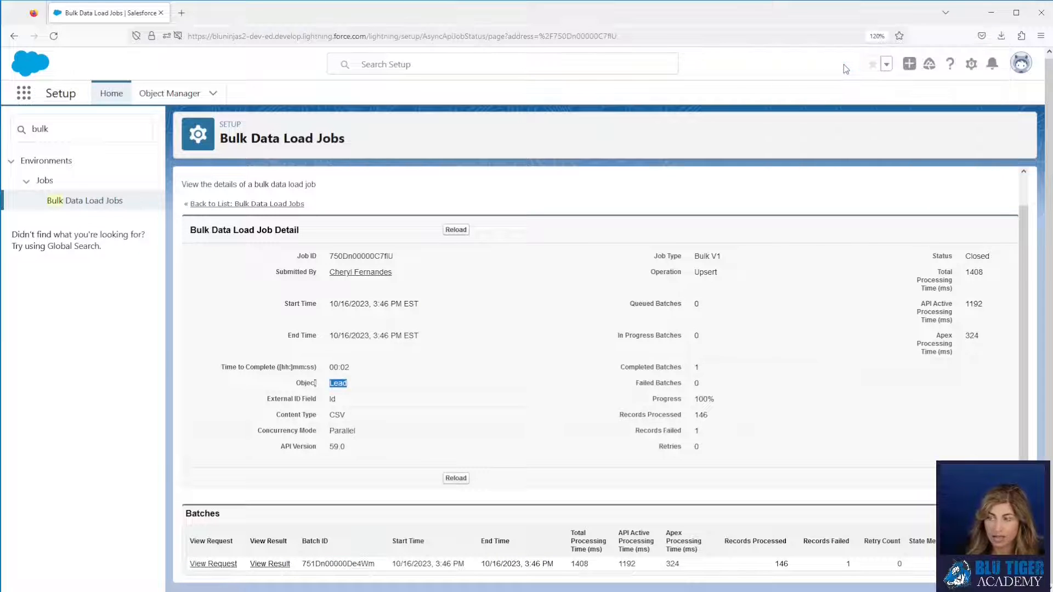
click(270, 564)
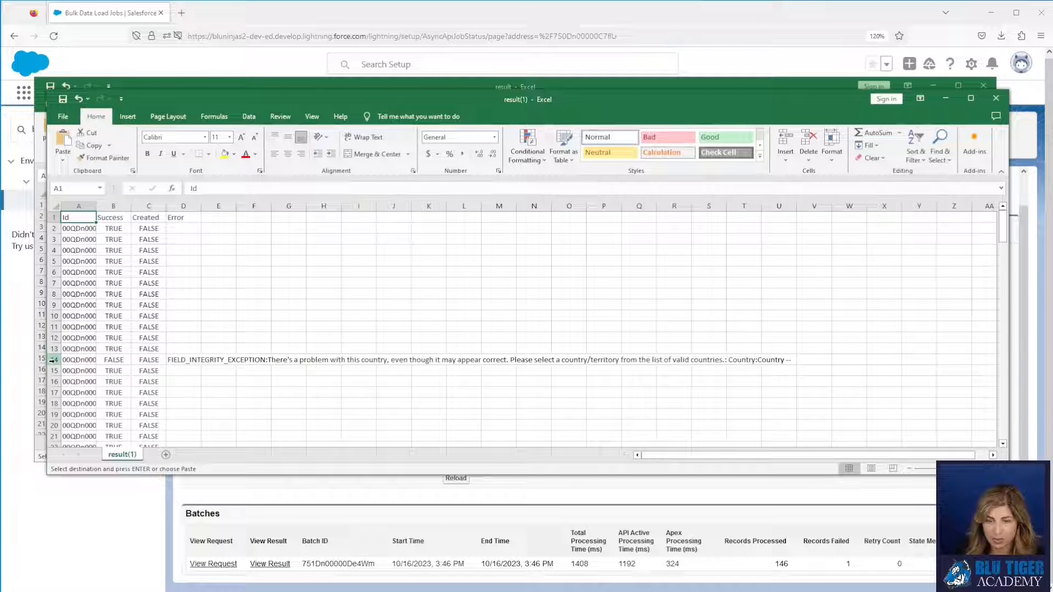
Single out row 14 with the failed lead's FIELD_INTEGRITY_EXCEPTION country error
click(54, 360)
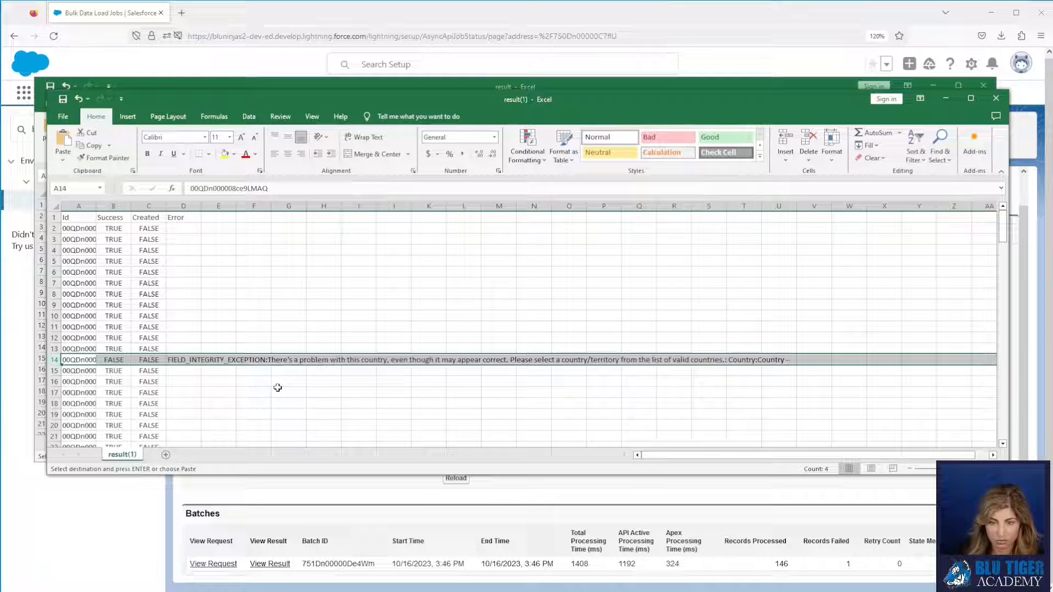
mouse_move(906, 209)
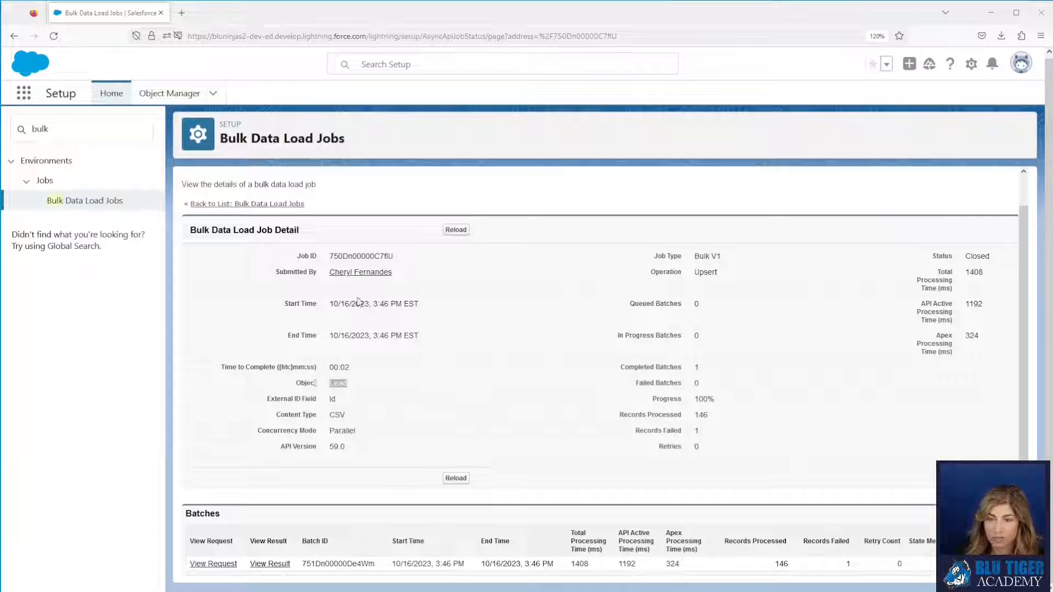
From Bulk Data Load Jobs, open the Campaign Member upsert job (146 processed, 2 failed) and download its result CSV
click(247, 204)
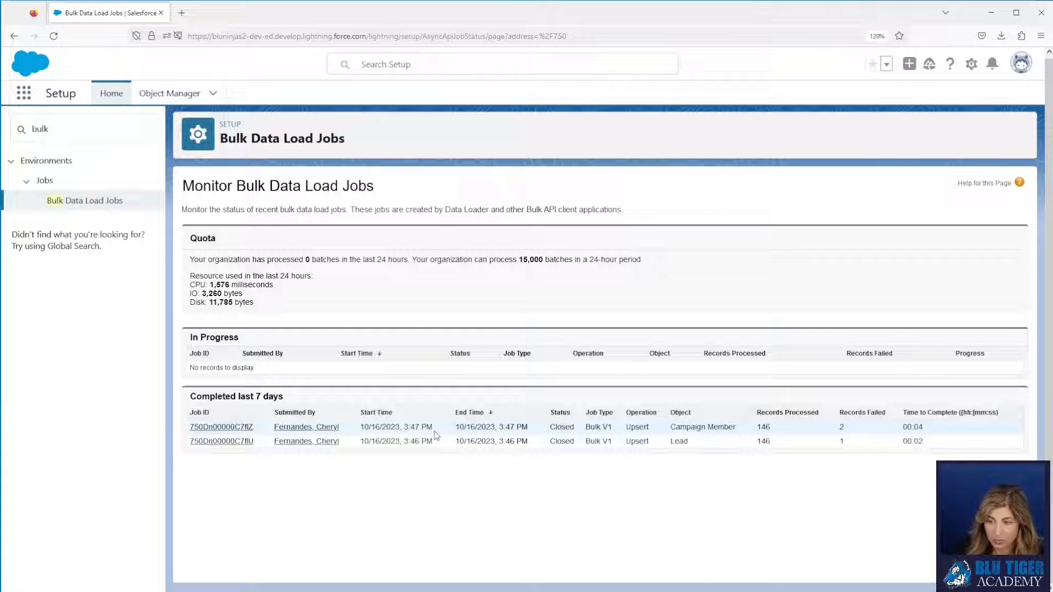
mouse_move(748, 431)
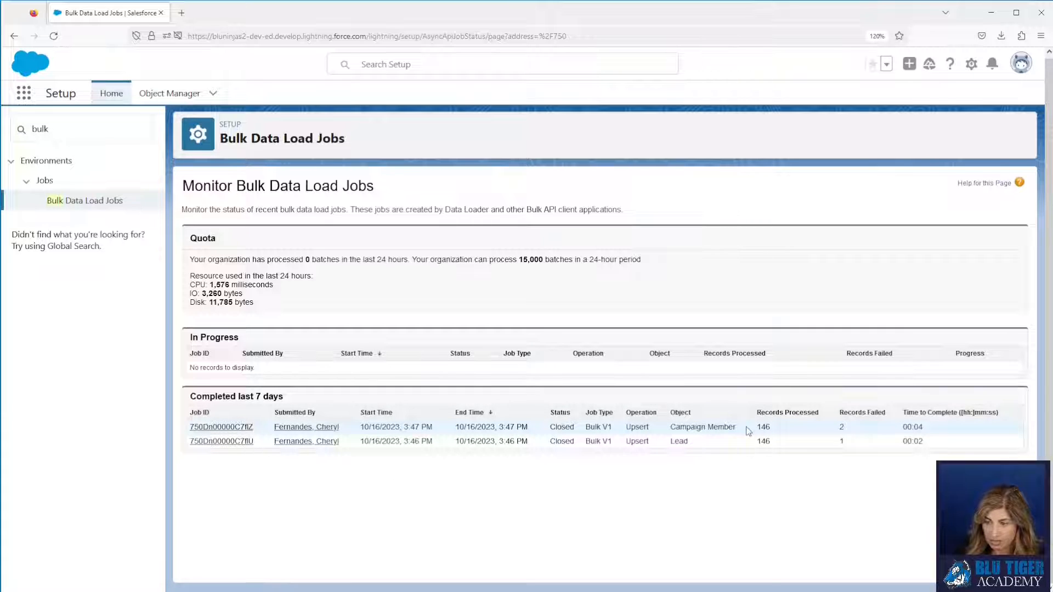
double_click(702, 427)
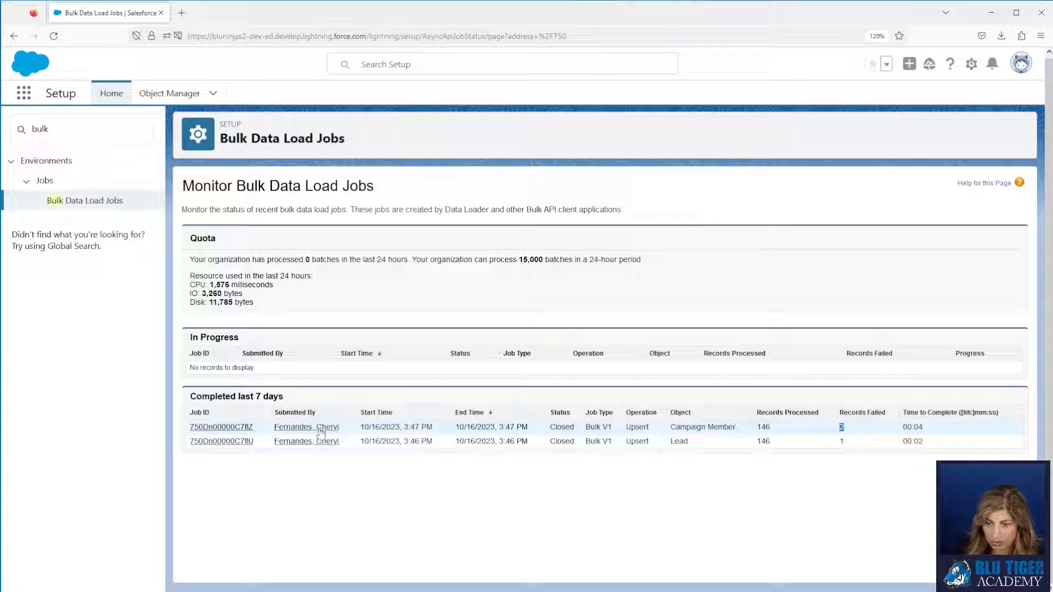
click(220, 427)
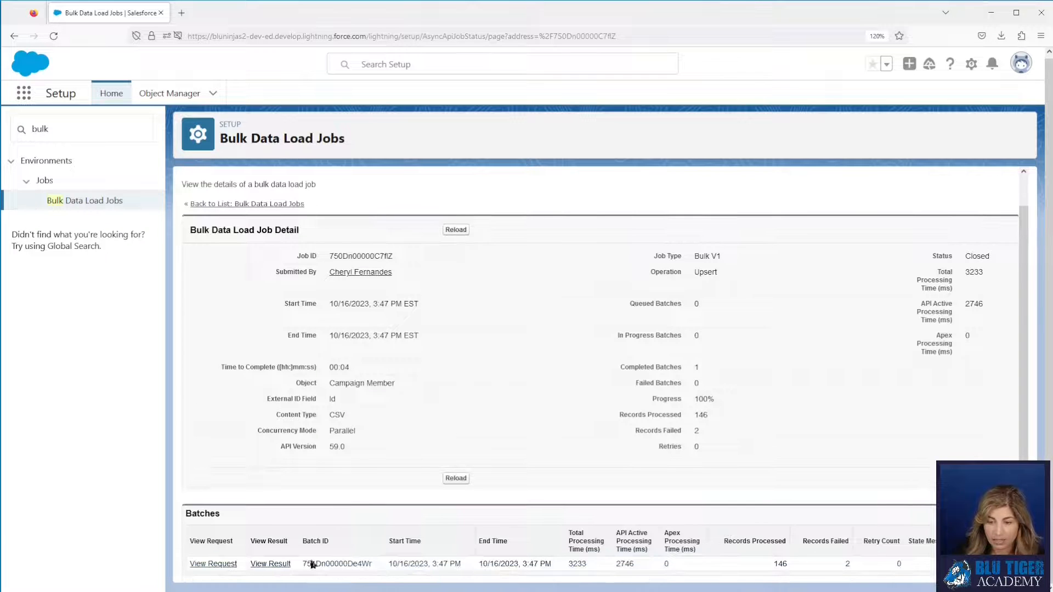
click(1001, 35)
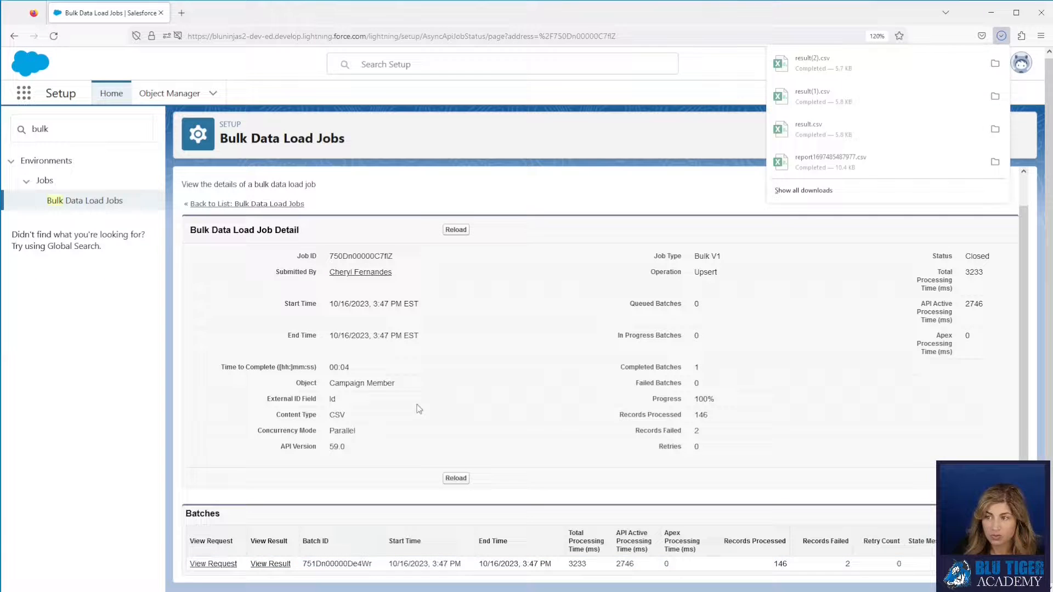
click(543, 191)
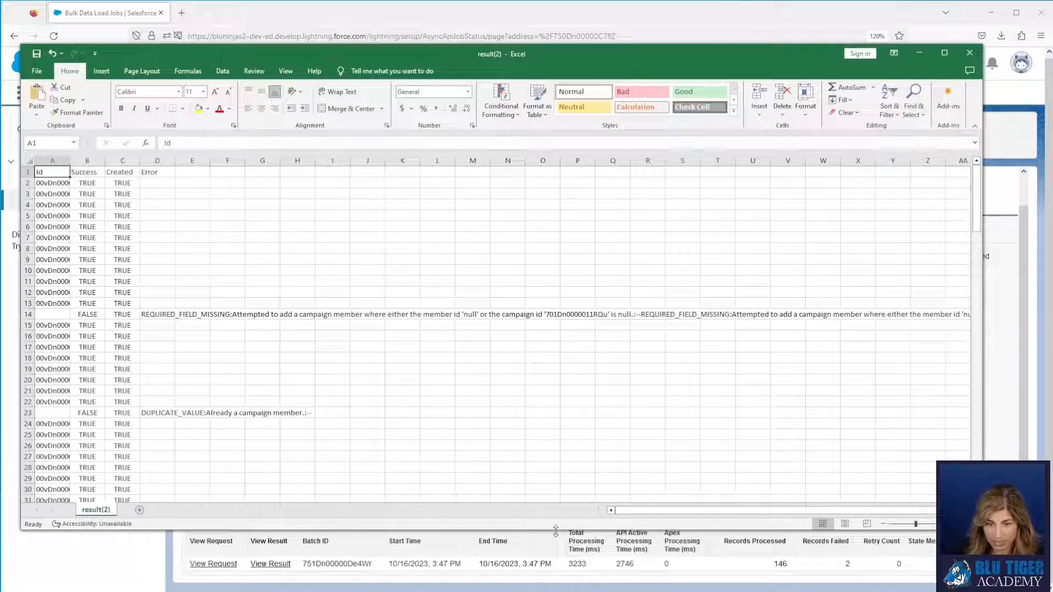
mouse_move(155, 411)
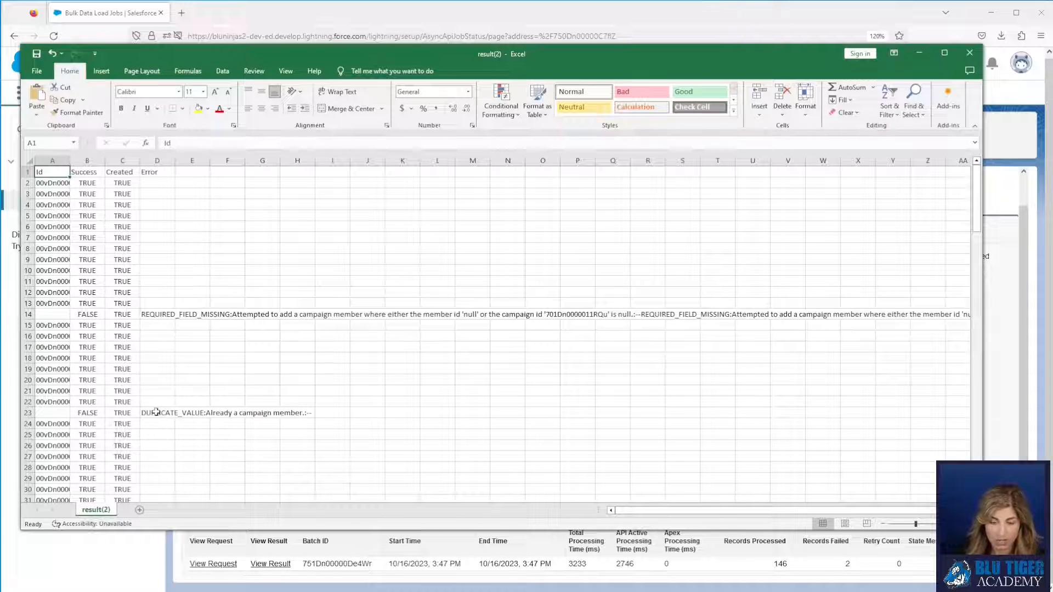
click(156, 412)
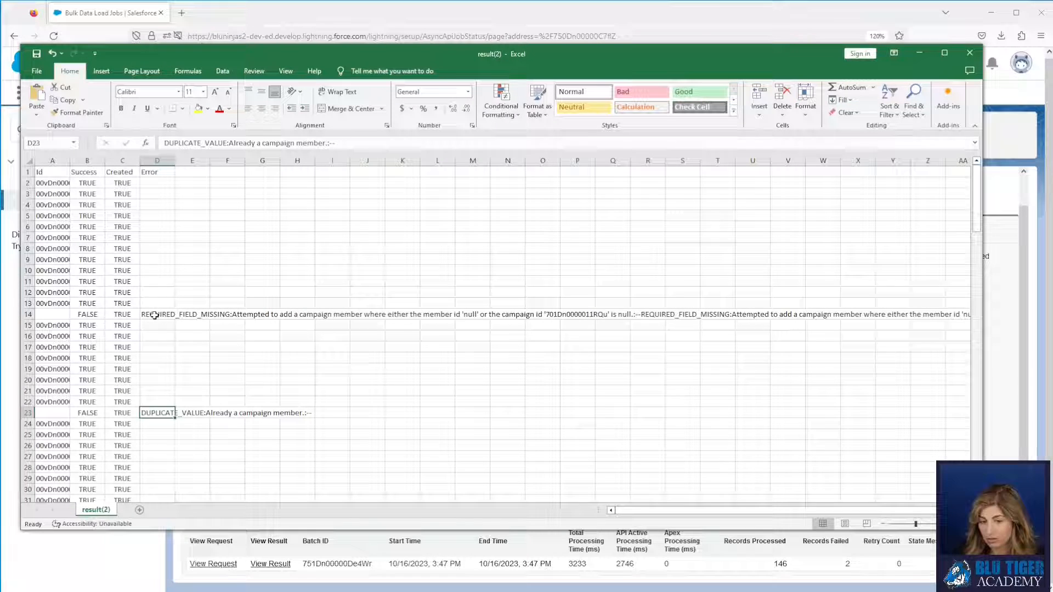
click(157, 314)
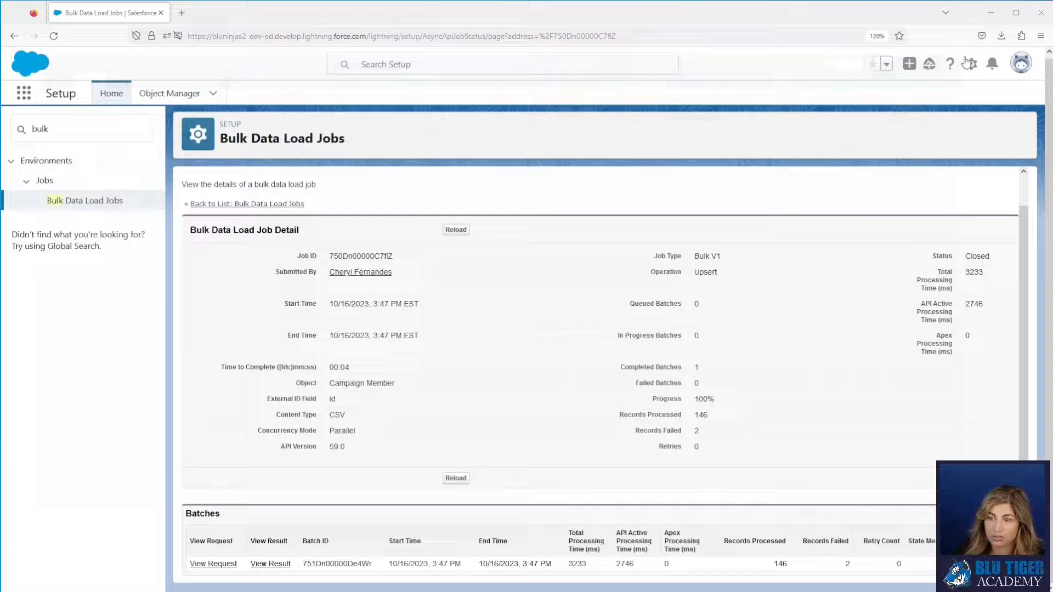
mouse_move(23, 92)
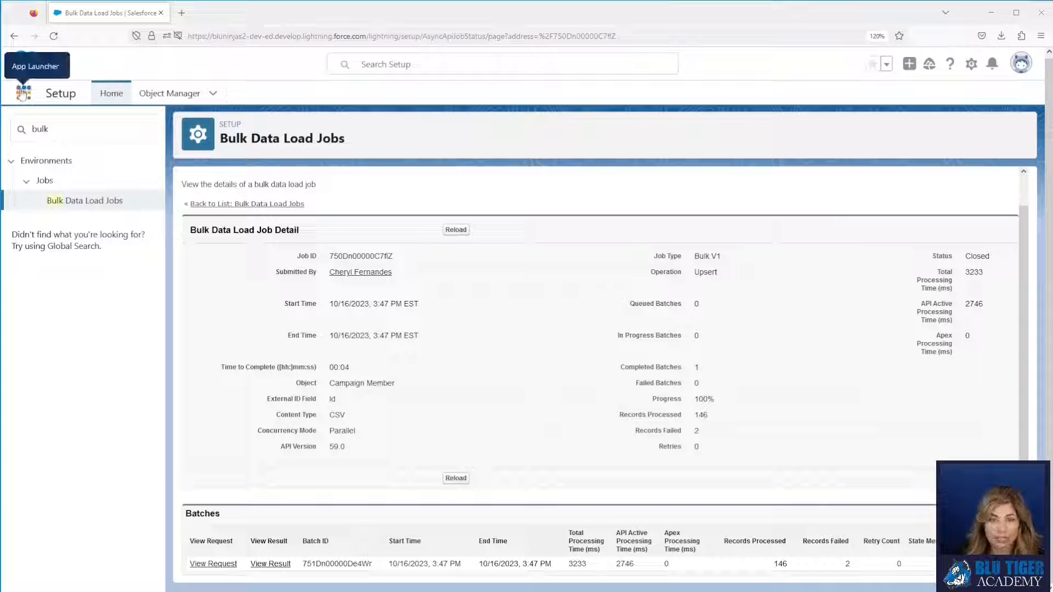
Via the App Launcher reach Campaigns and open 2023 Prospecting - New Computer Model with its members
click(23, 93)
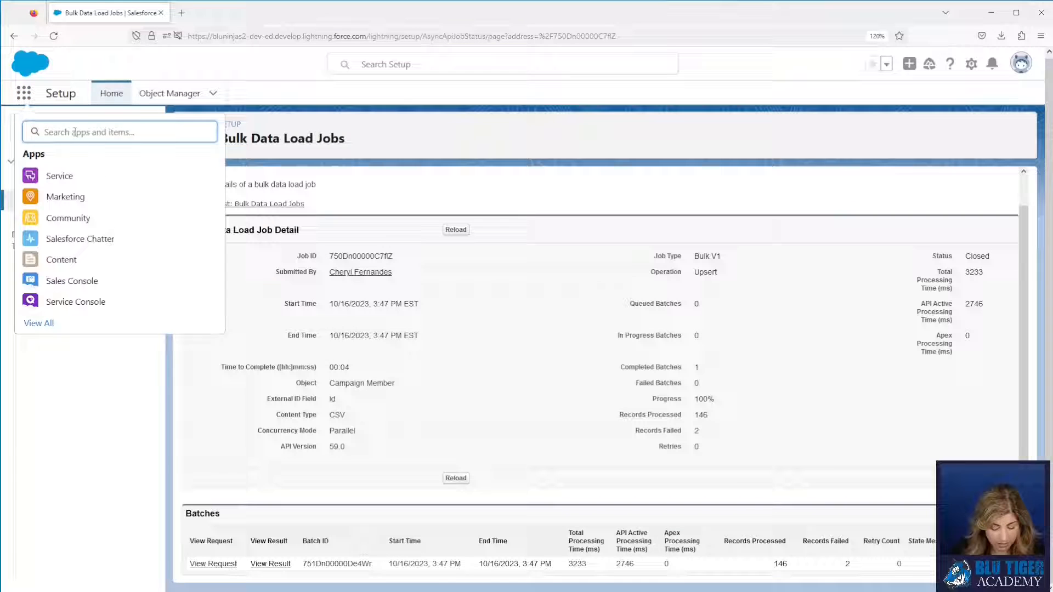
text(blu t)
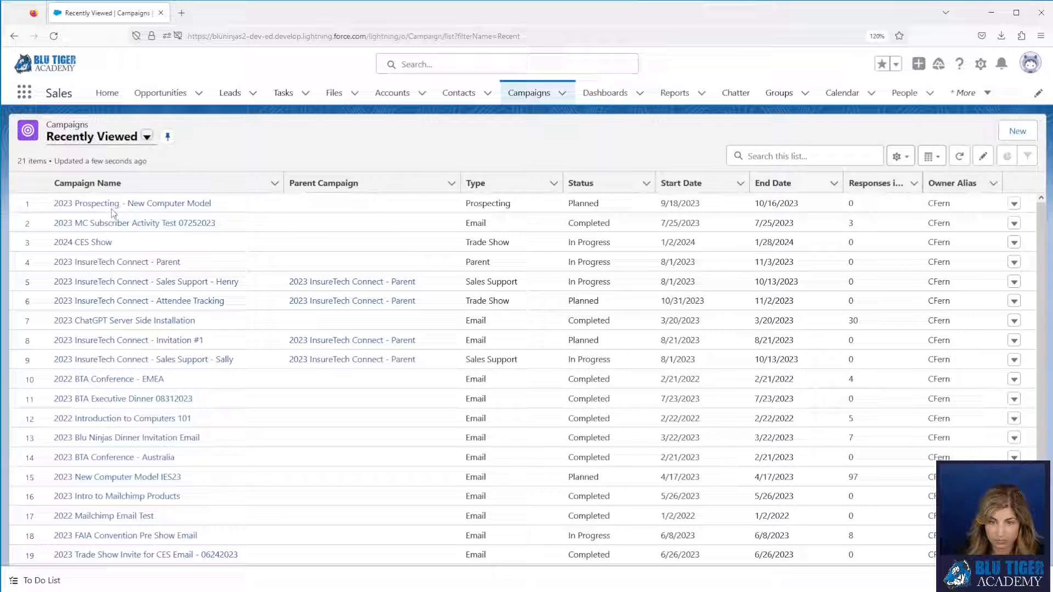
click(132, 203)
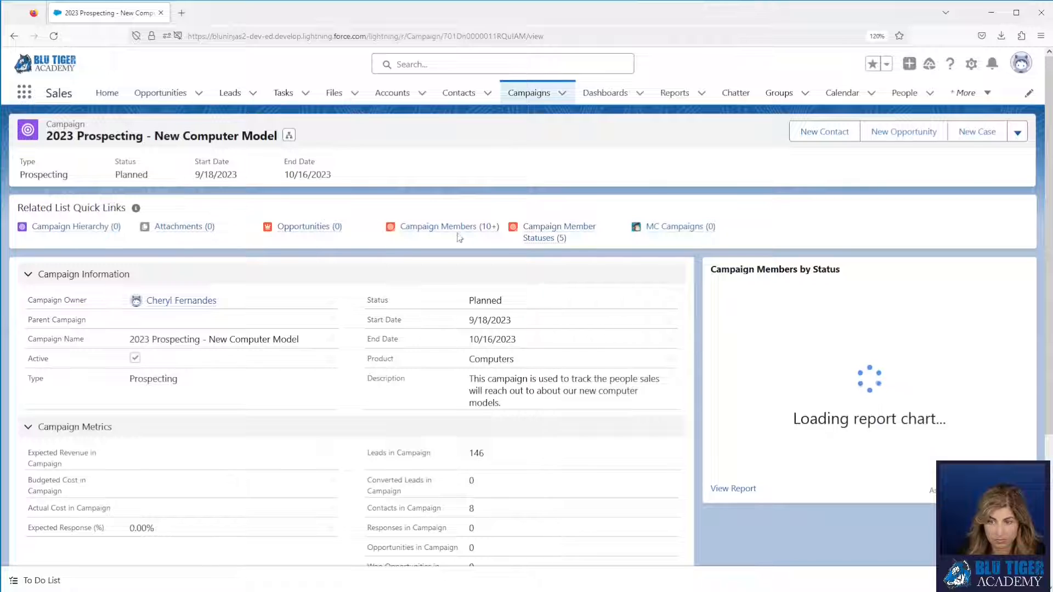
click(440, 226)
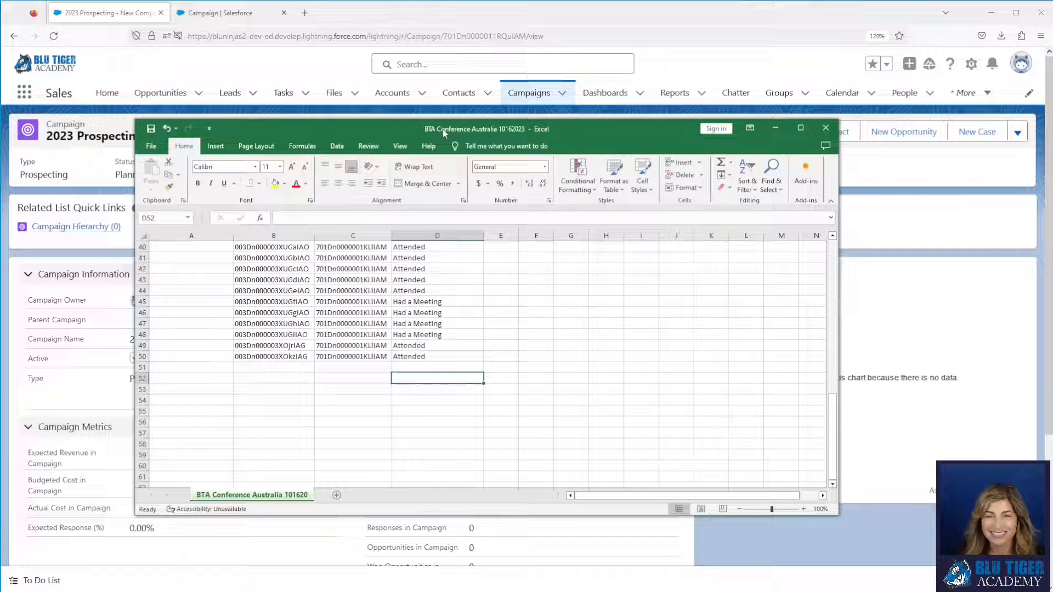
Review the BTA Conference Australia sheet's Visited Booth status and select the LeadId and CampaignID columns
scroll(up, 3)
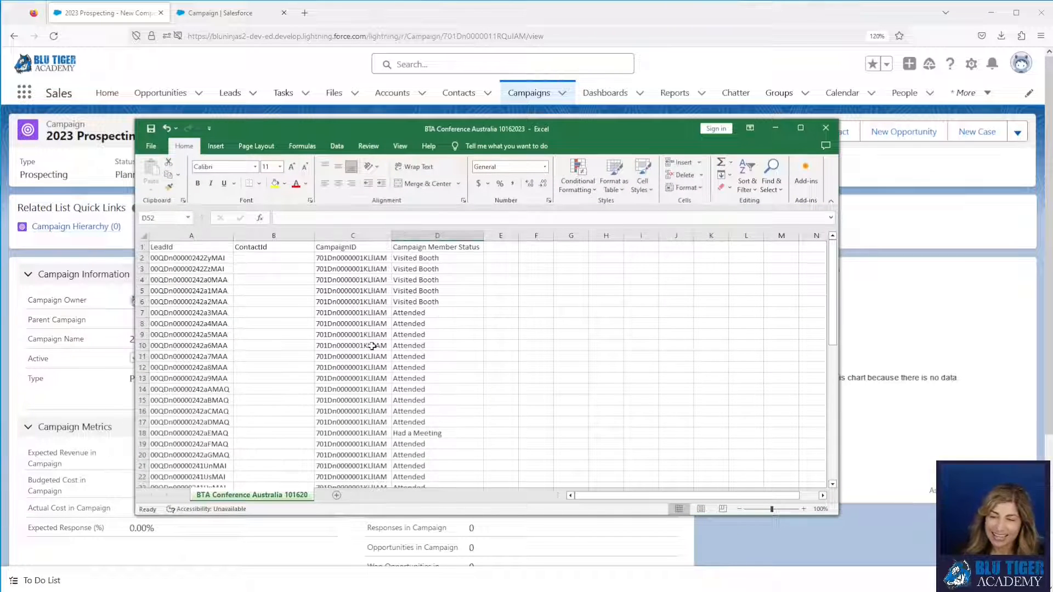
click(437, 257)
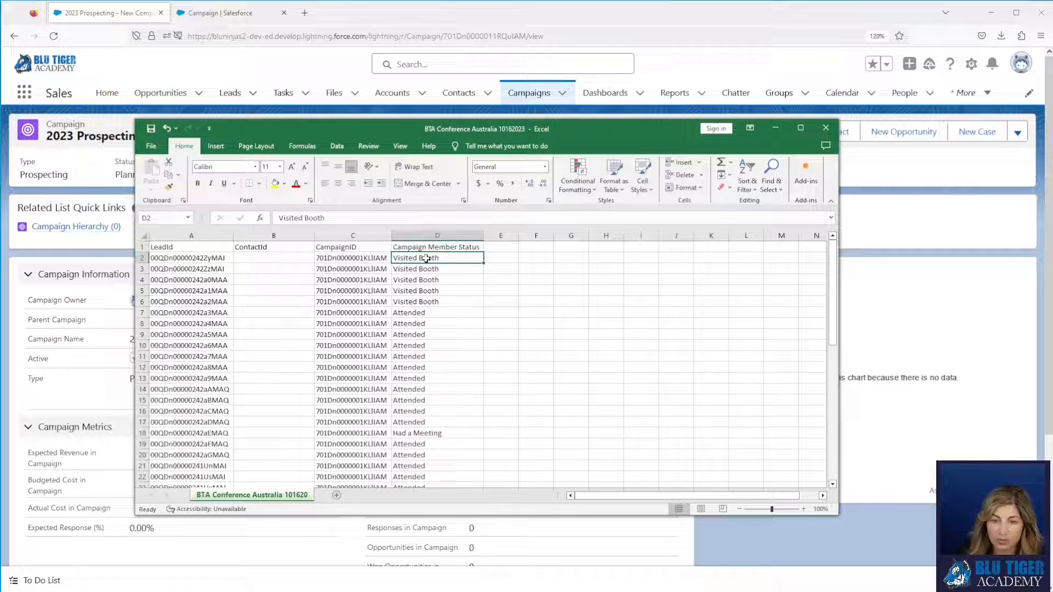
click(191, 235)
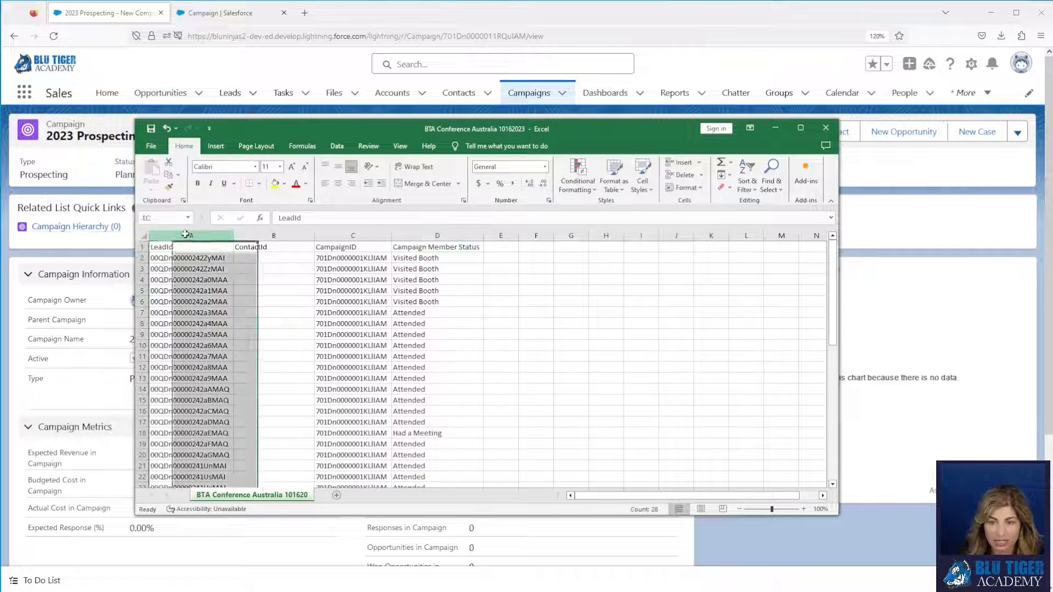
click(352, 235)
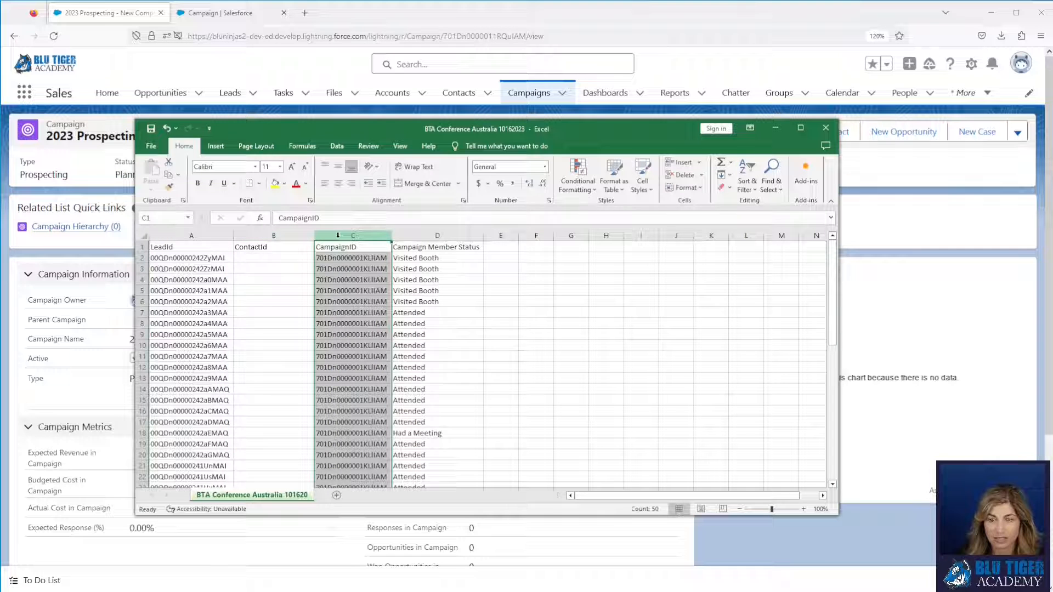
click(437, 247)
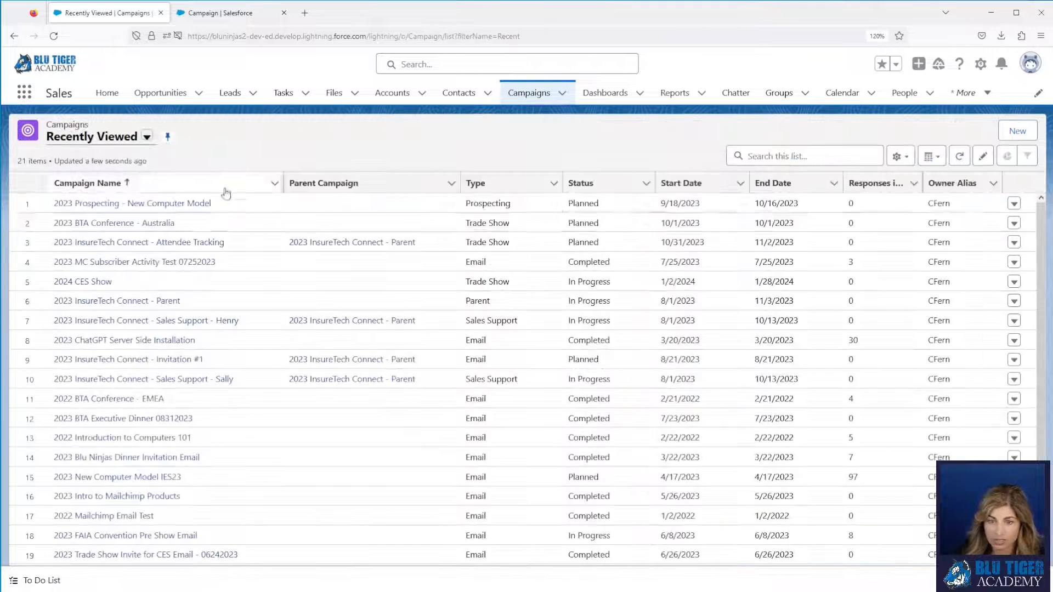
Open 2023 BTA Conference - Australia and view its four campaign member statuses
click(113, 223)
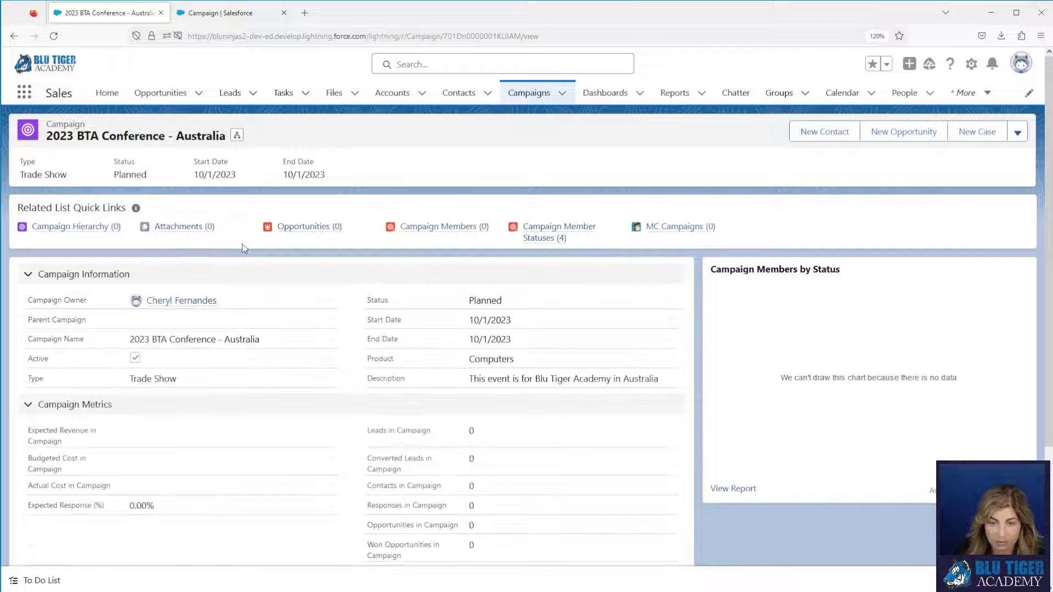
mouse_move(559, 232)
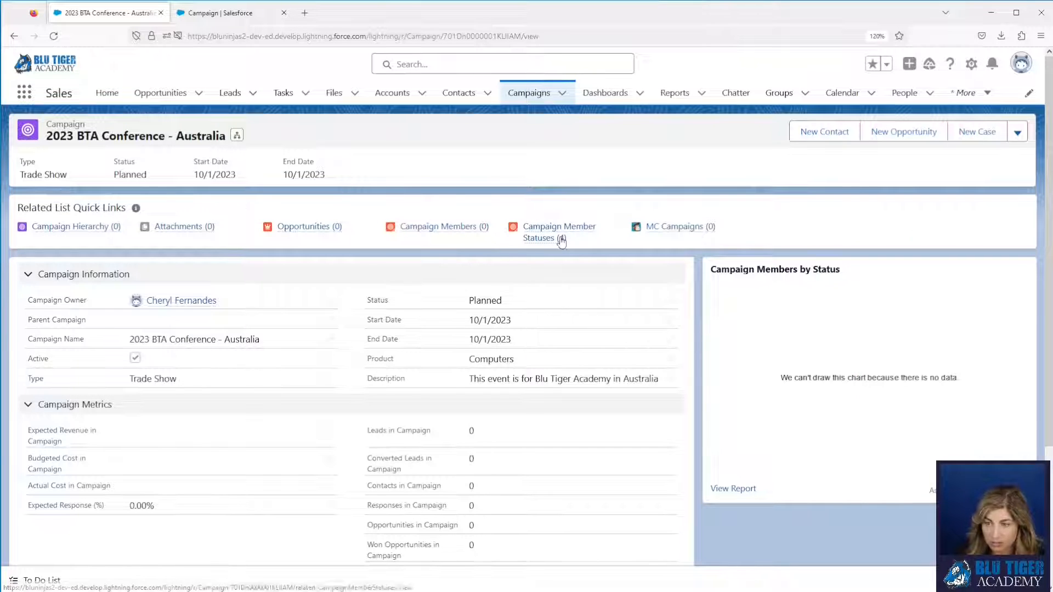
click(558, 226)
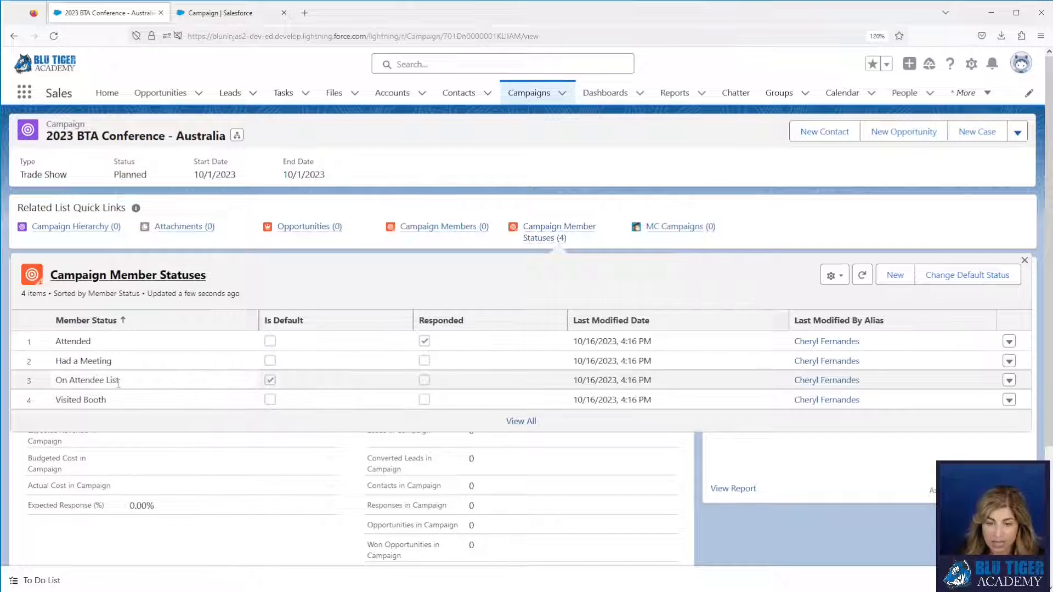
mouse_move(123, 386)
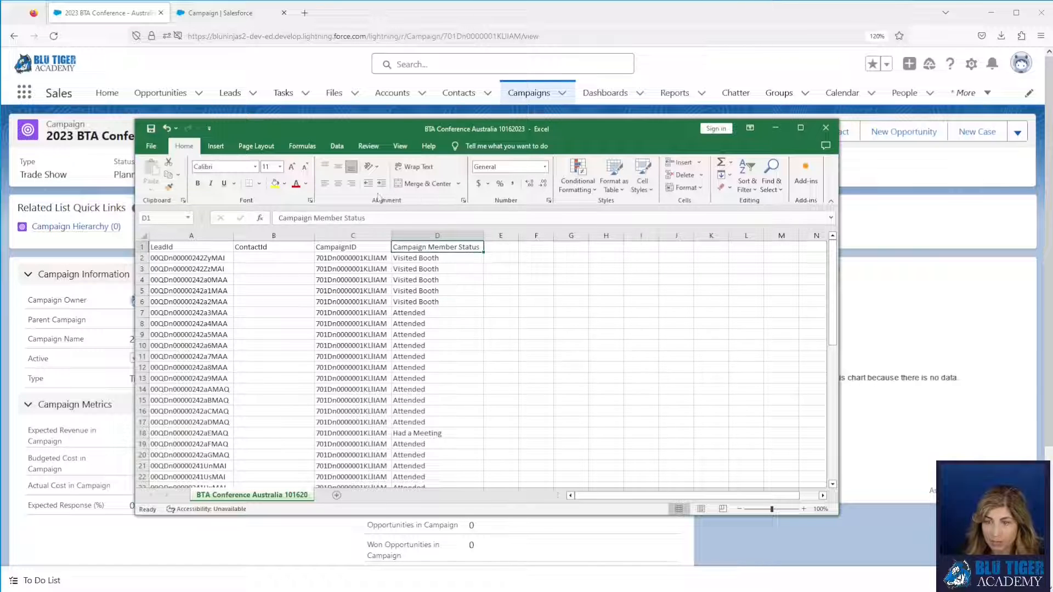
Filter the status column to confirm Attended, Had a Meeting, Visited Booth values, then save the sheet keeping CSV format
click(337, 146)
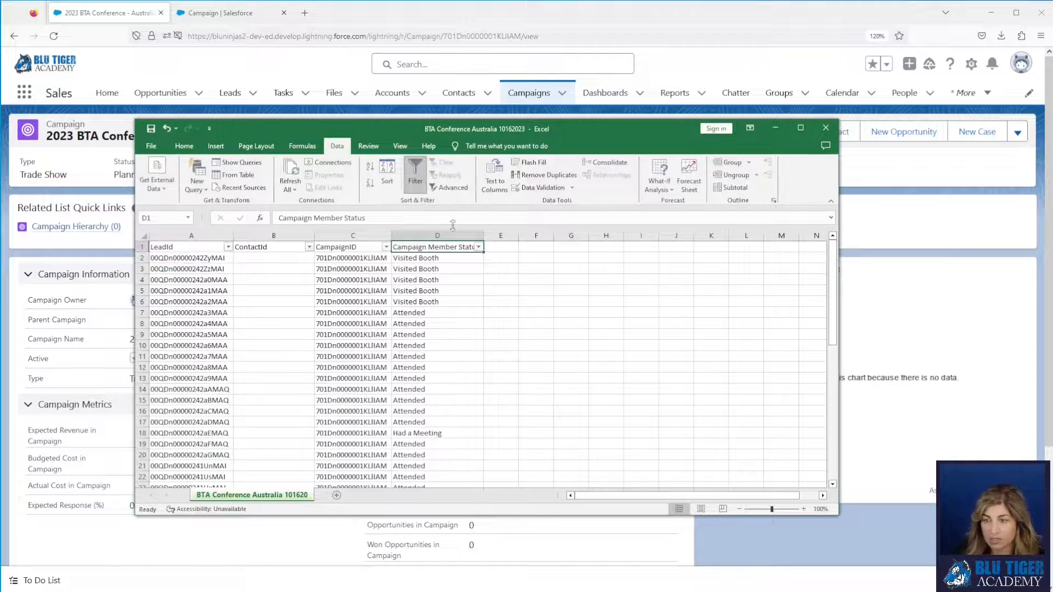
click(477, 247)
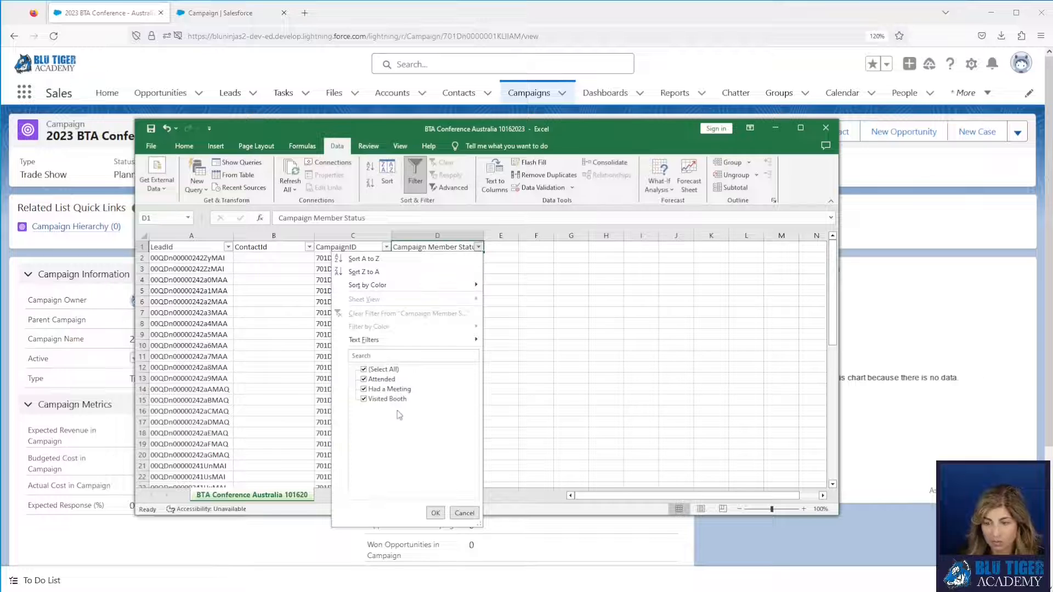
mouse_move(418, 379)
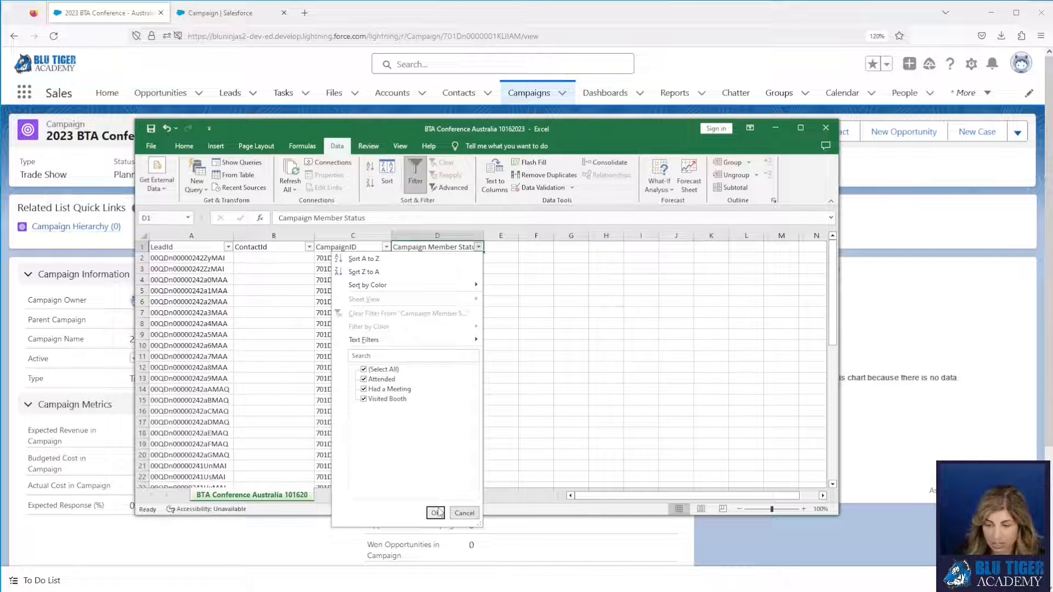
click(436, 512)
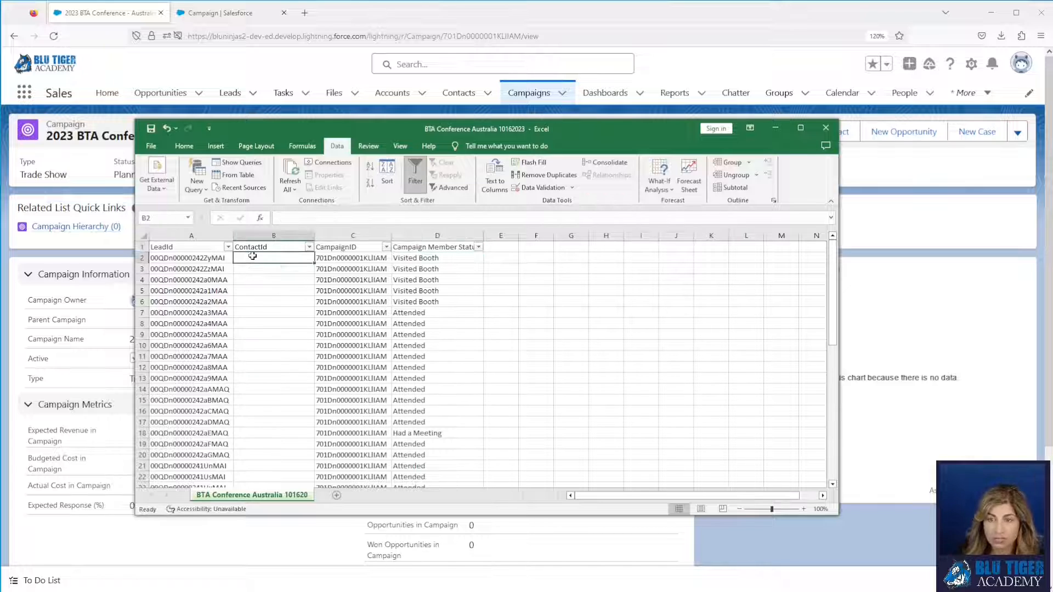
click(400, 146)
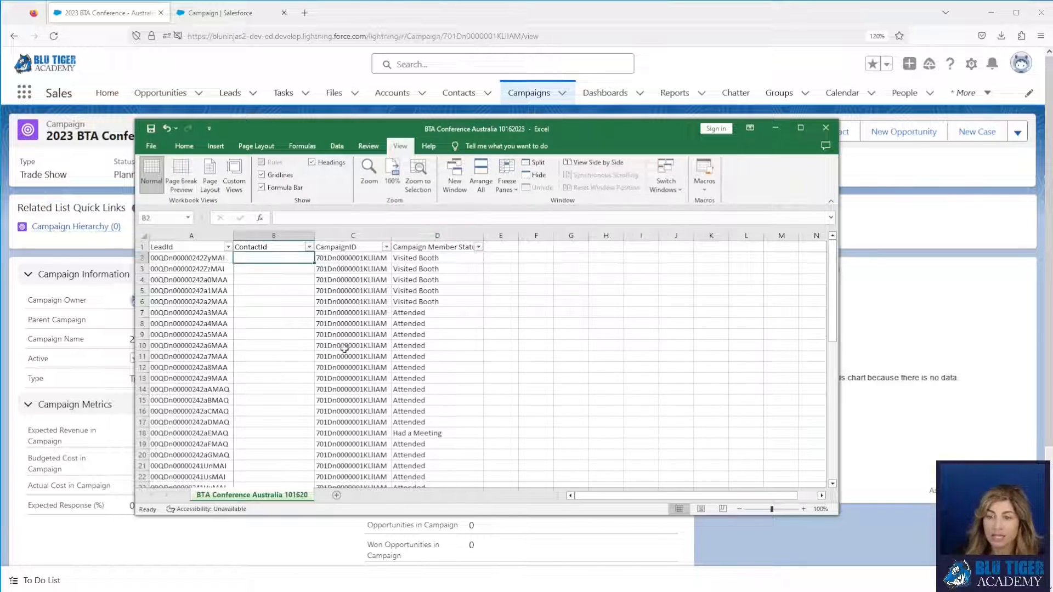
scroll(down, 3)
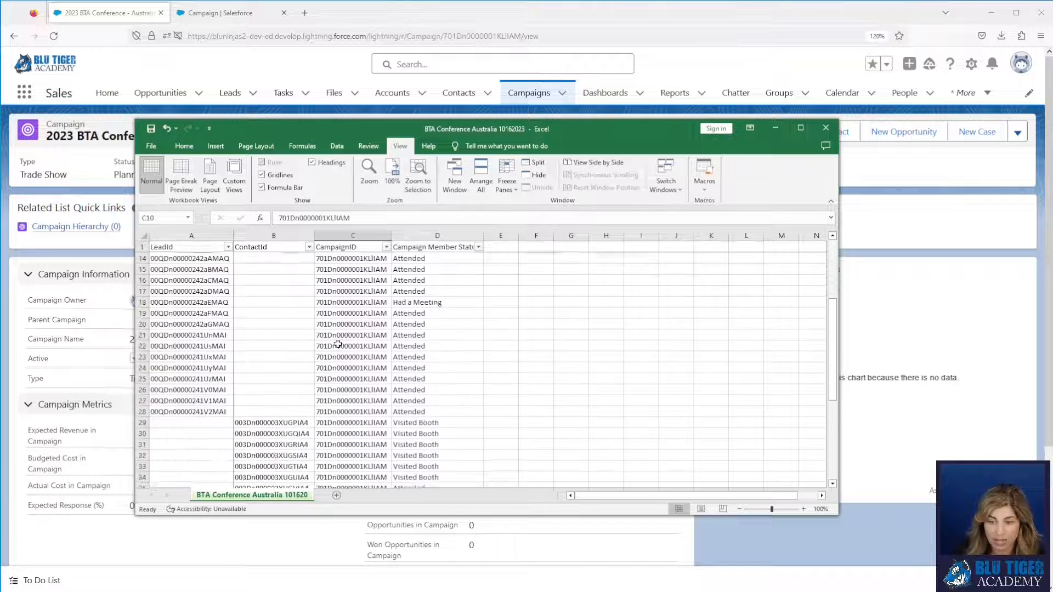
mouse_move(215, 357)
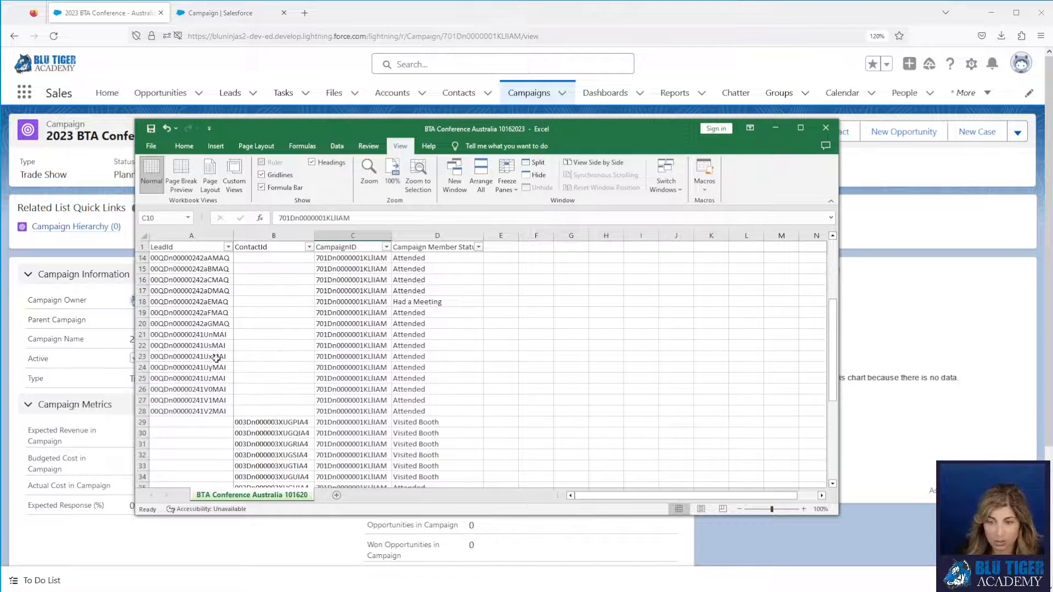
scroll(down, 3)
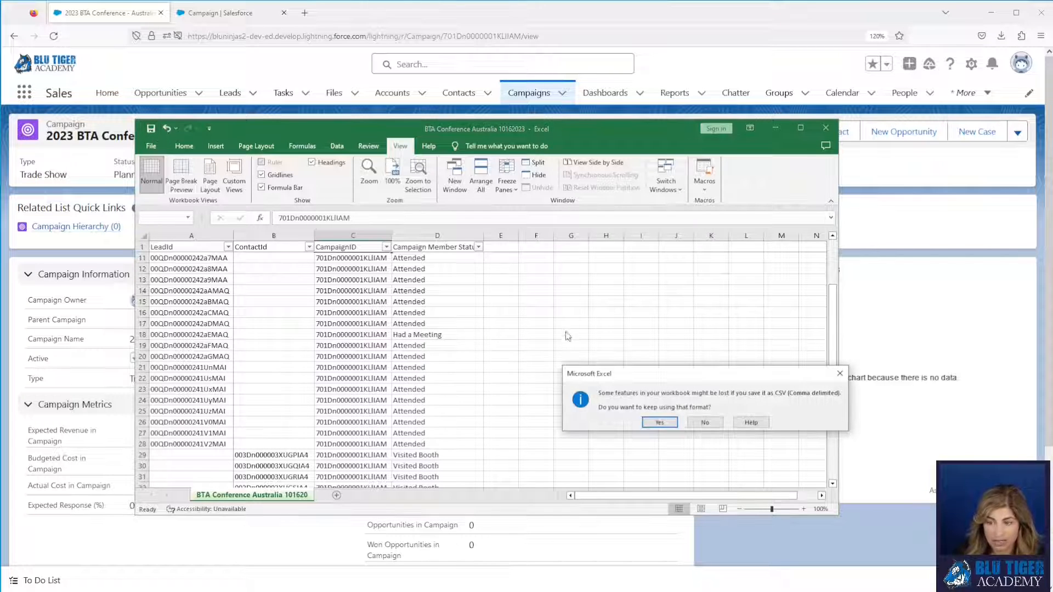
click(659, 421)
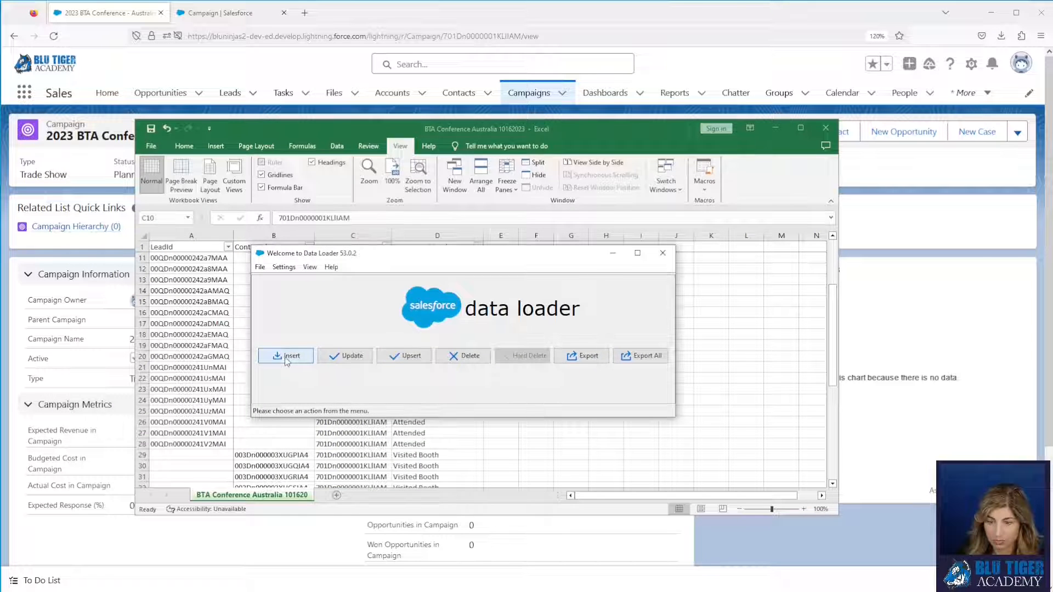
Start an Insert of Campaign Member from the BTA Conference Australia 10162023 CSV, initializing 49 records
click(286, 355)
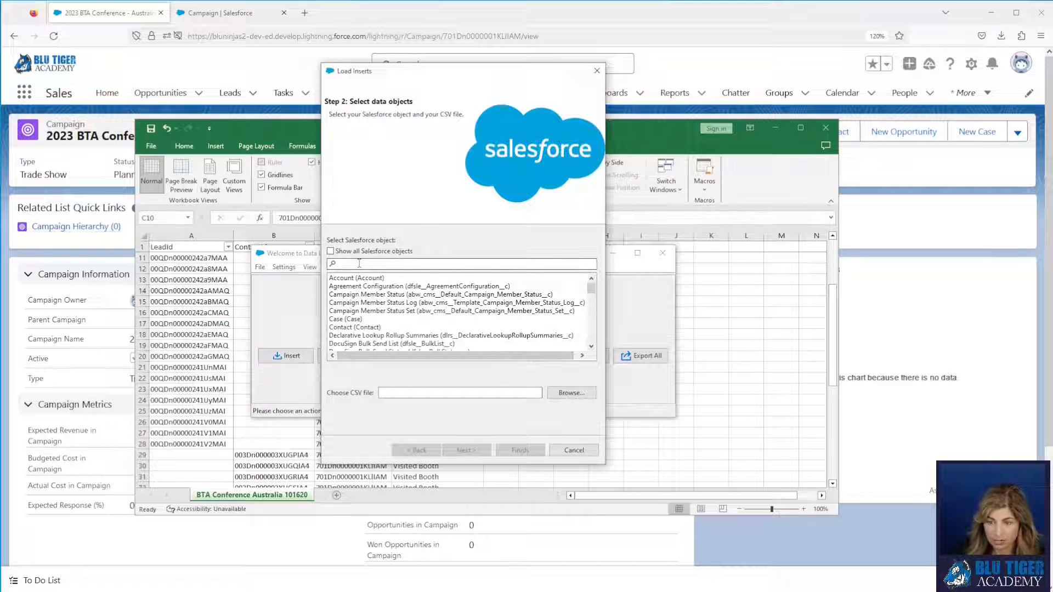
click(330, 250)
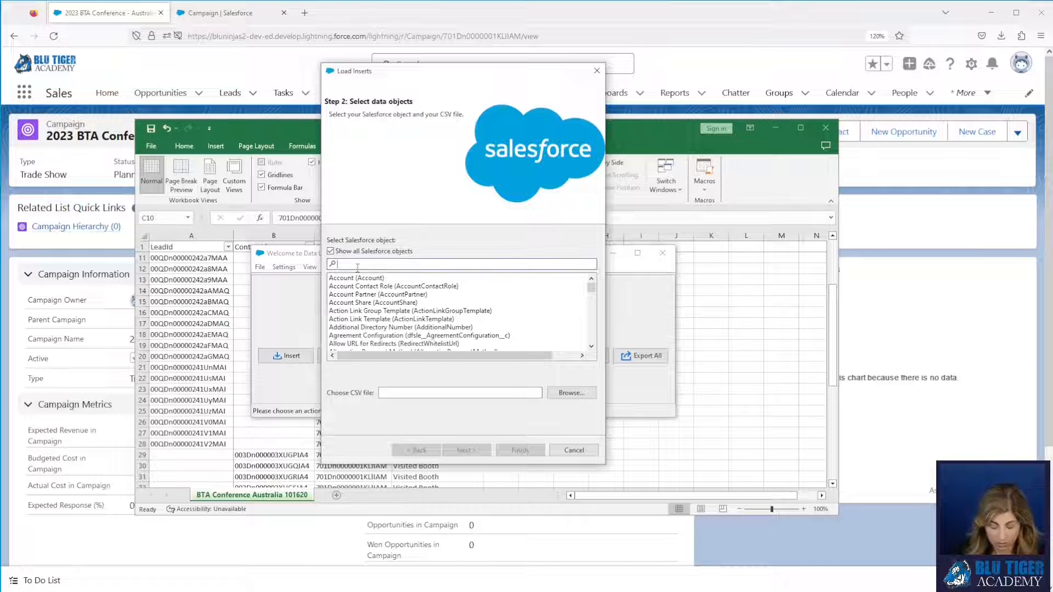
text(camp)
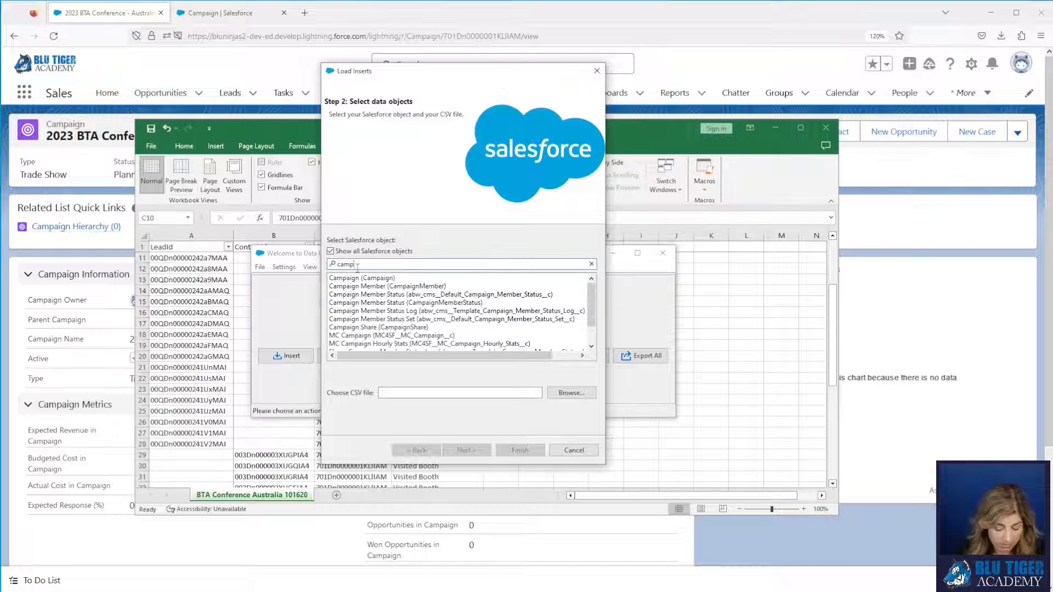
text(ai)
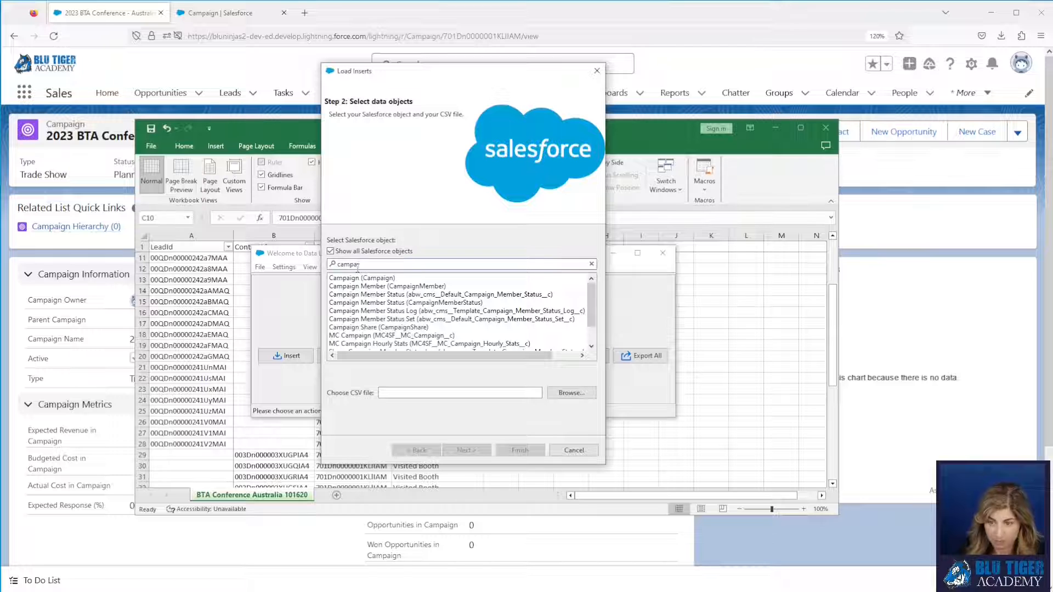
click(387, 286)
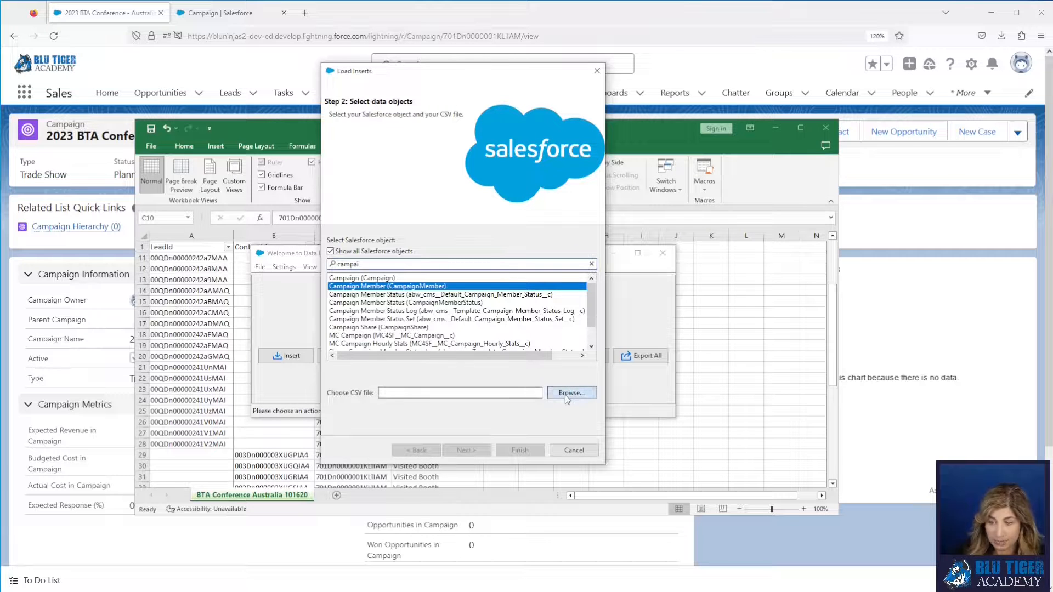
click(570, 393)
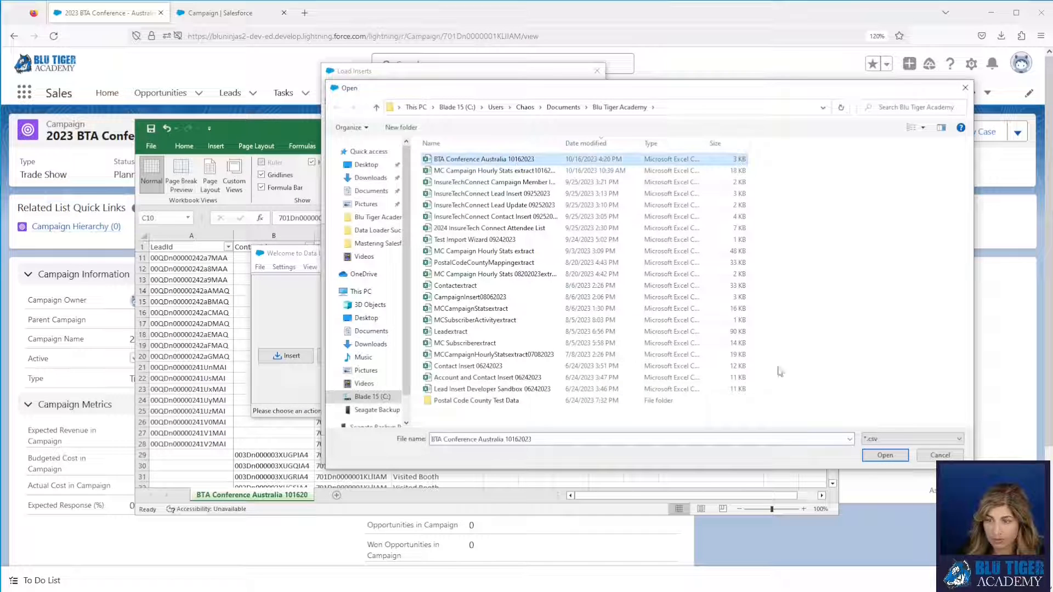
click(885, 454)
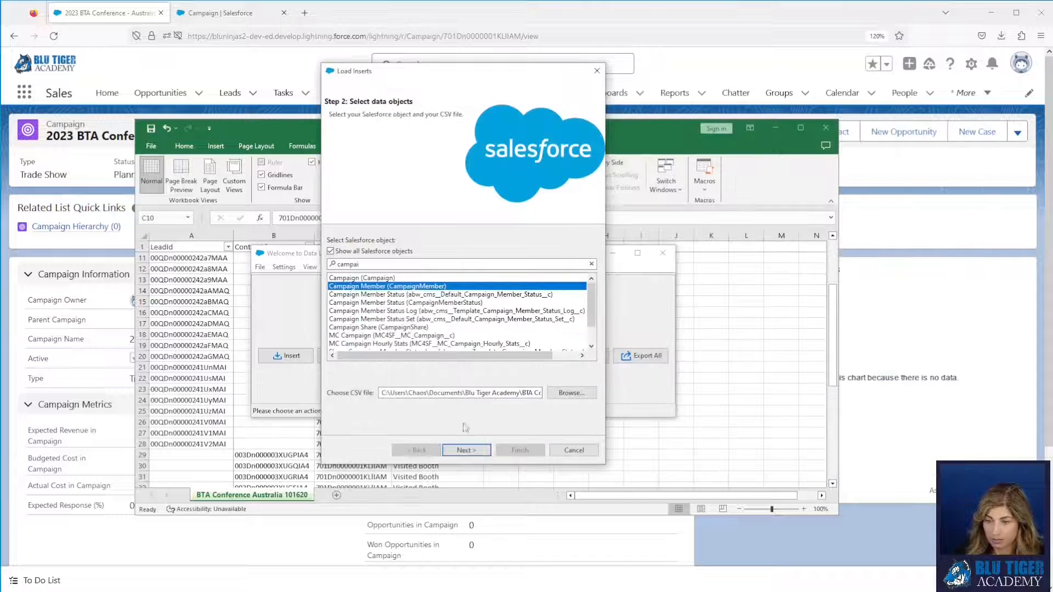
click(466, 449)
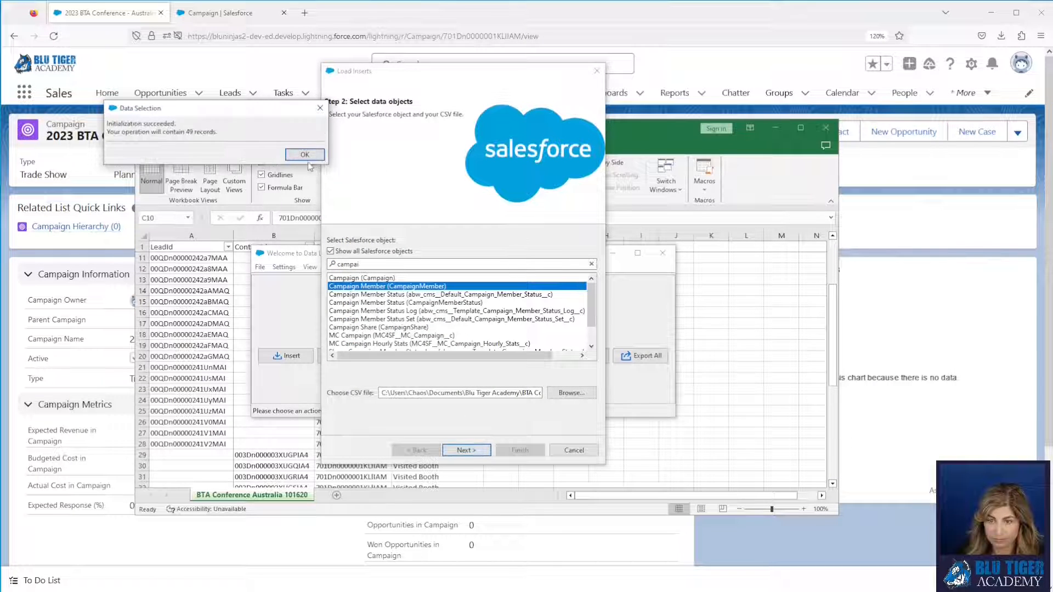
click(466, 450)
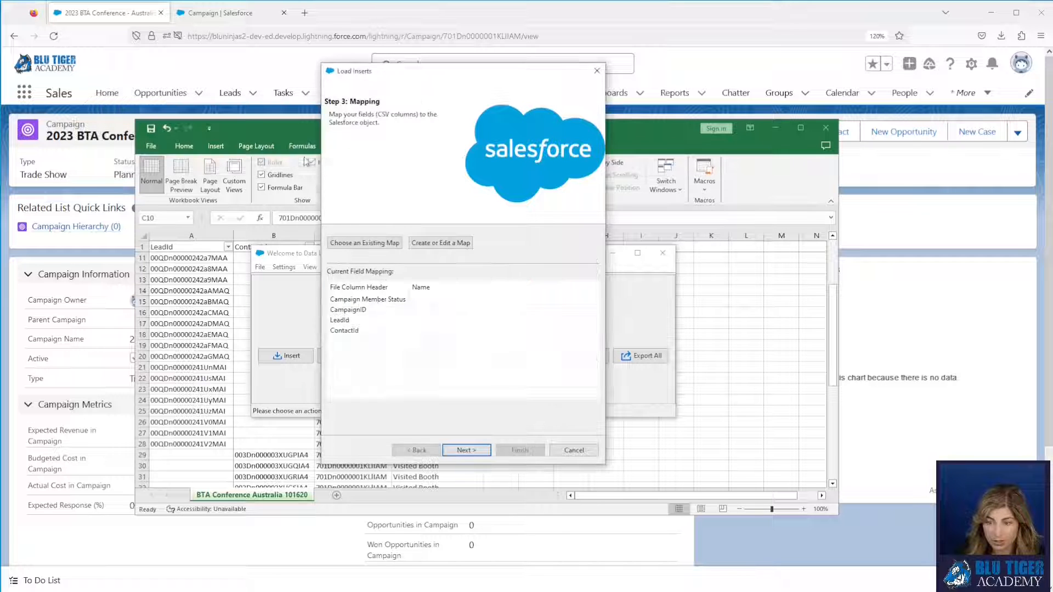
Auto-match the field mapping and finish the insert of 49 campaign members with 0 errors
click(440, 243)
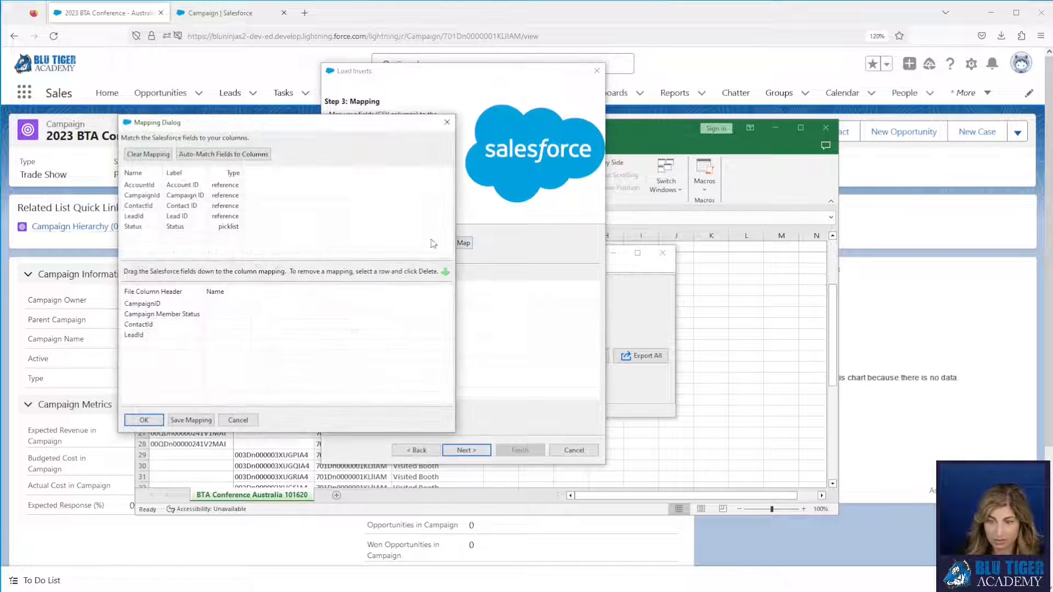
click(223, 154)
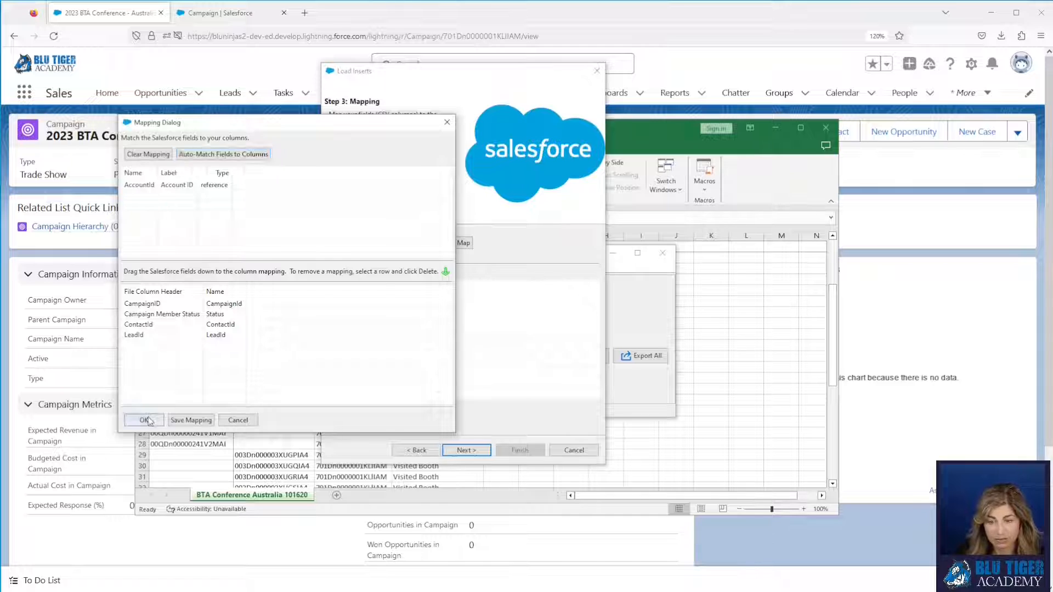
click(143, 420)
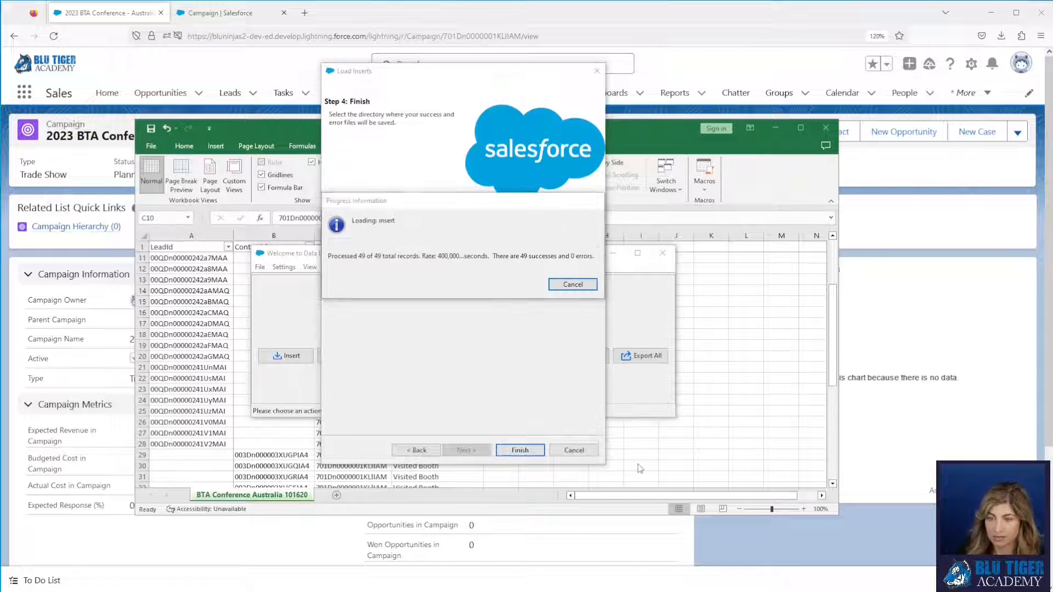
click(519, 449)
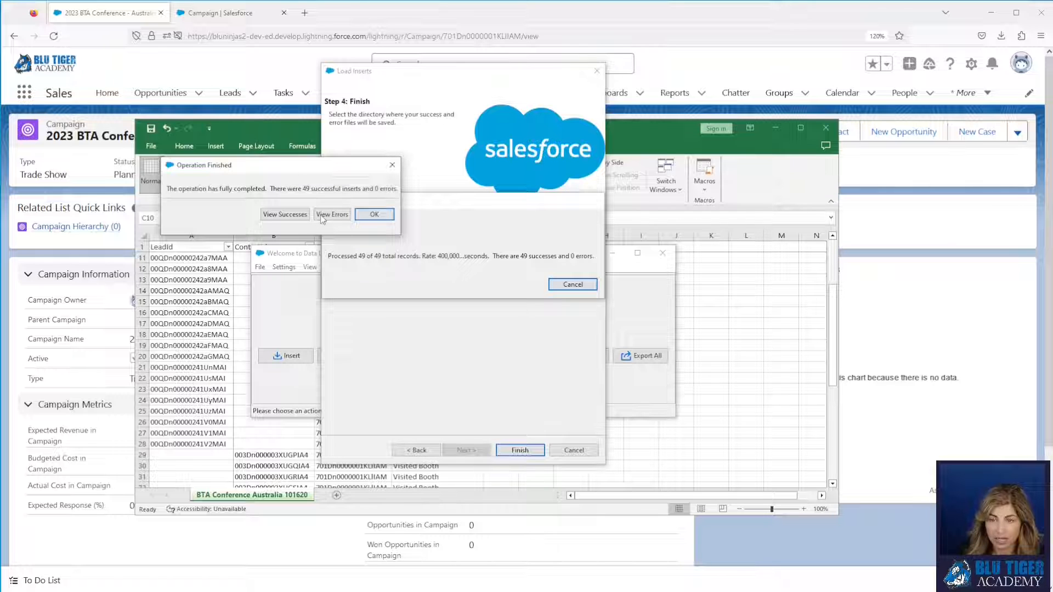
click(375, 214)
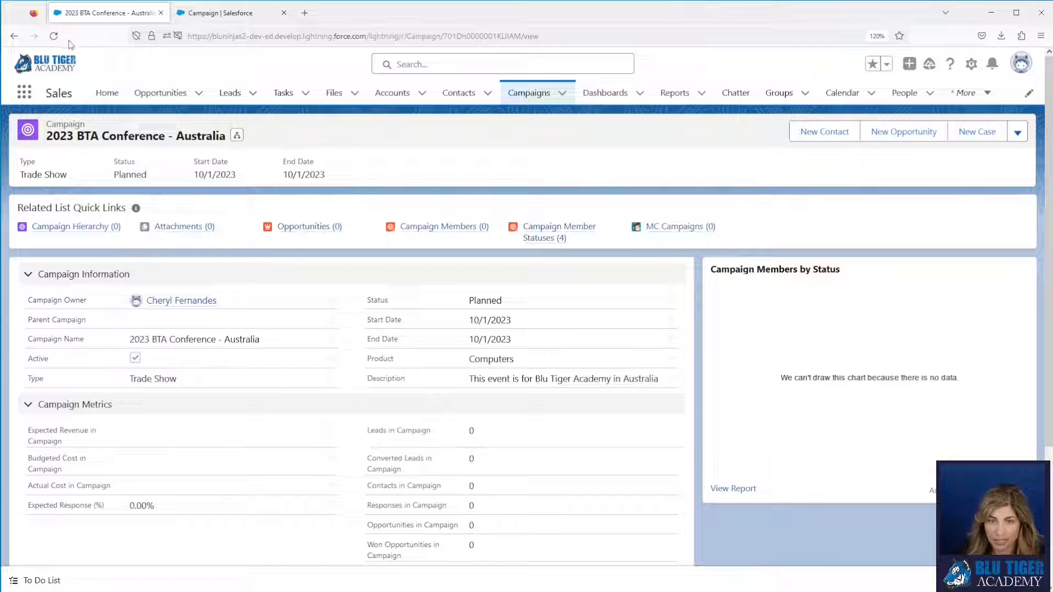
Reload the campaign to show 27 leads, 22 contacts and refresh the Campaign Members by Status chart
click(54, 35)
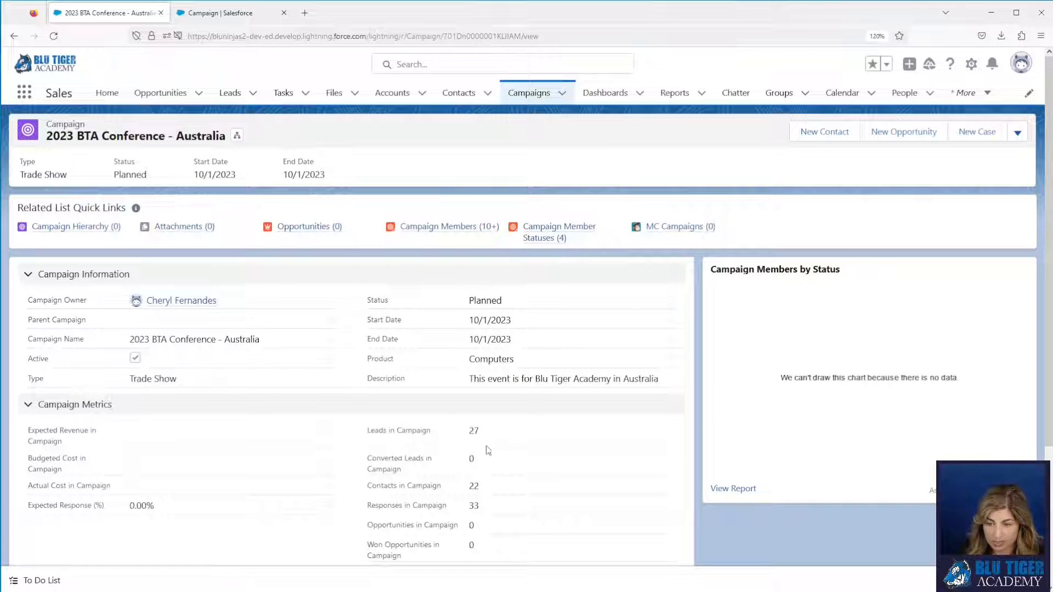
mouse_move(506, 494)
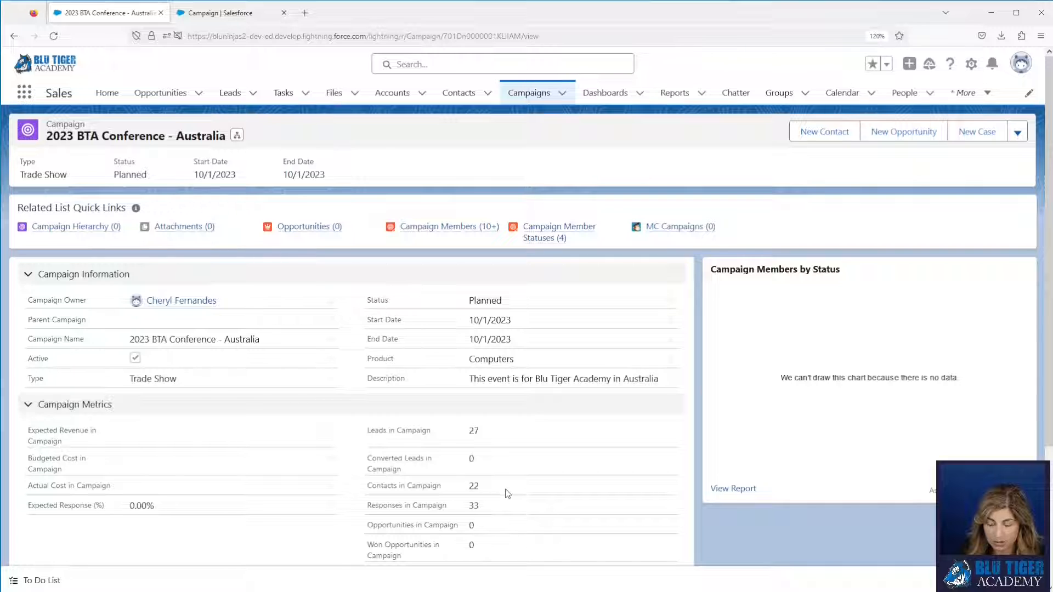
click(447, 226)
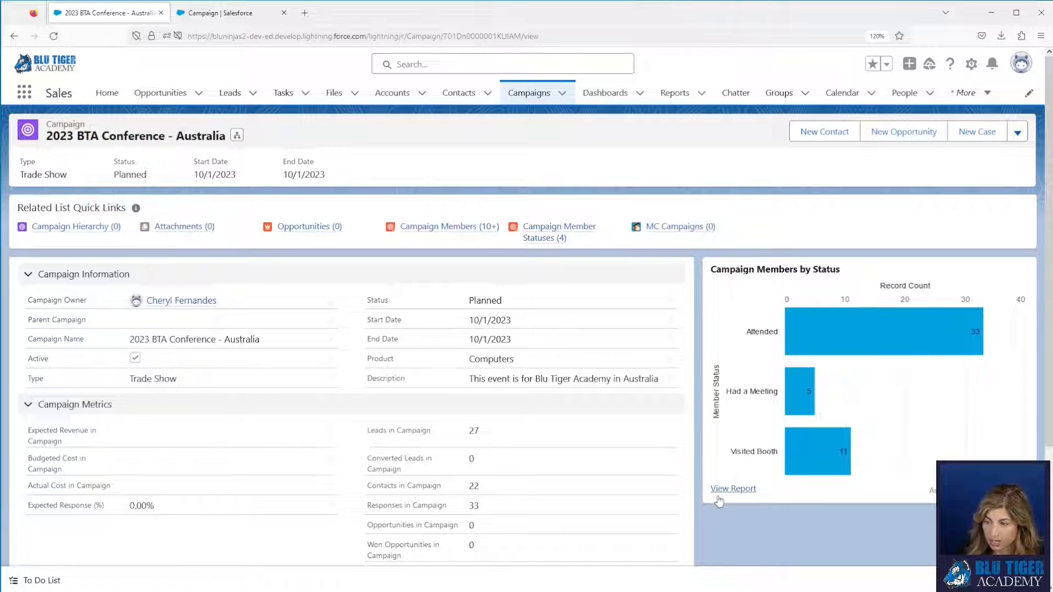
mouse_move(732, 487)
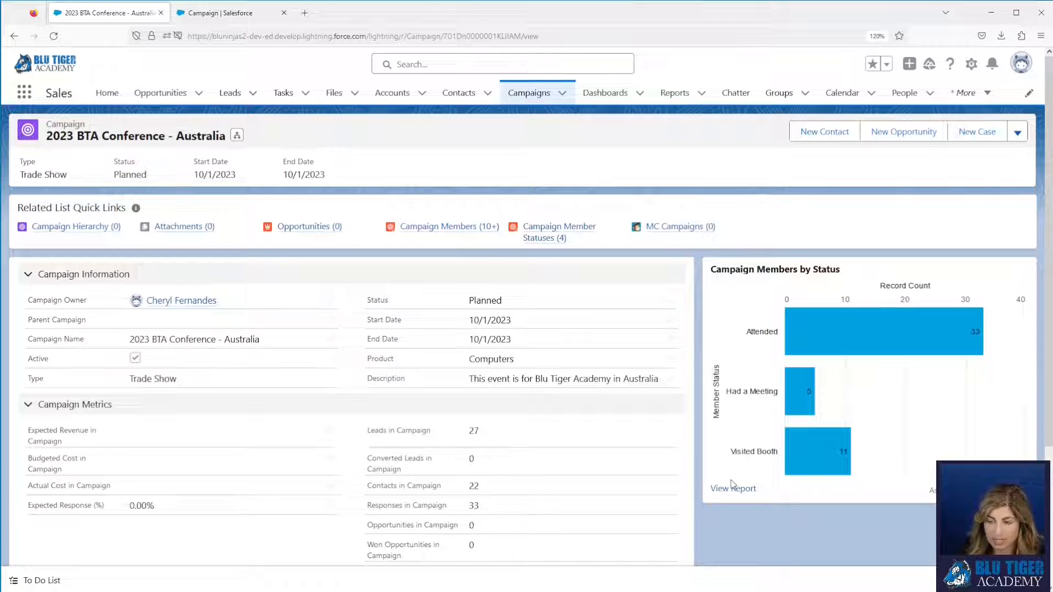
mouse_move(597, 473)
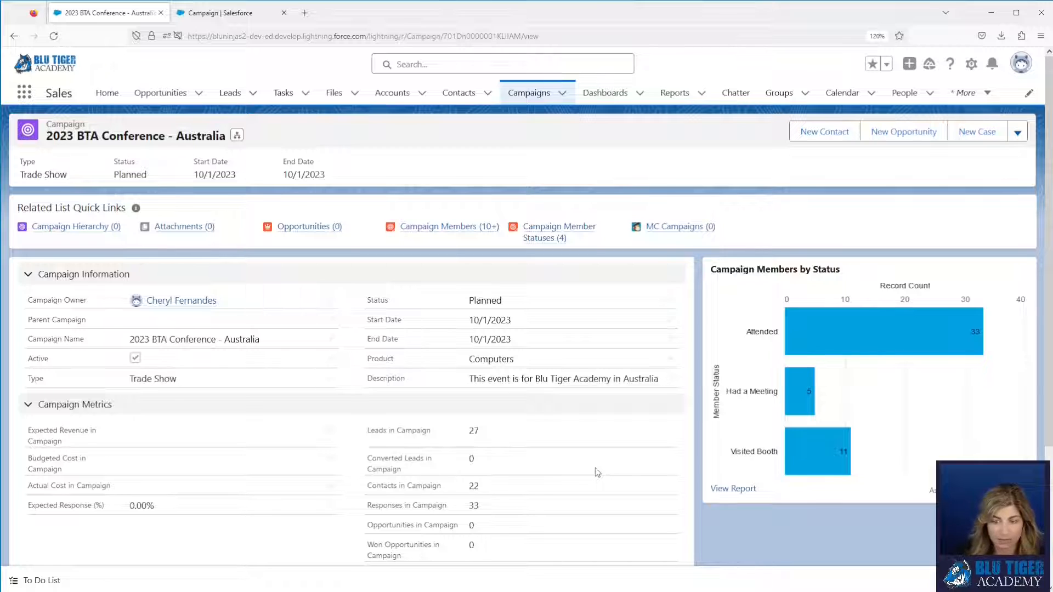
mouse_move(303, 540)
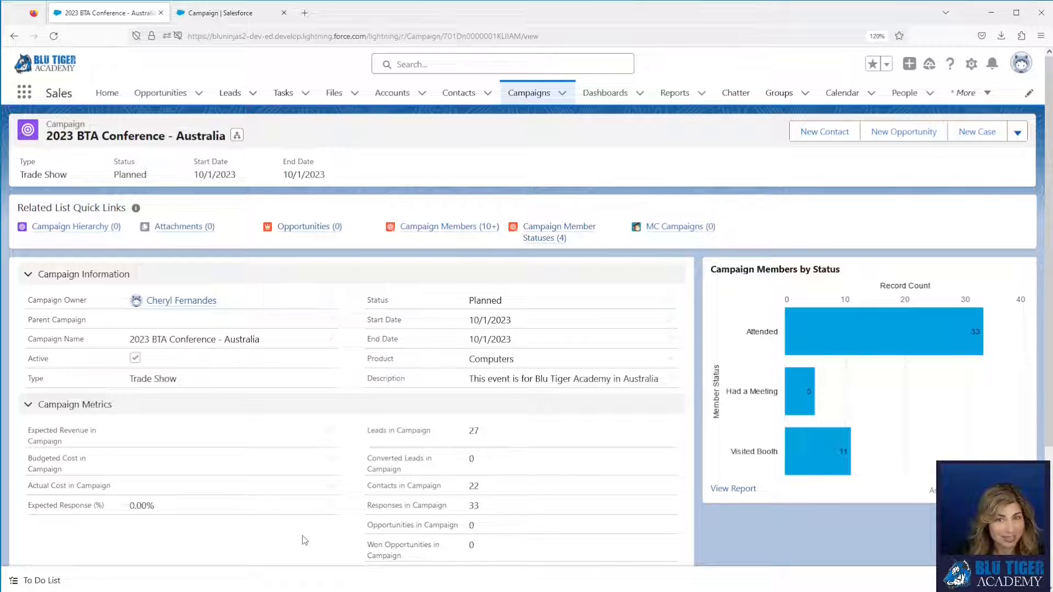